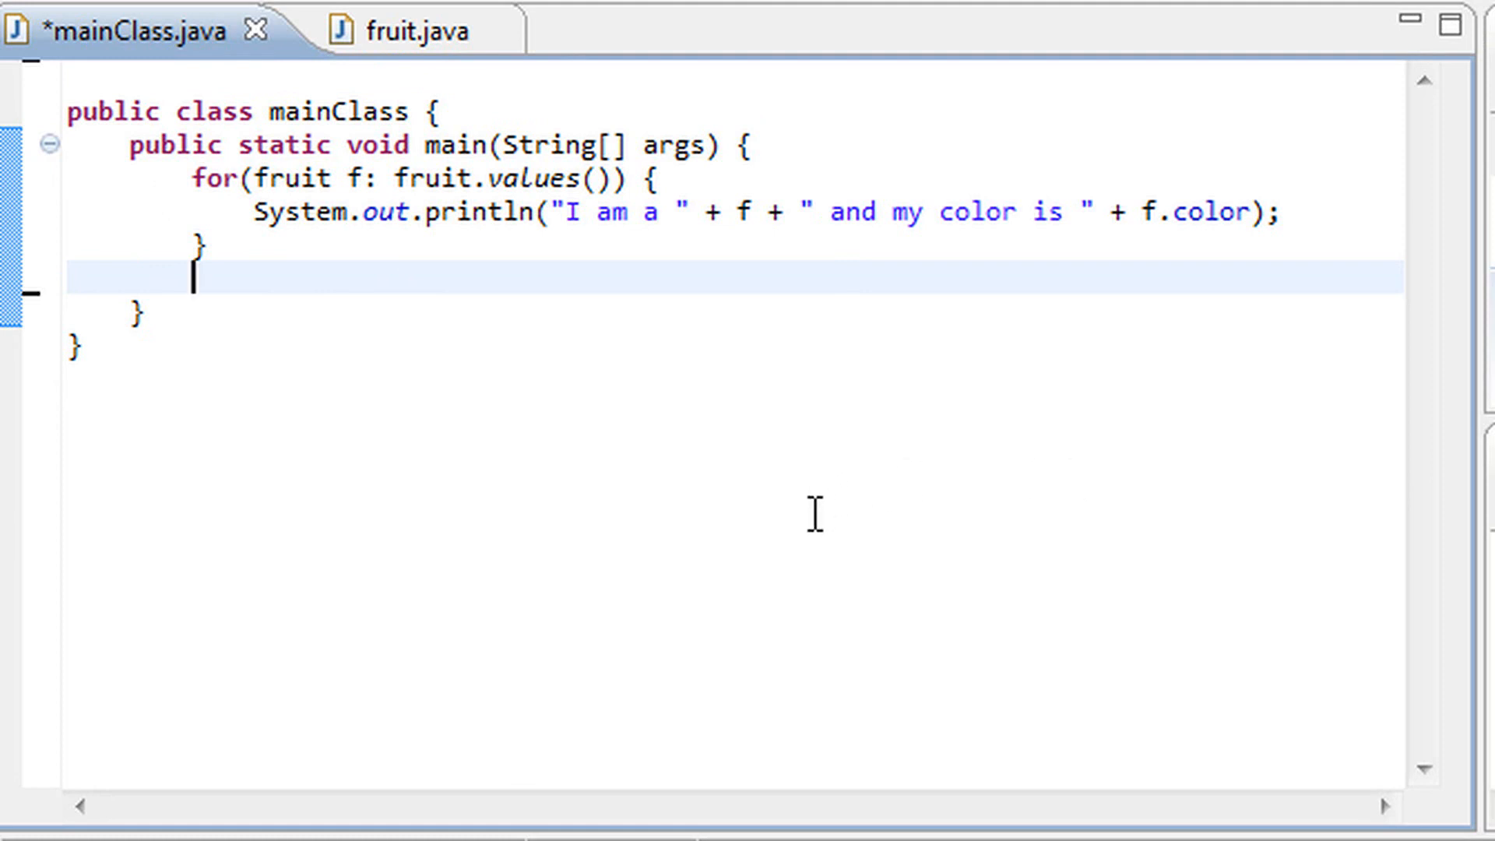
pyautogui.moveTo(250, 367)
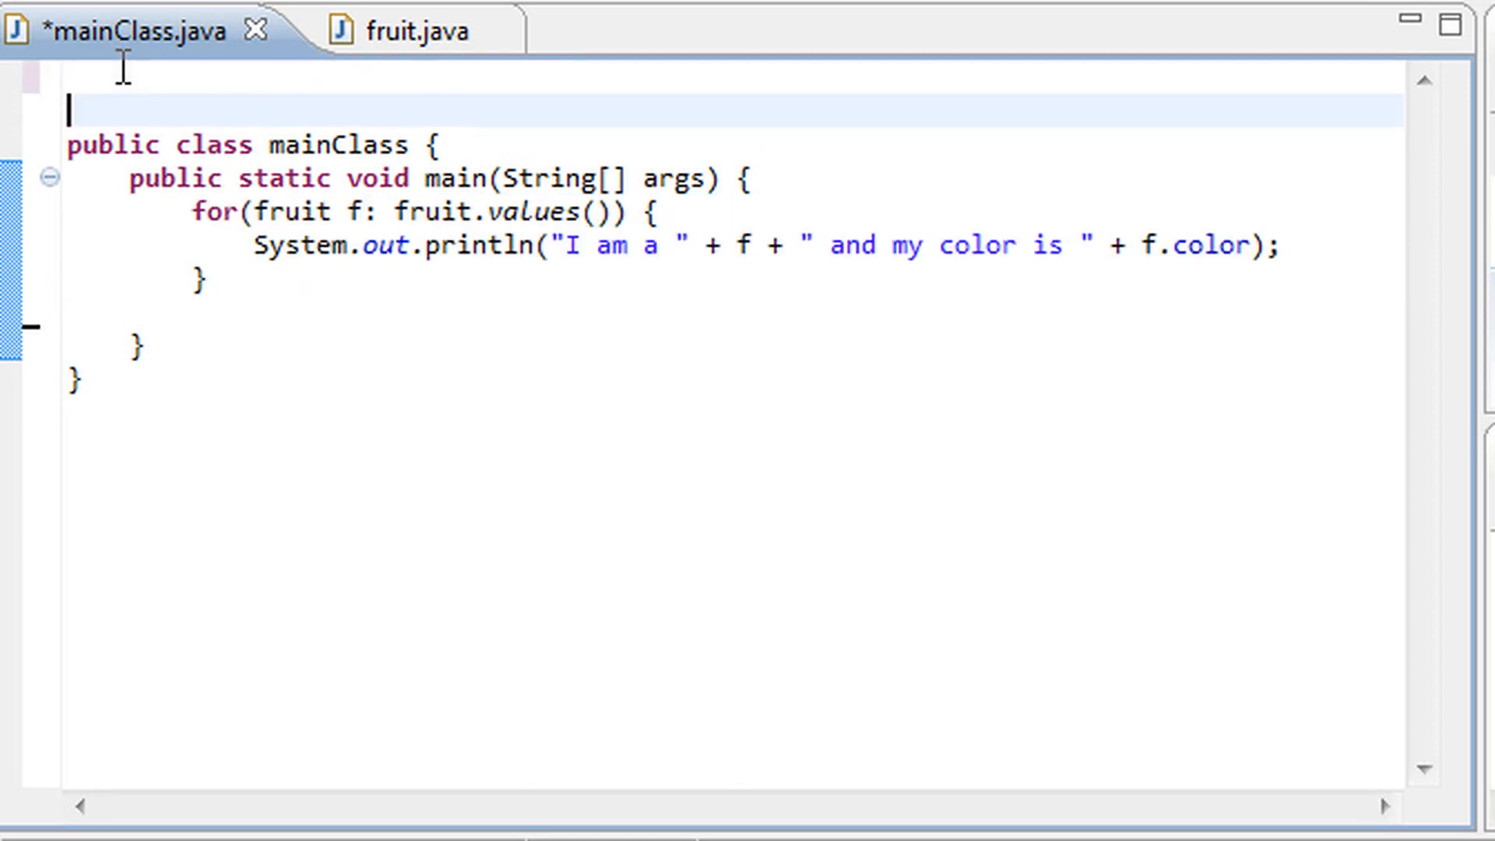
# Type 'import java.util.EnumSet;' above the class declaration in mainClass.java
pyautogui.write('import')
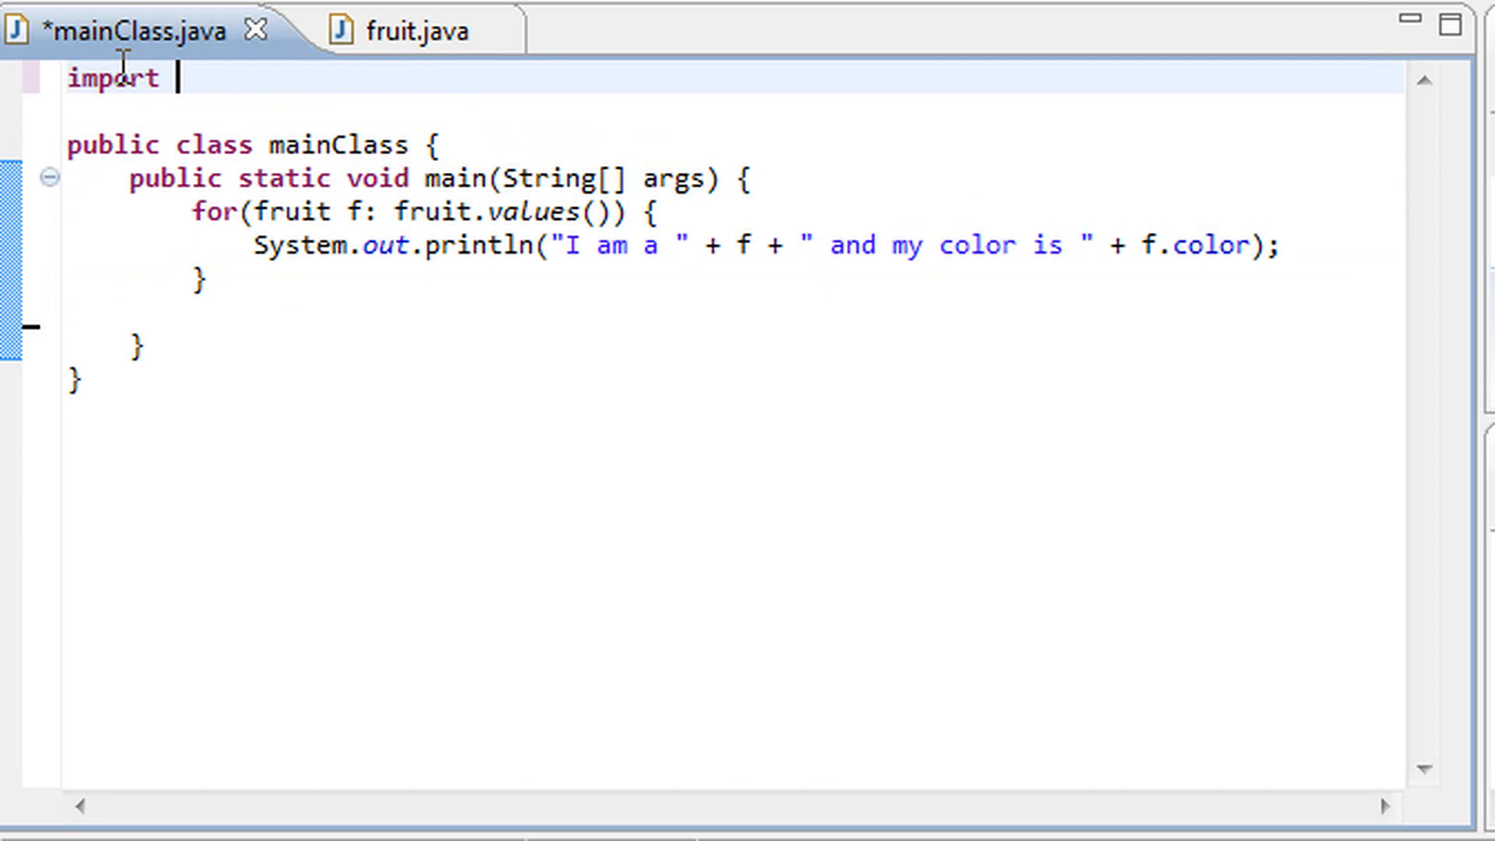
pyautogui.write('java.util')
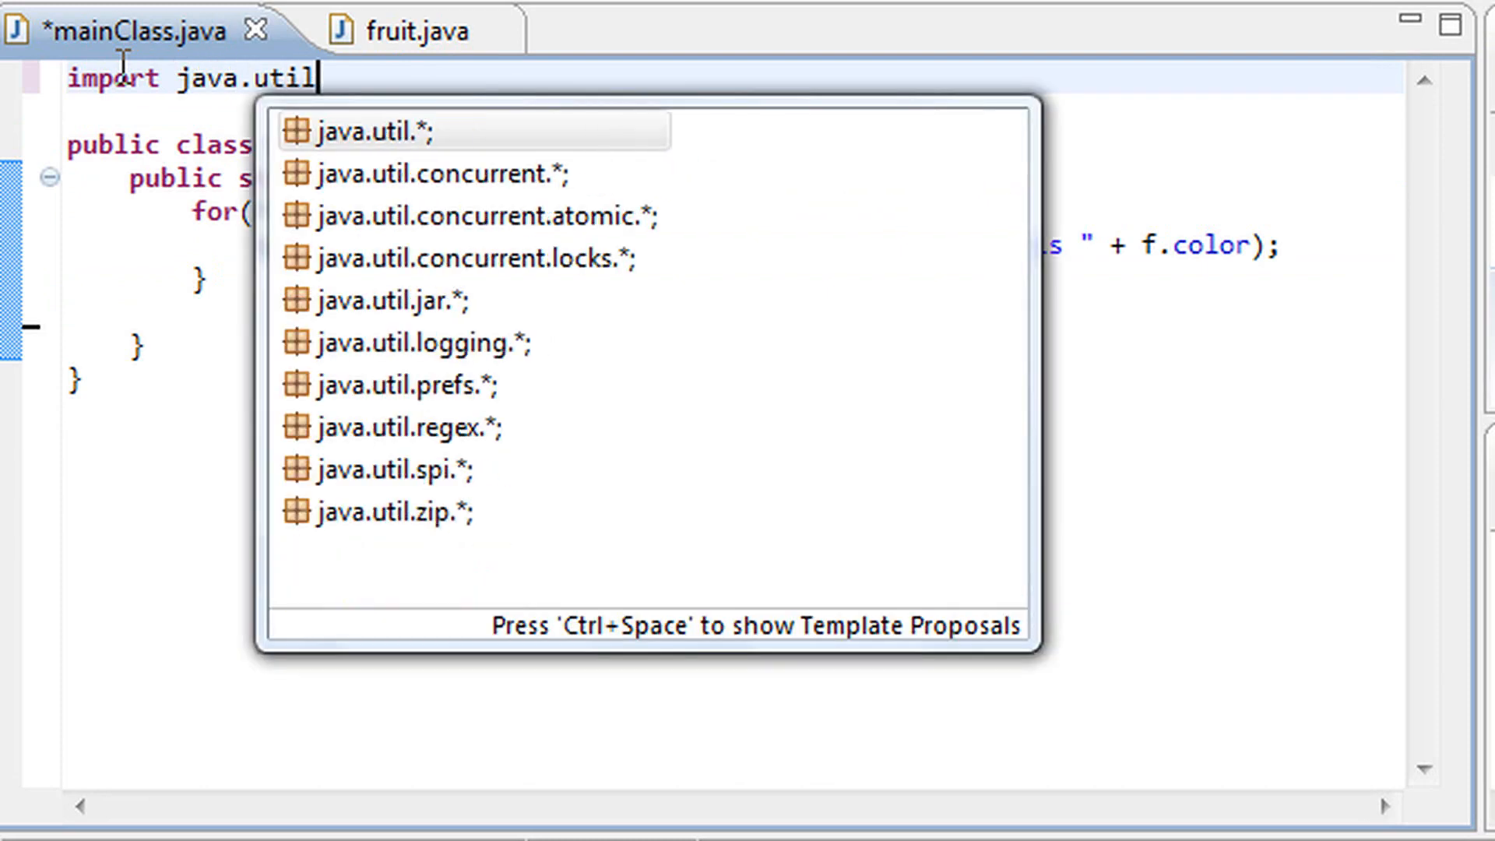
pyautogui.write('.Enum')
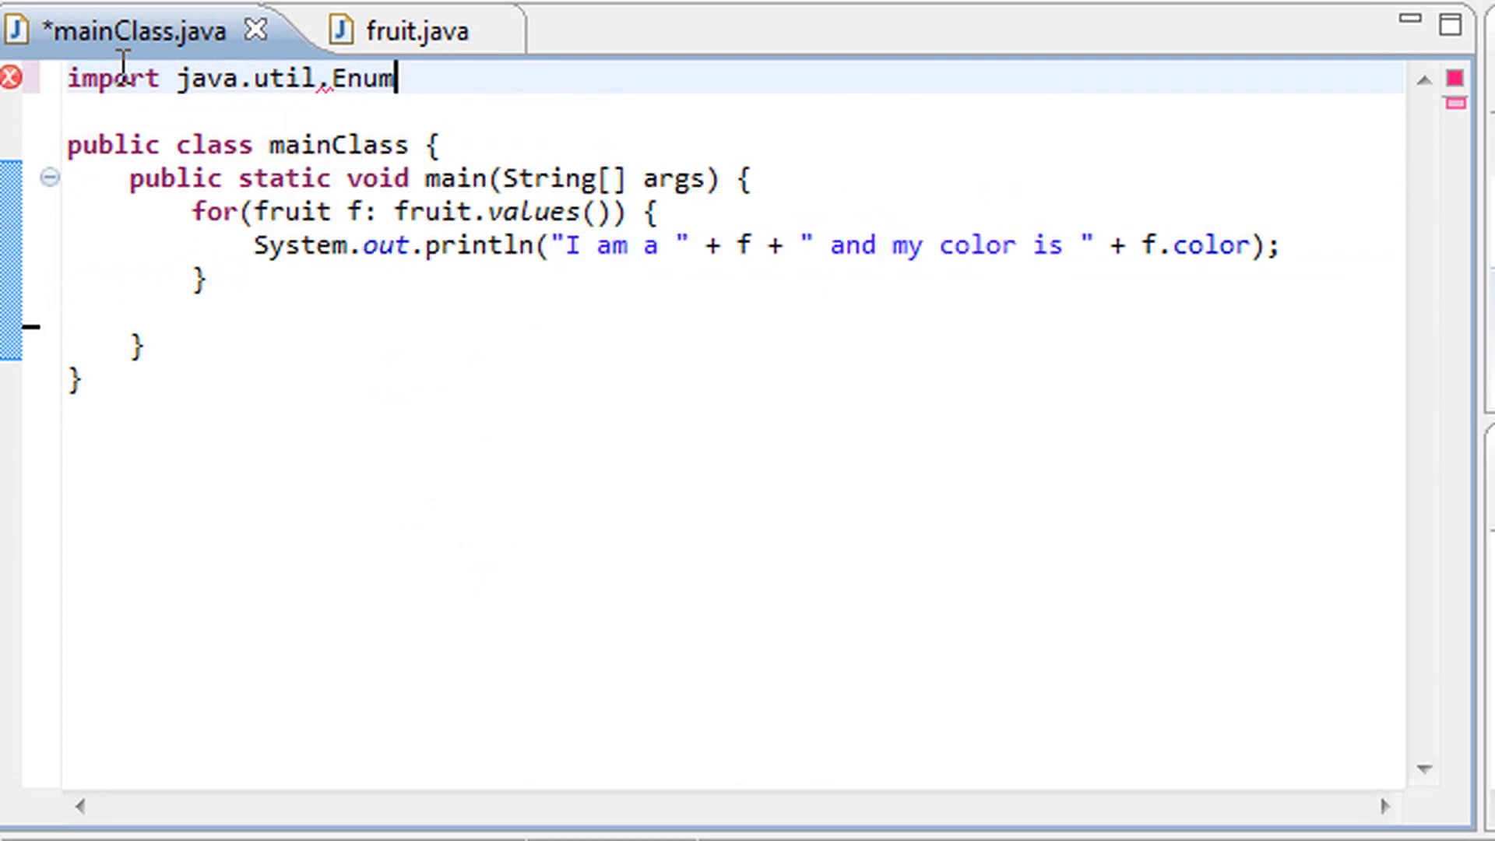
pyautogui.write('Set;')
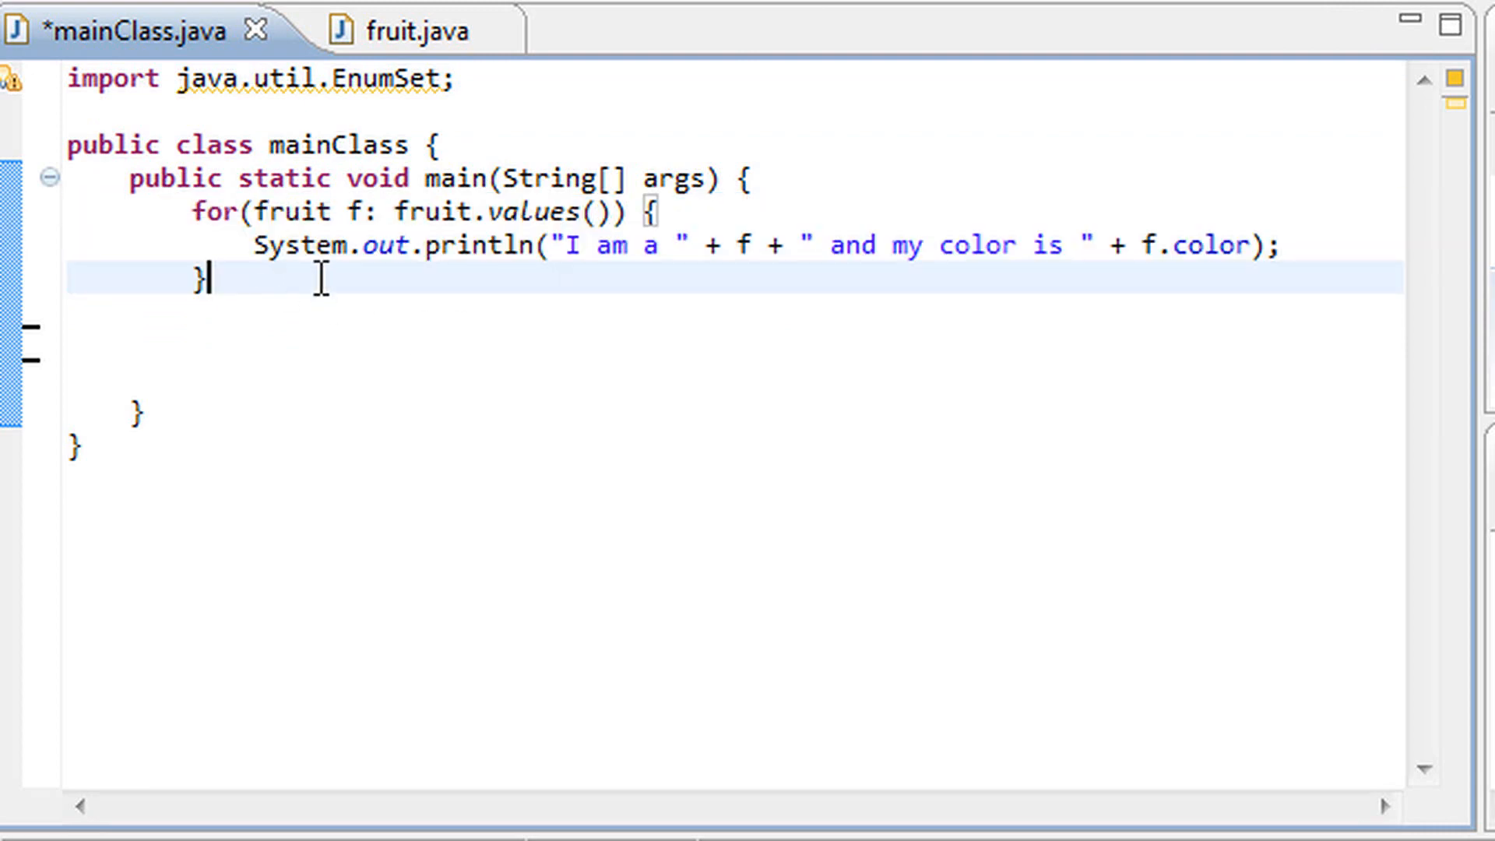
# Add System.out.println("\n"); after the first loop and start a second for loop below
pyautogui.write('System')
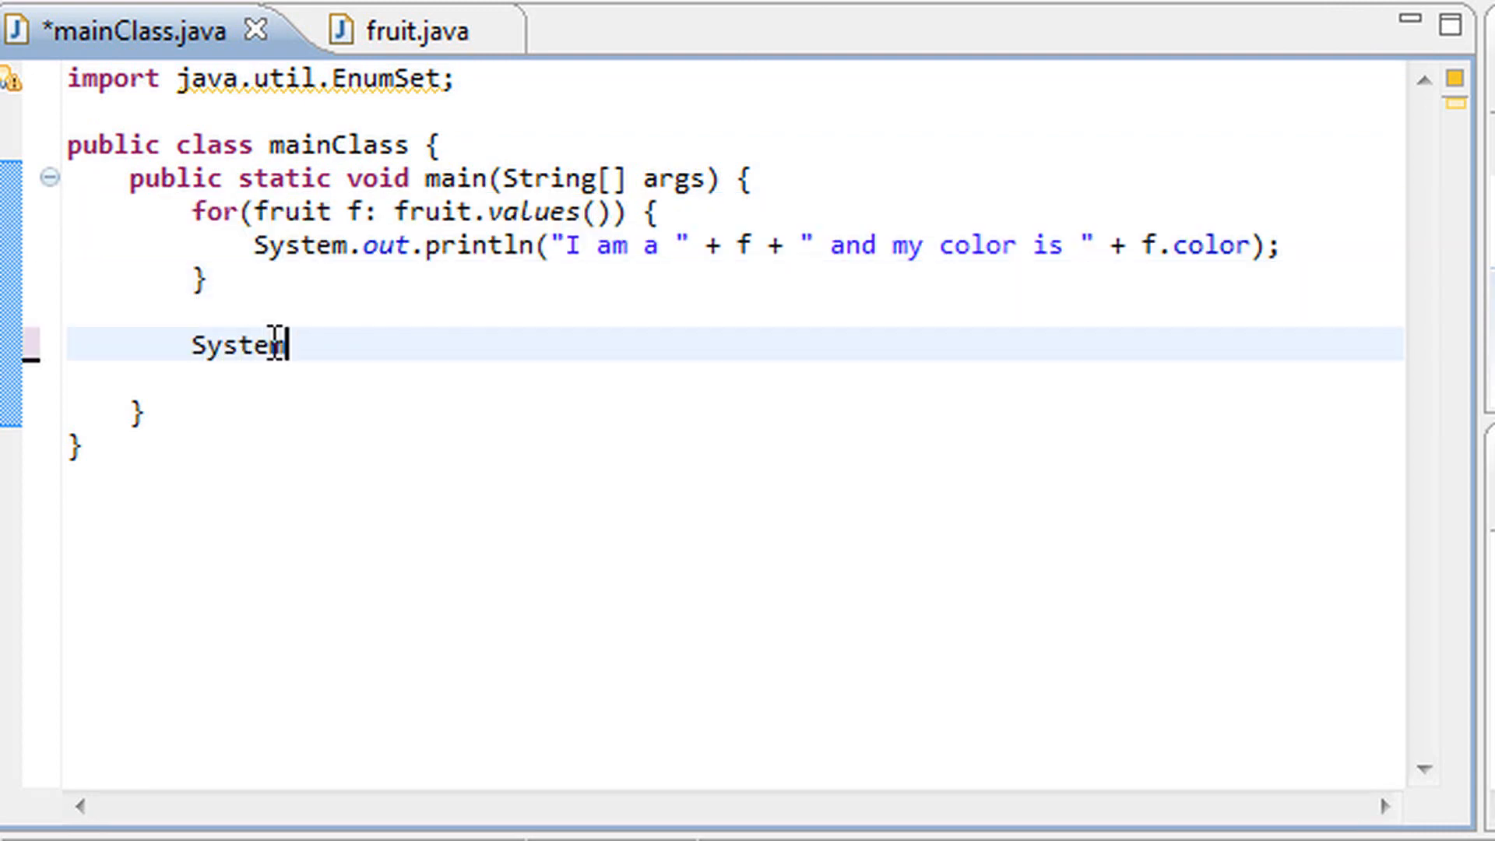
pyautogui.write('.out.println()')
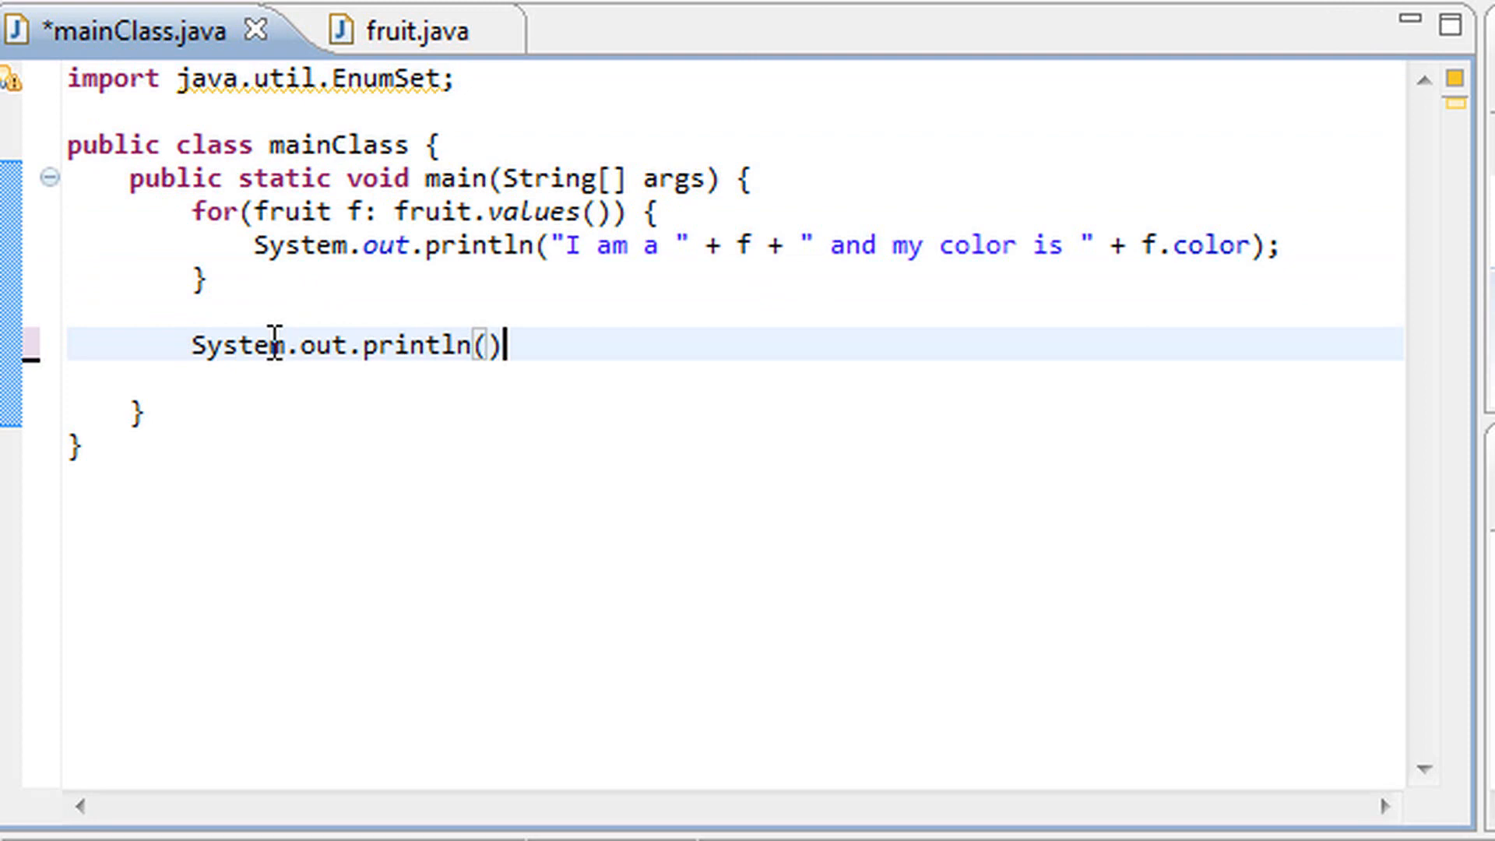
pyautogui.write('"";')
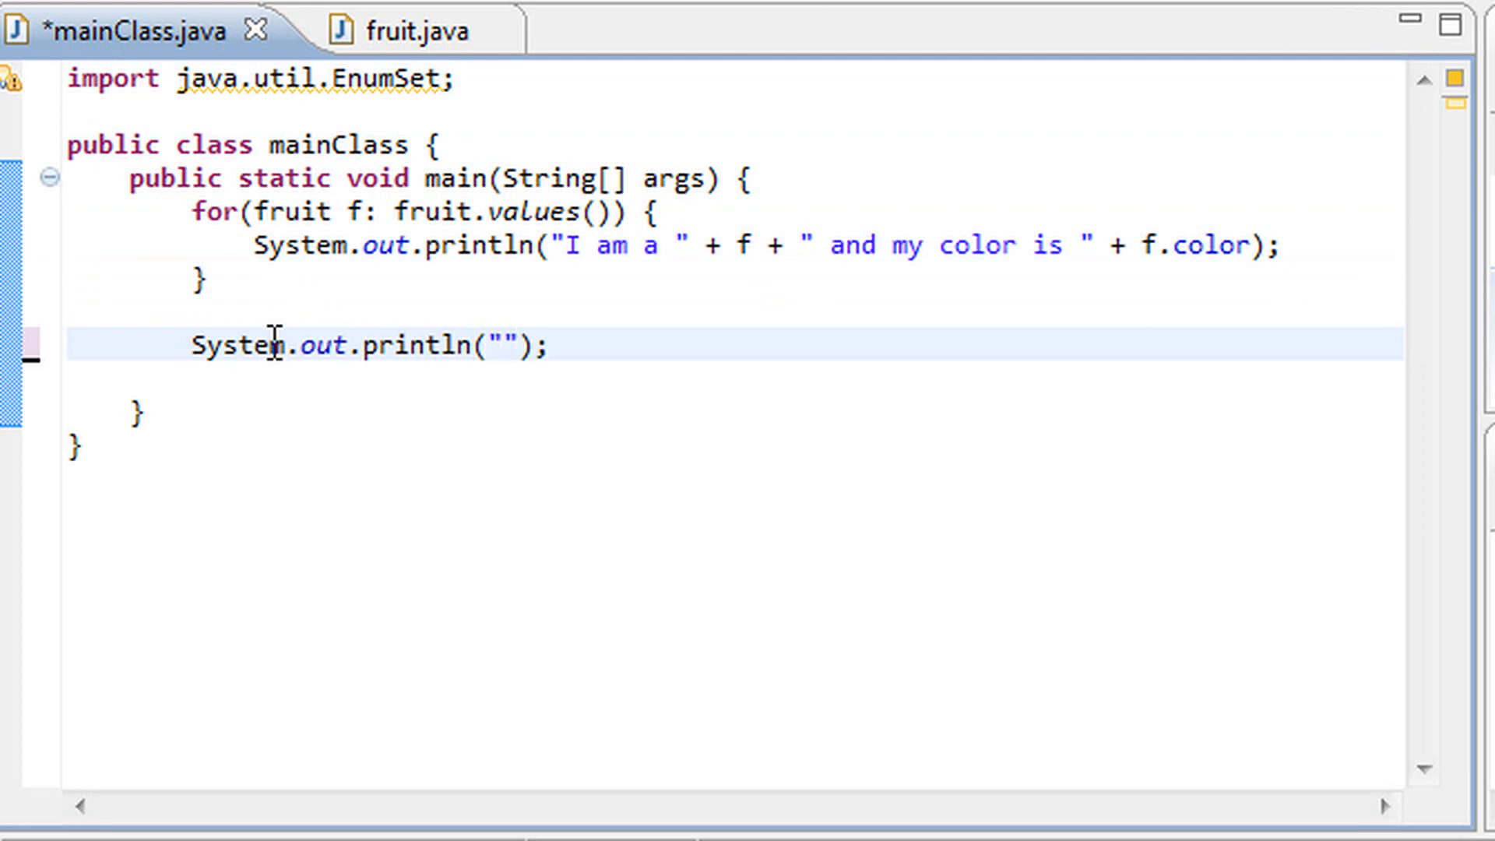
pyautogui.write('\\n\\n')
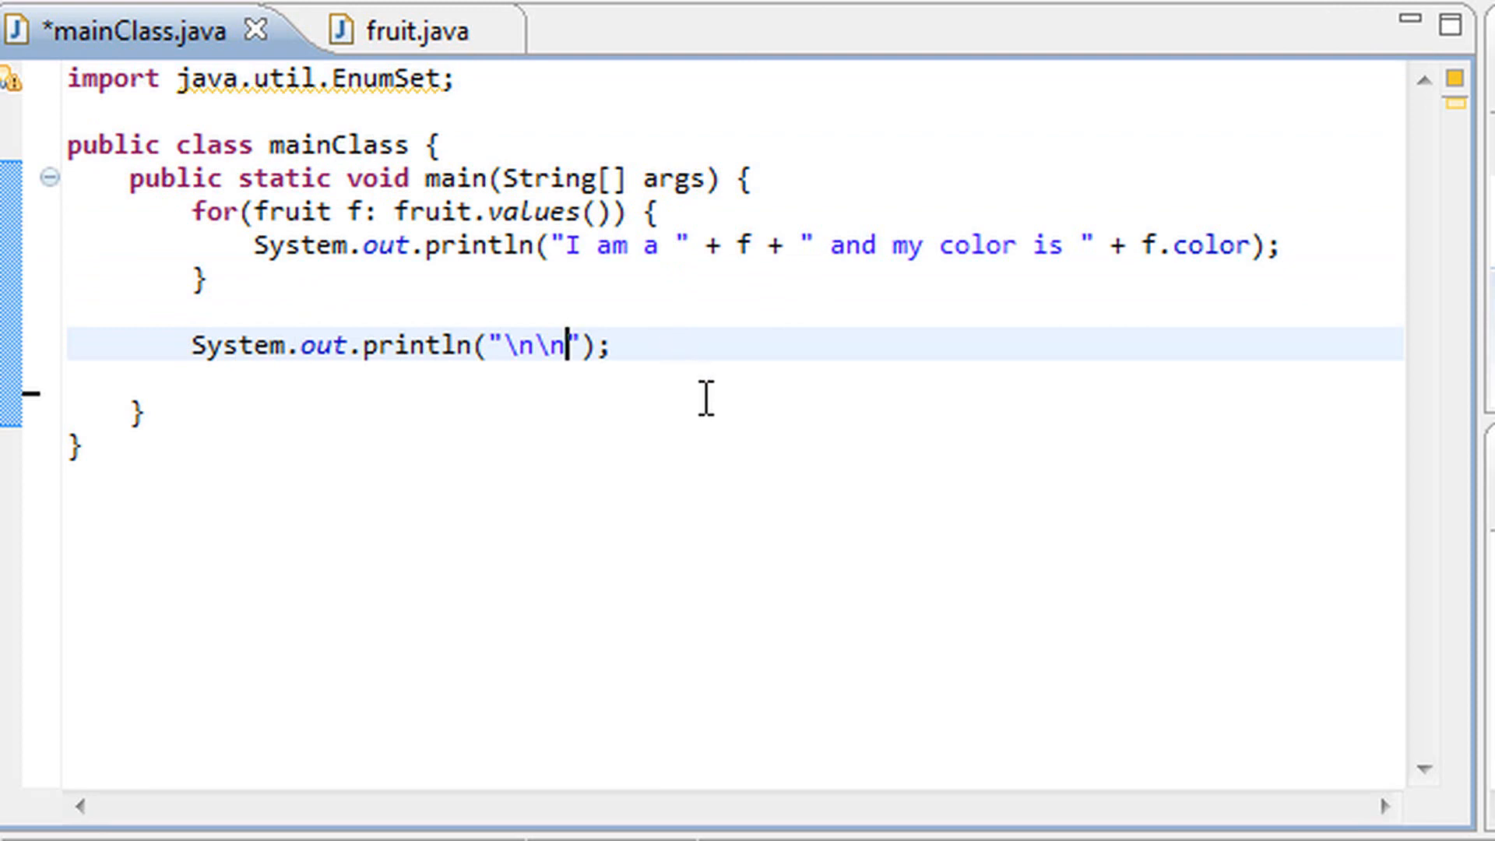
pyautogui.press('Backspace')
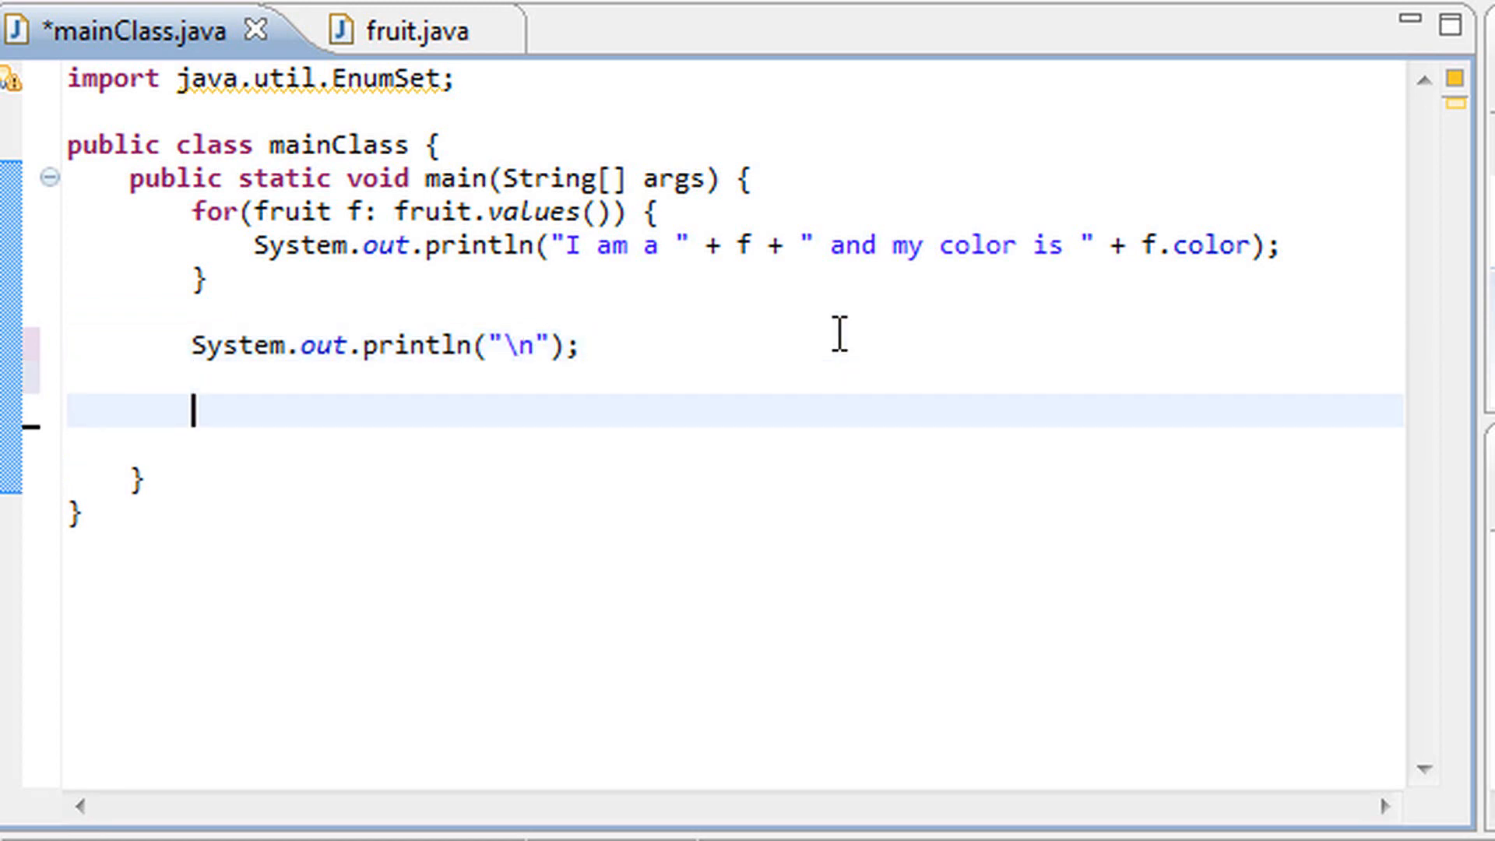
pyautogui.write('fr')
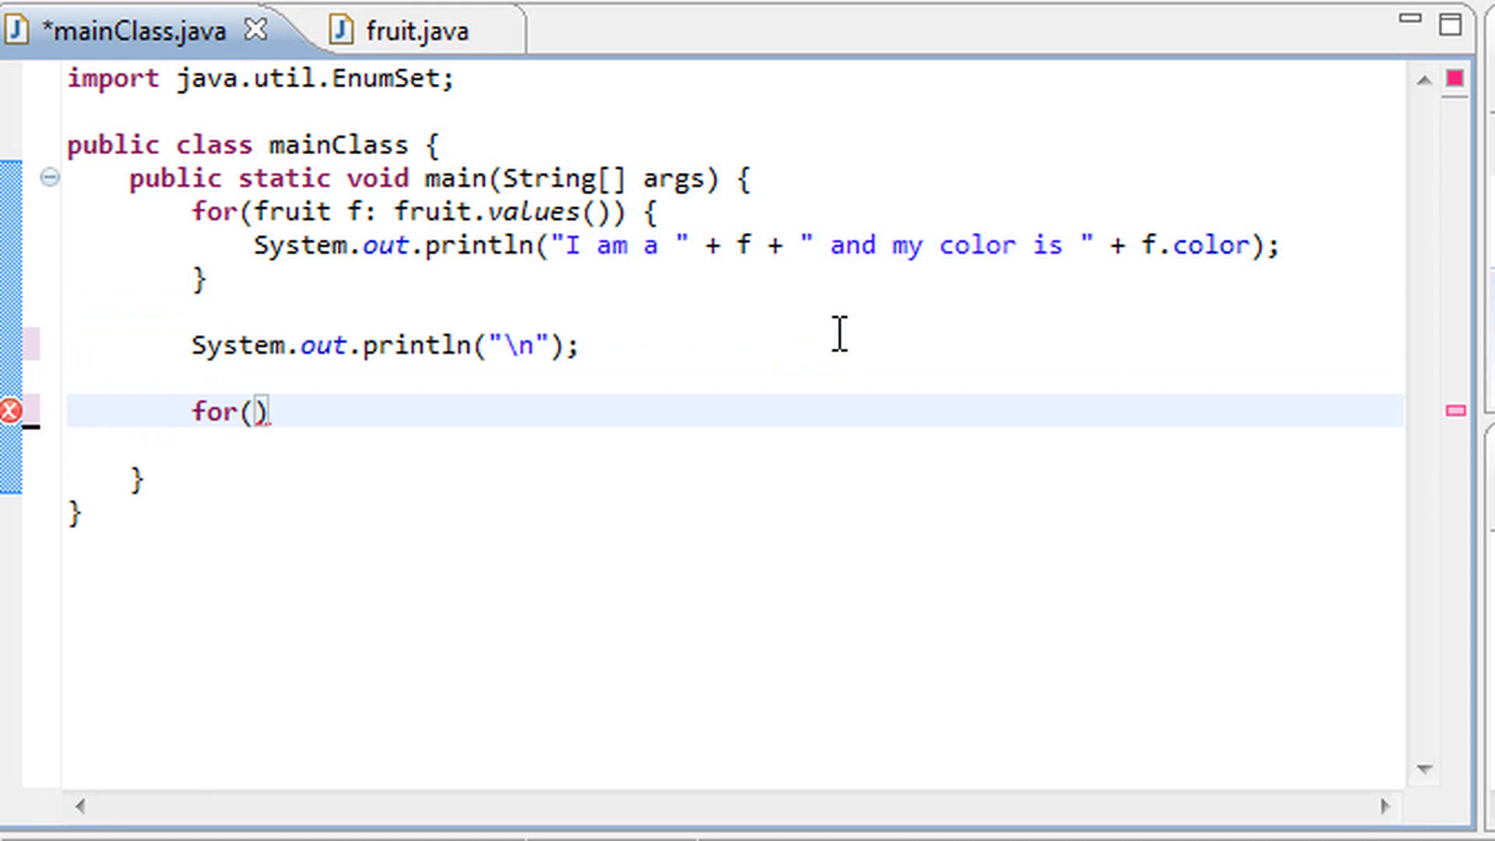
# Write the loop header for(fruit f: EnumSet.of(fruit.apple, fruit.banana)) with content assist
pyautogui.write('fruit f:')
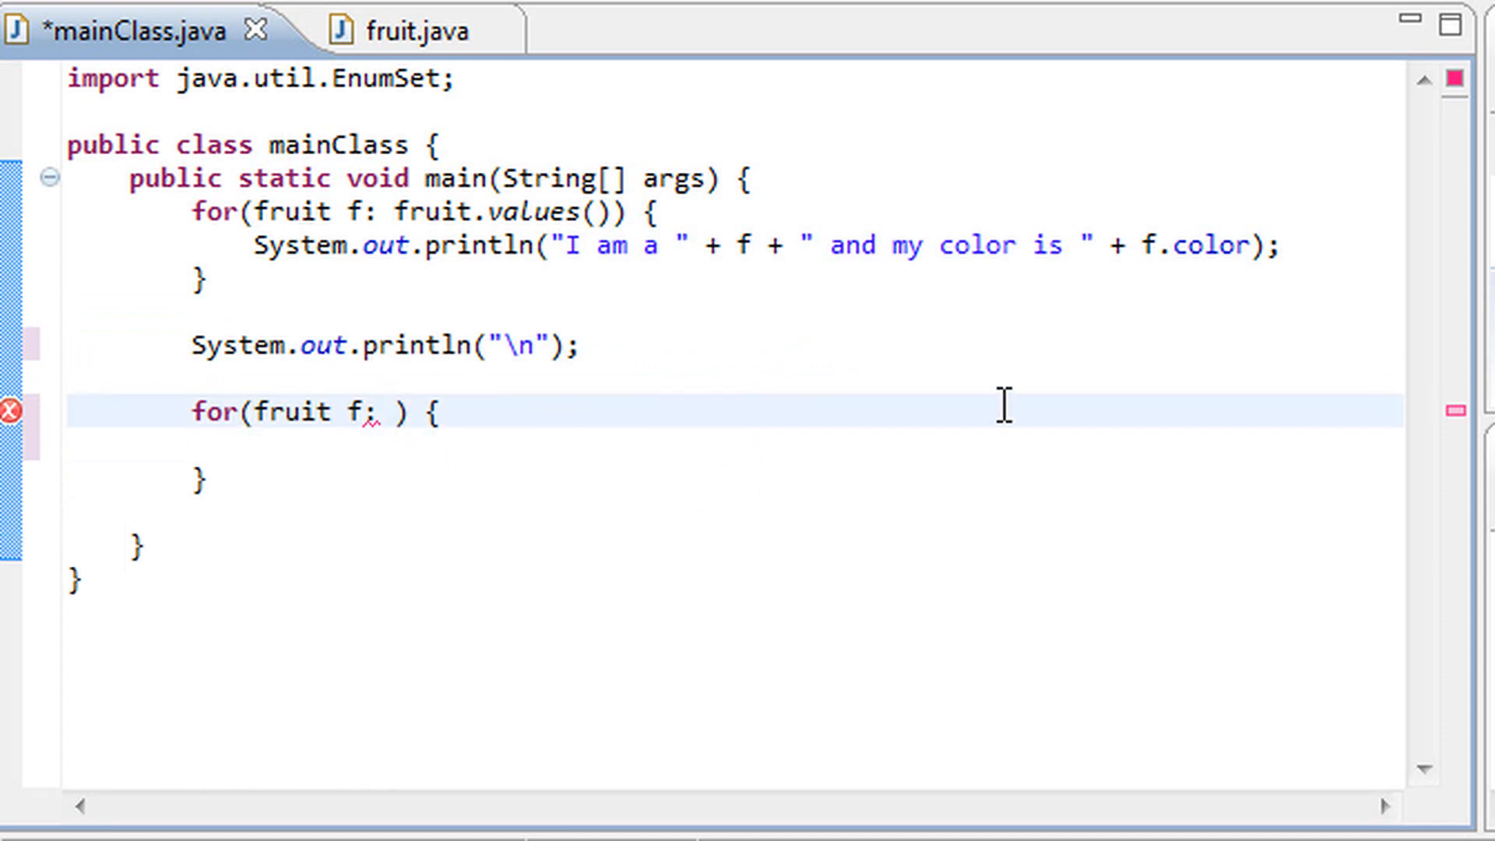
pyautogui.write('EnumSet.')
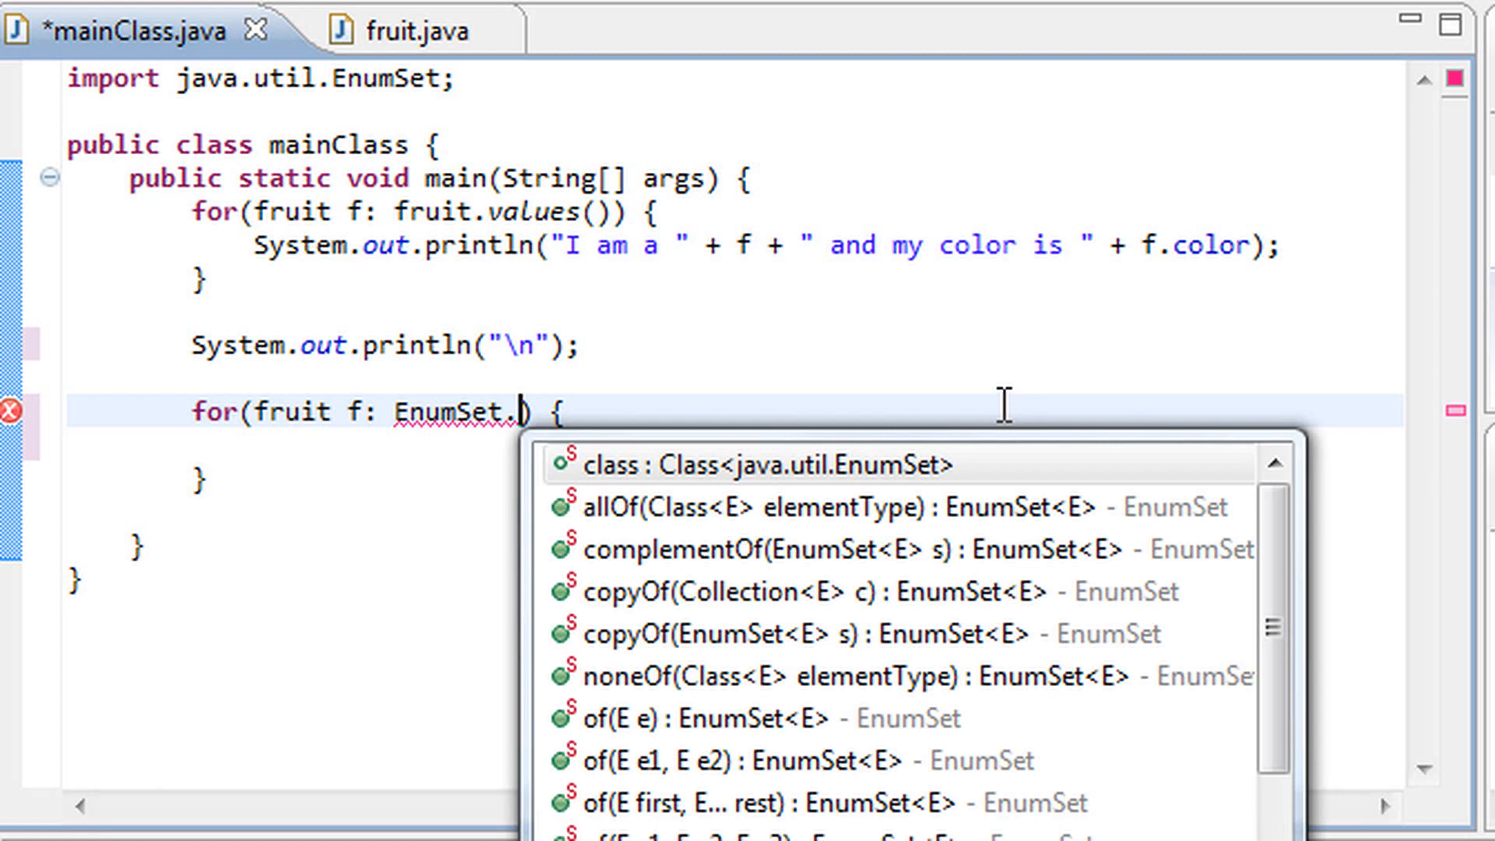
pyautogui.write('of(')
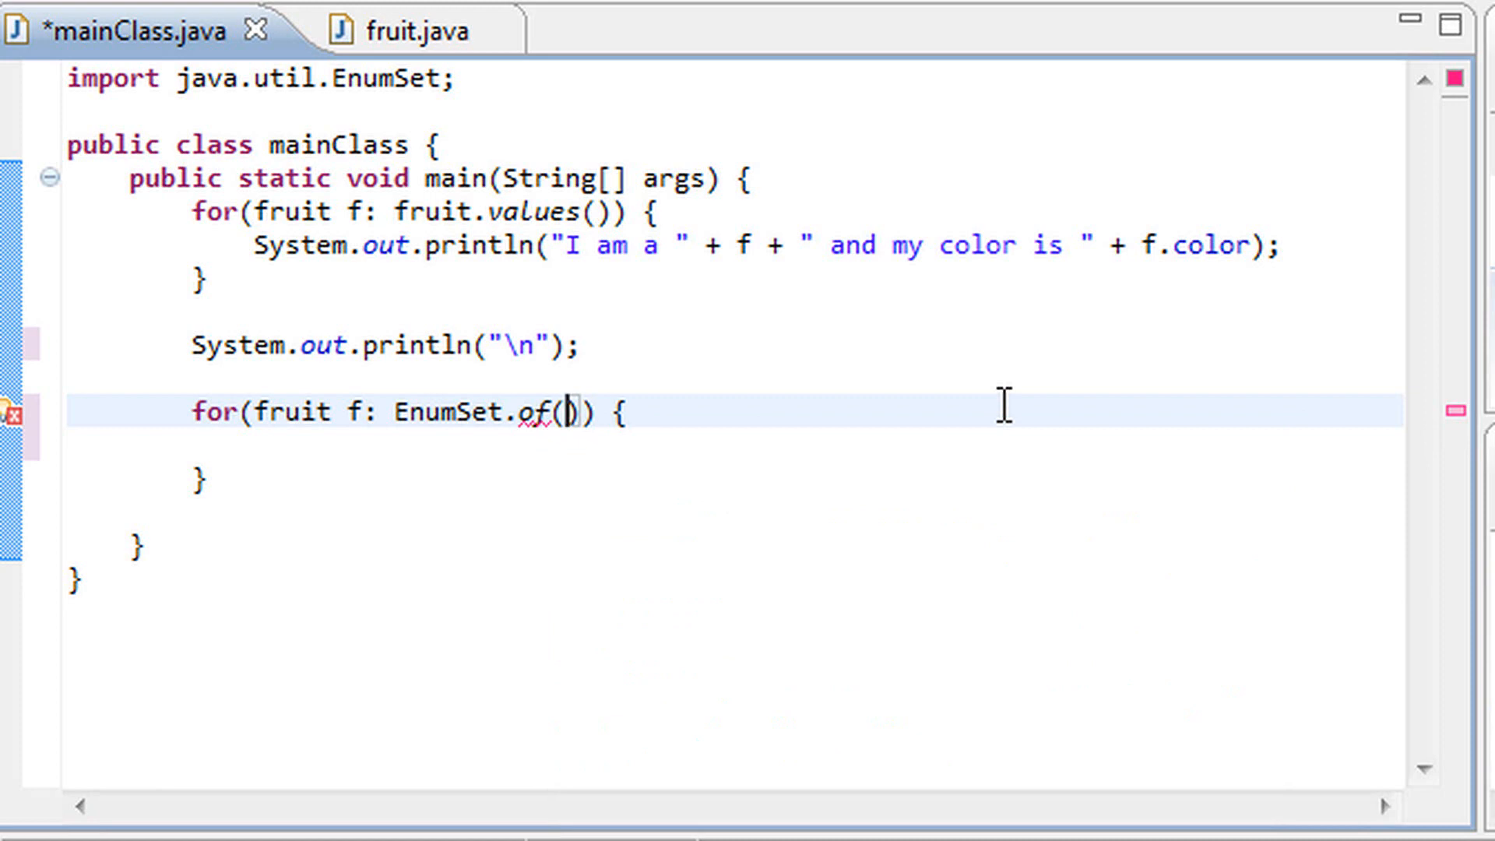
pyautogui.write('fruit')
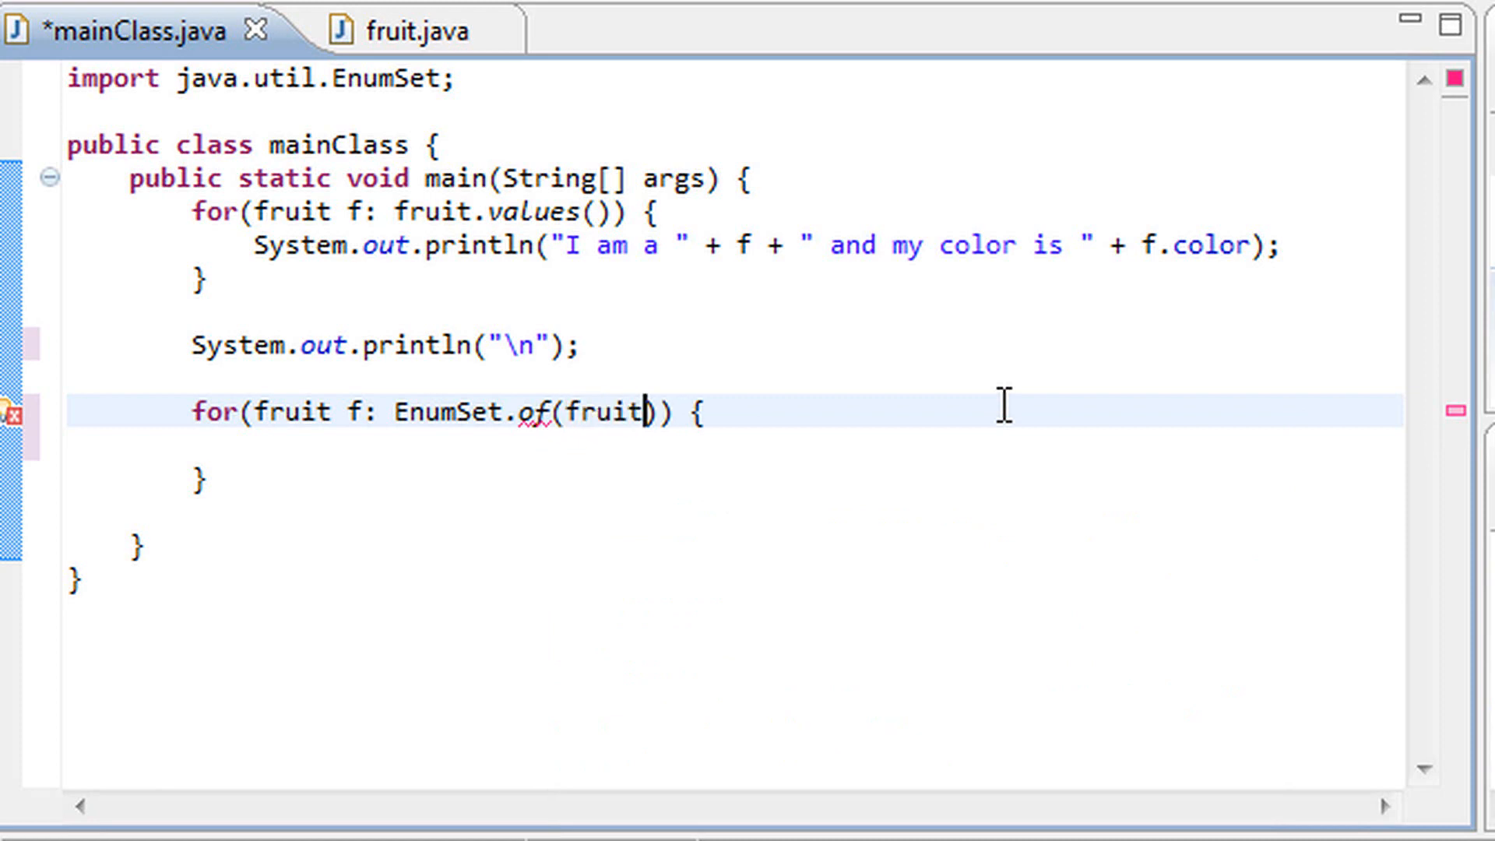
pyautogui.write('.apple, frui')
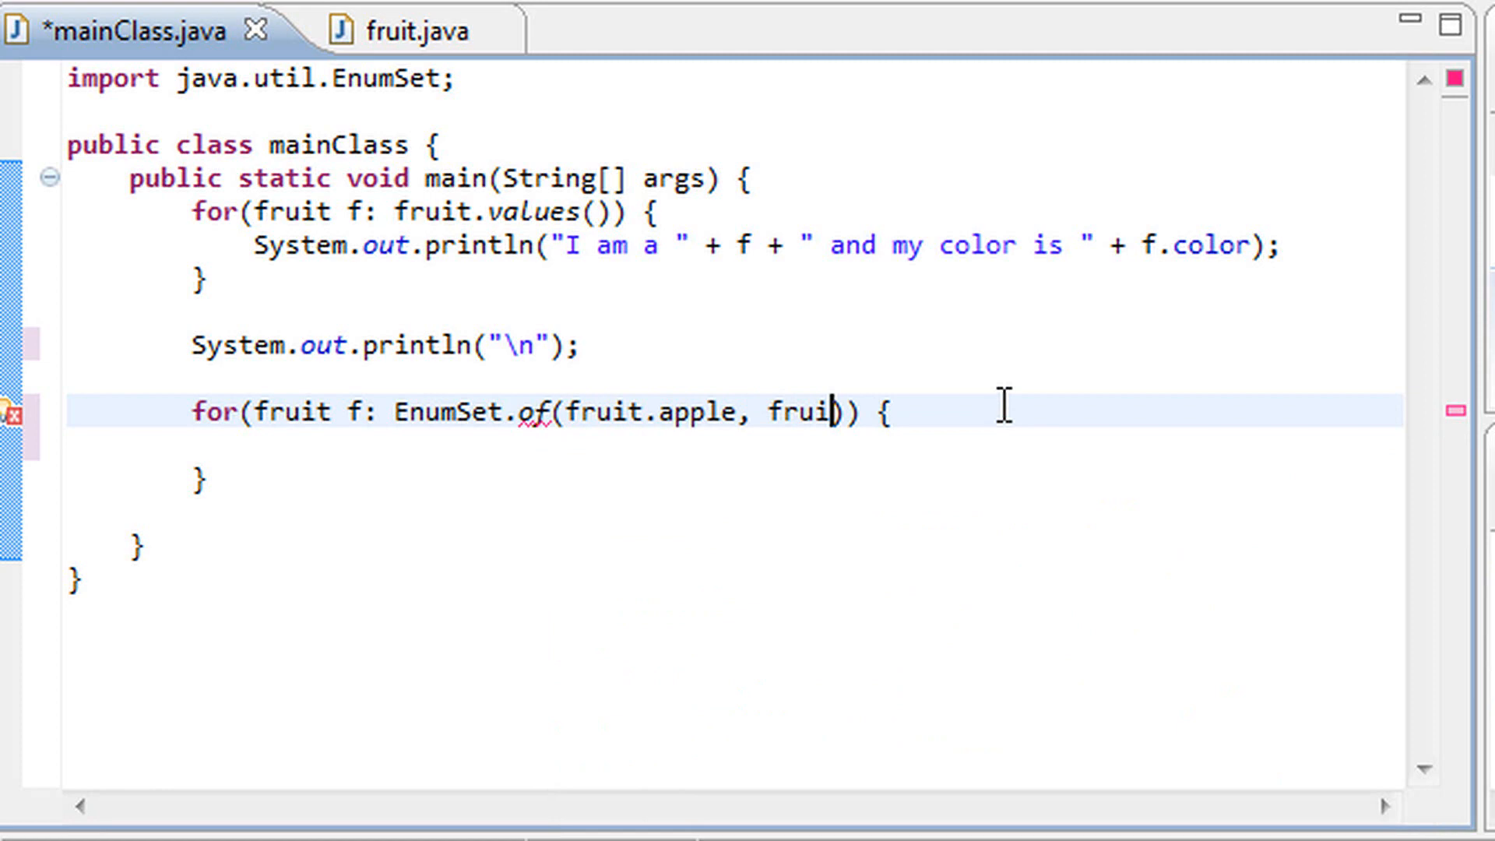
pyautogui.write('t.banana')
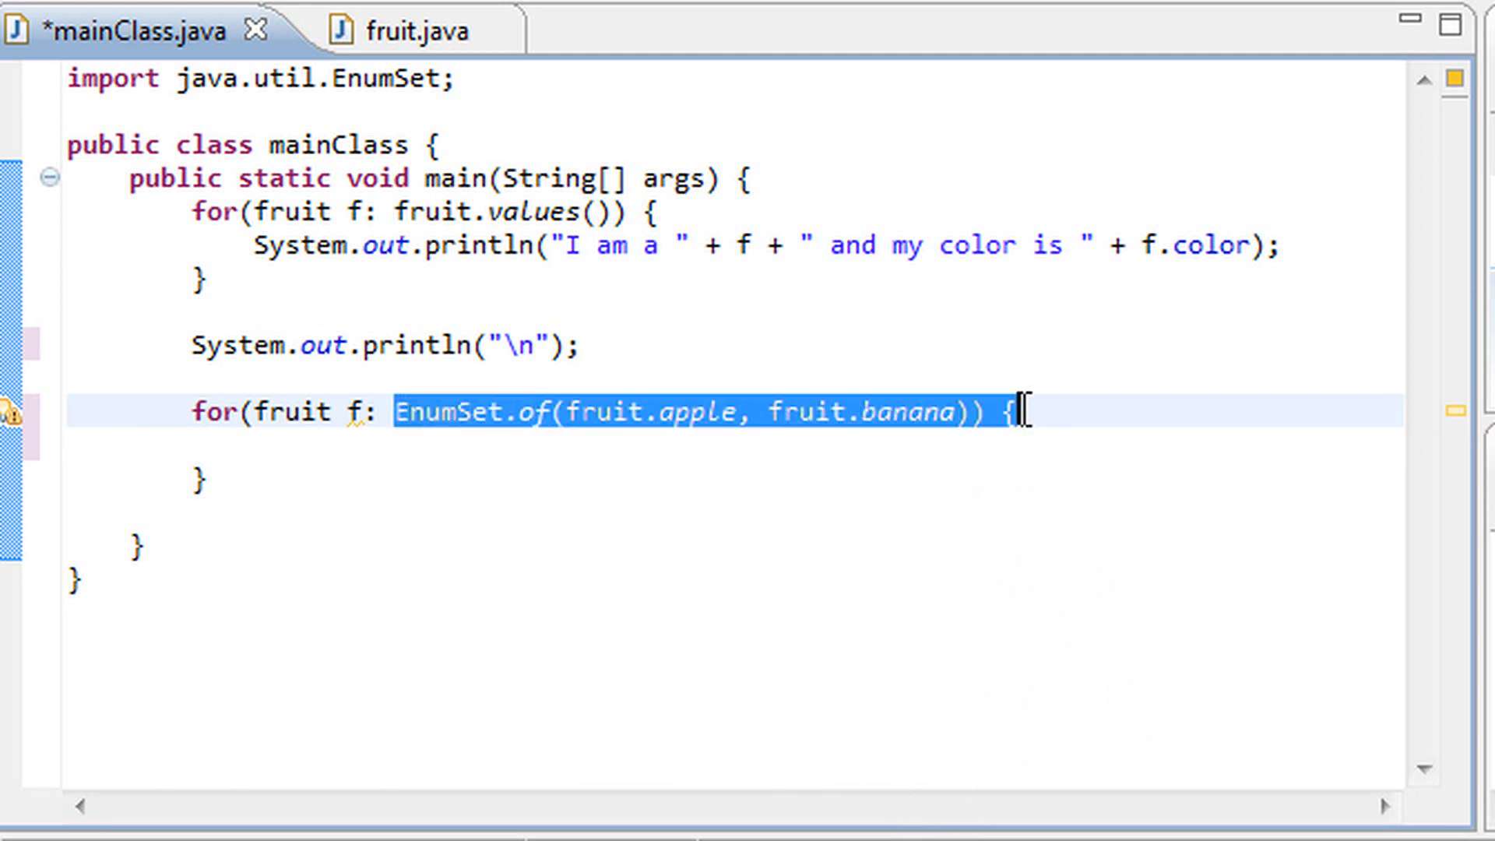
pyautogui.click(280, 411)
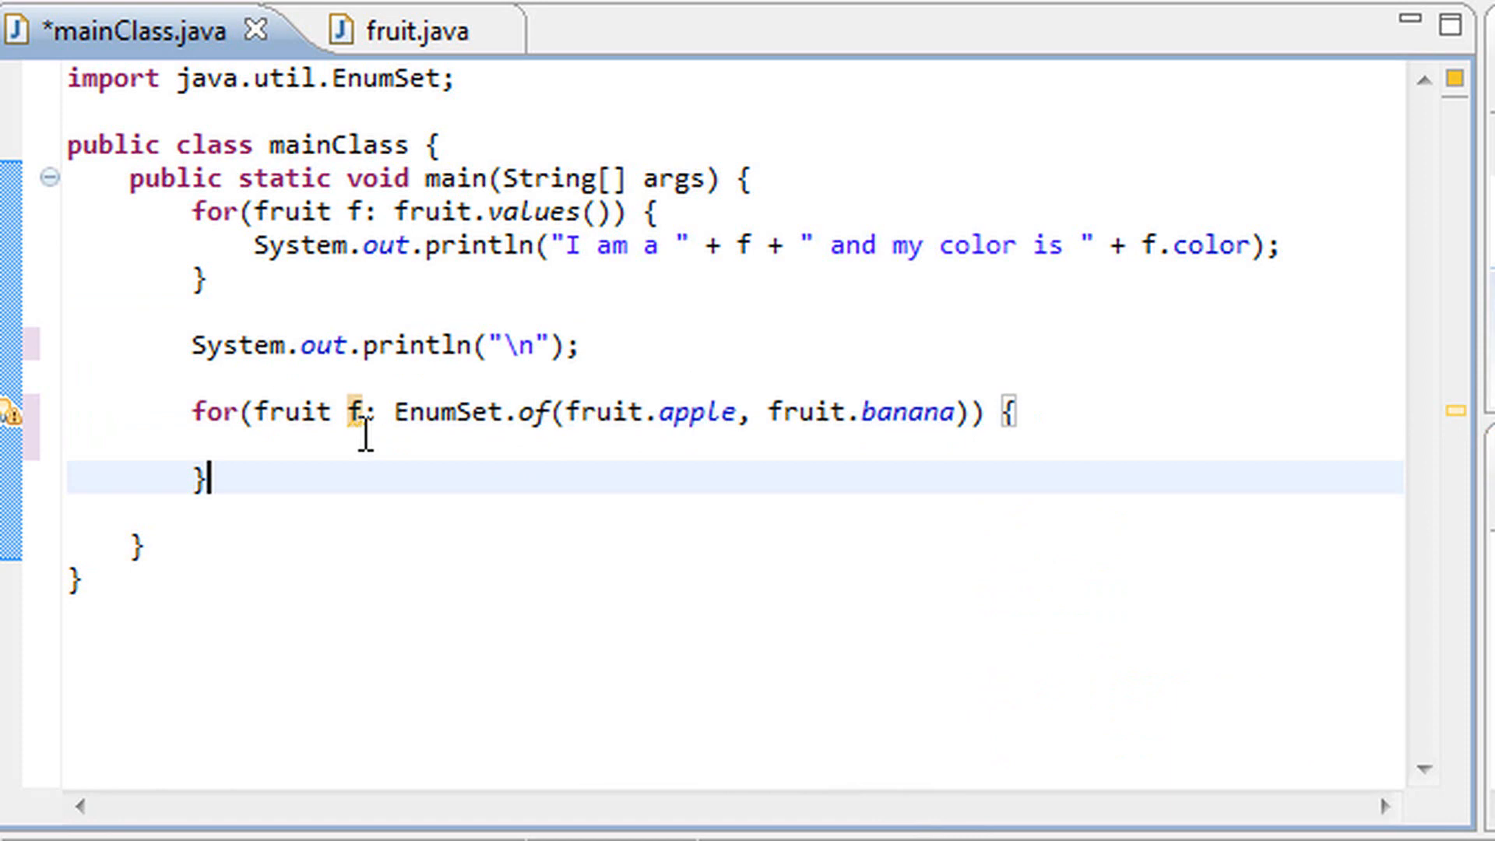
# Select the first loop's 'I am a … and my color is' println line for copying
pyautogui.click(194, 411)
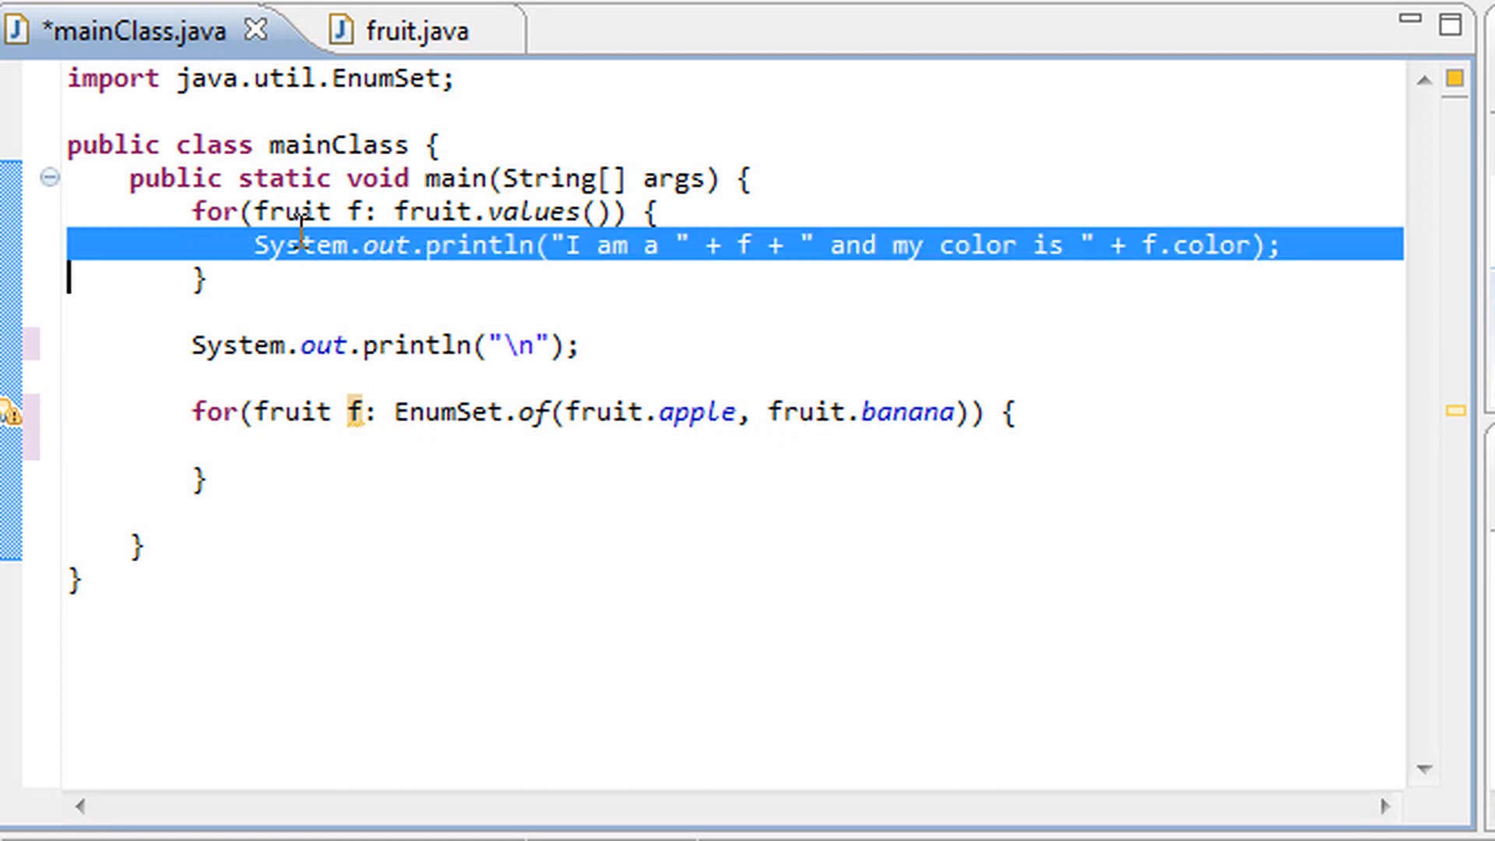
pyautogui.moveTo(458, 276)
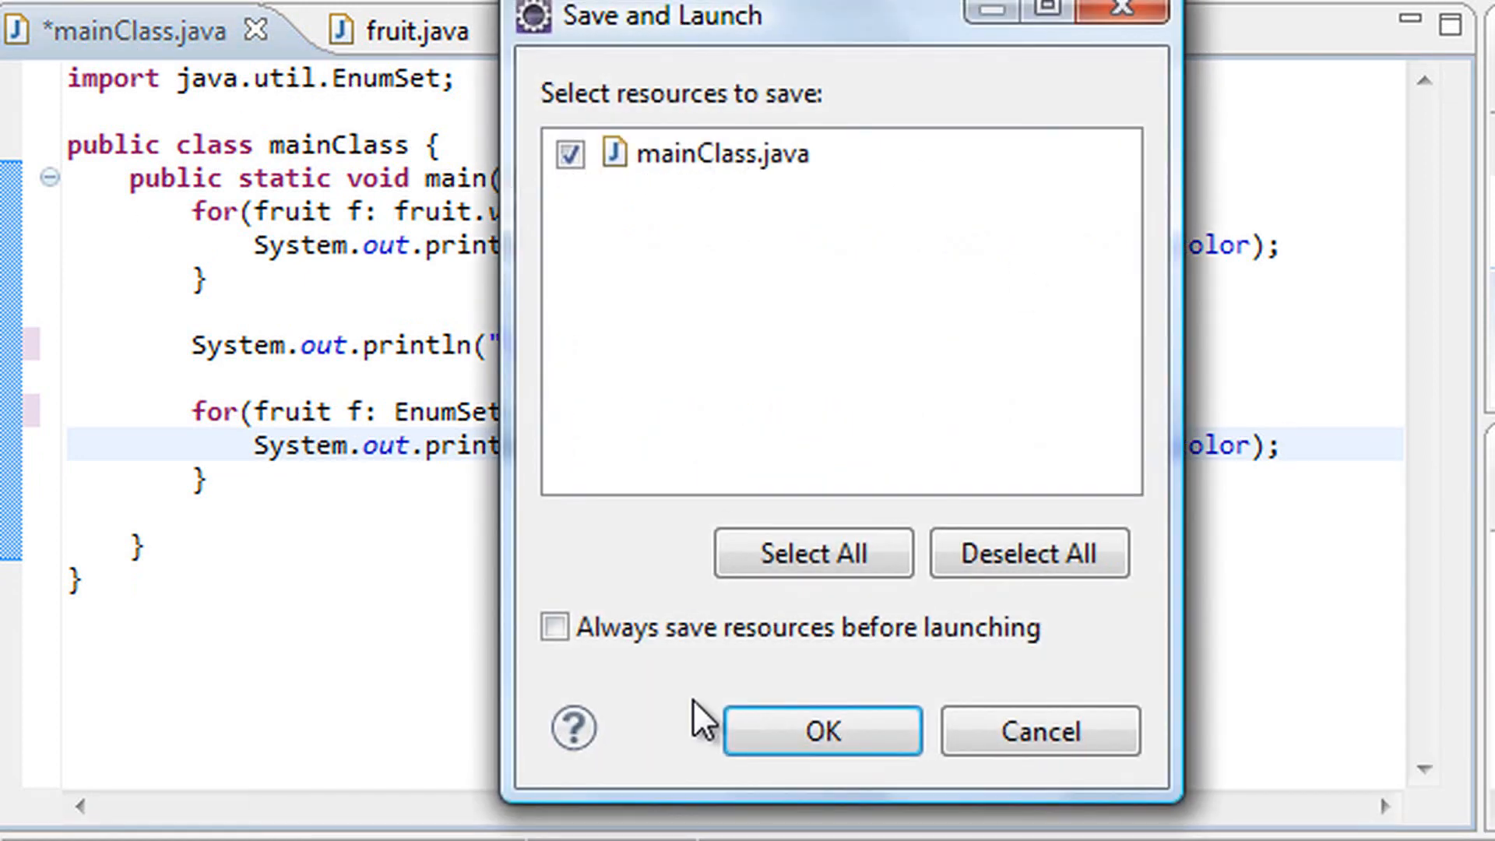
# Confirm Save and Launch and scroll the Console to the apple Green, banana Yellow lines
pyautogui.click(820, 731)
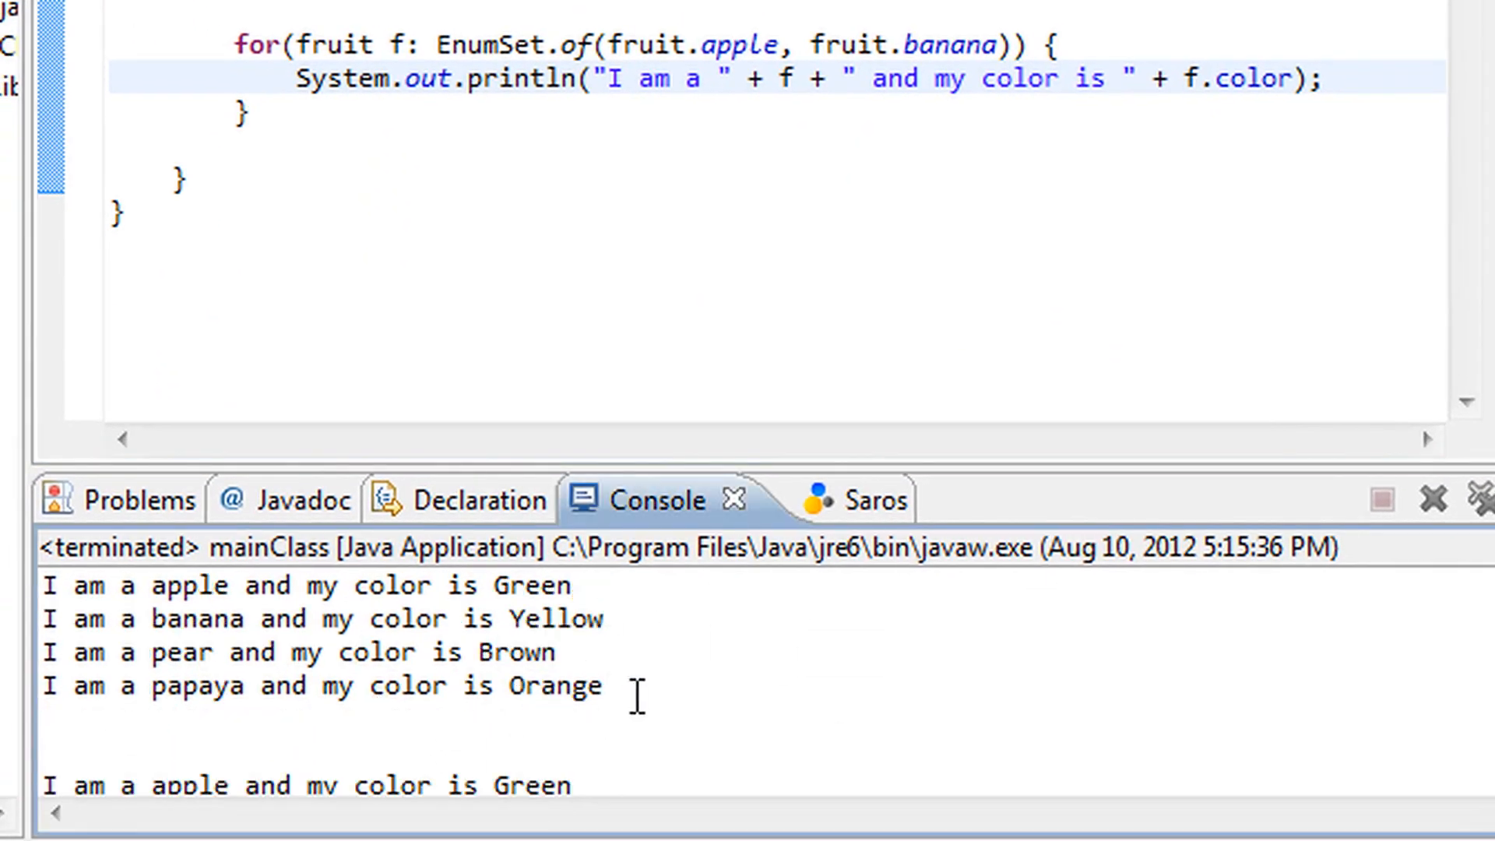
pyautogui.scroll(-3)
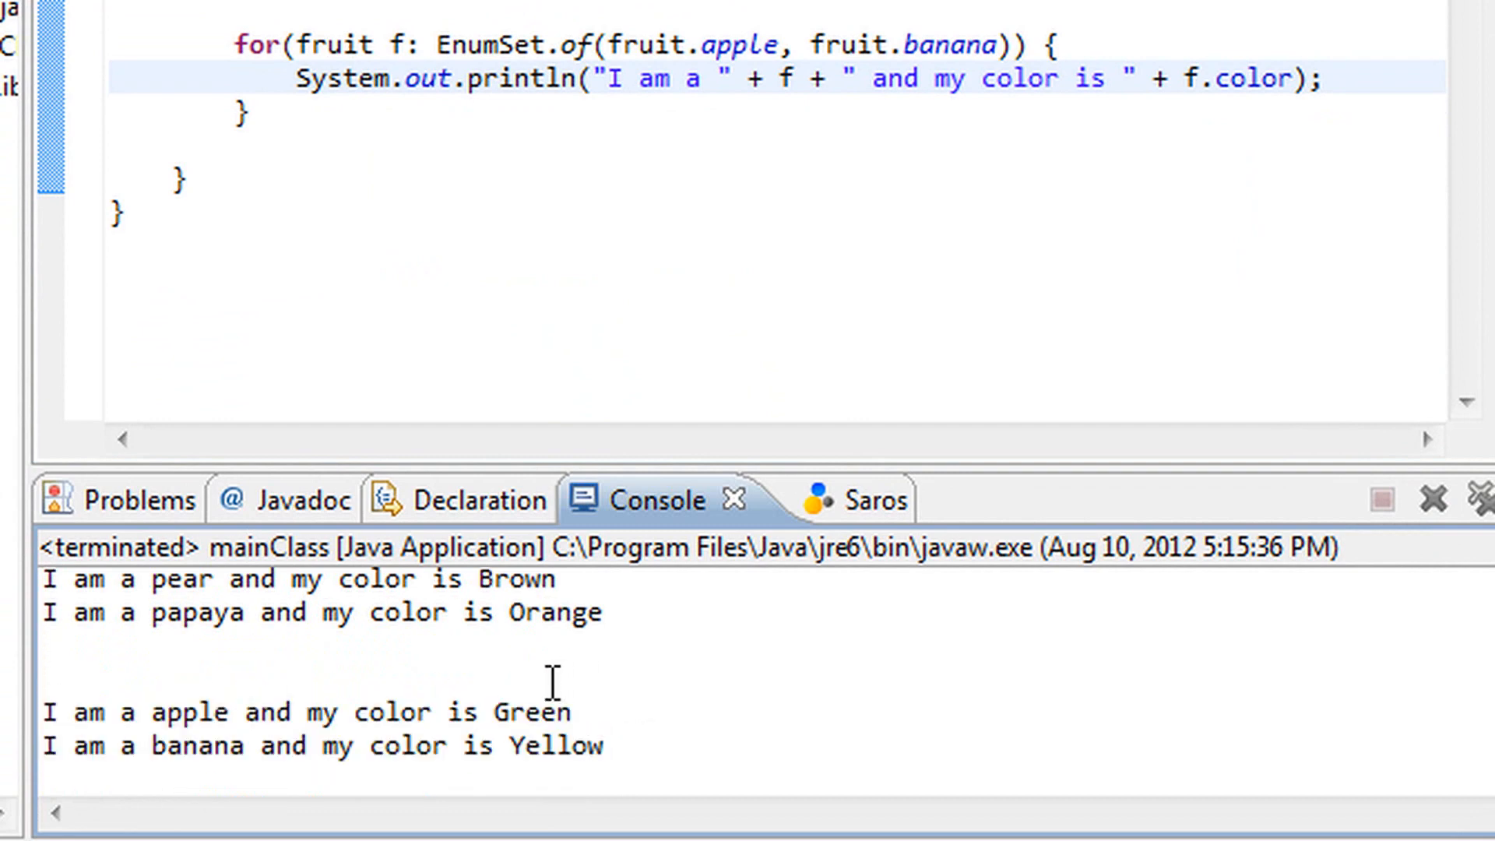
pyautogui.moveTo(81, 724)
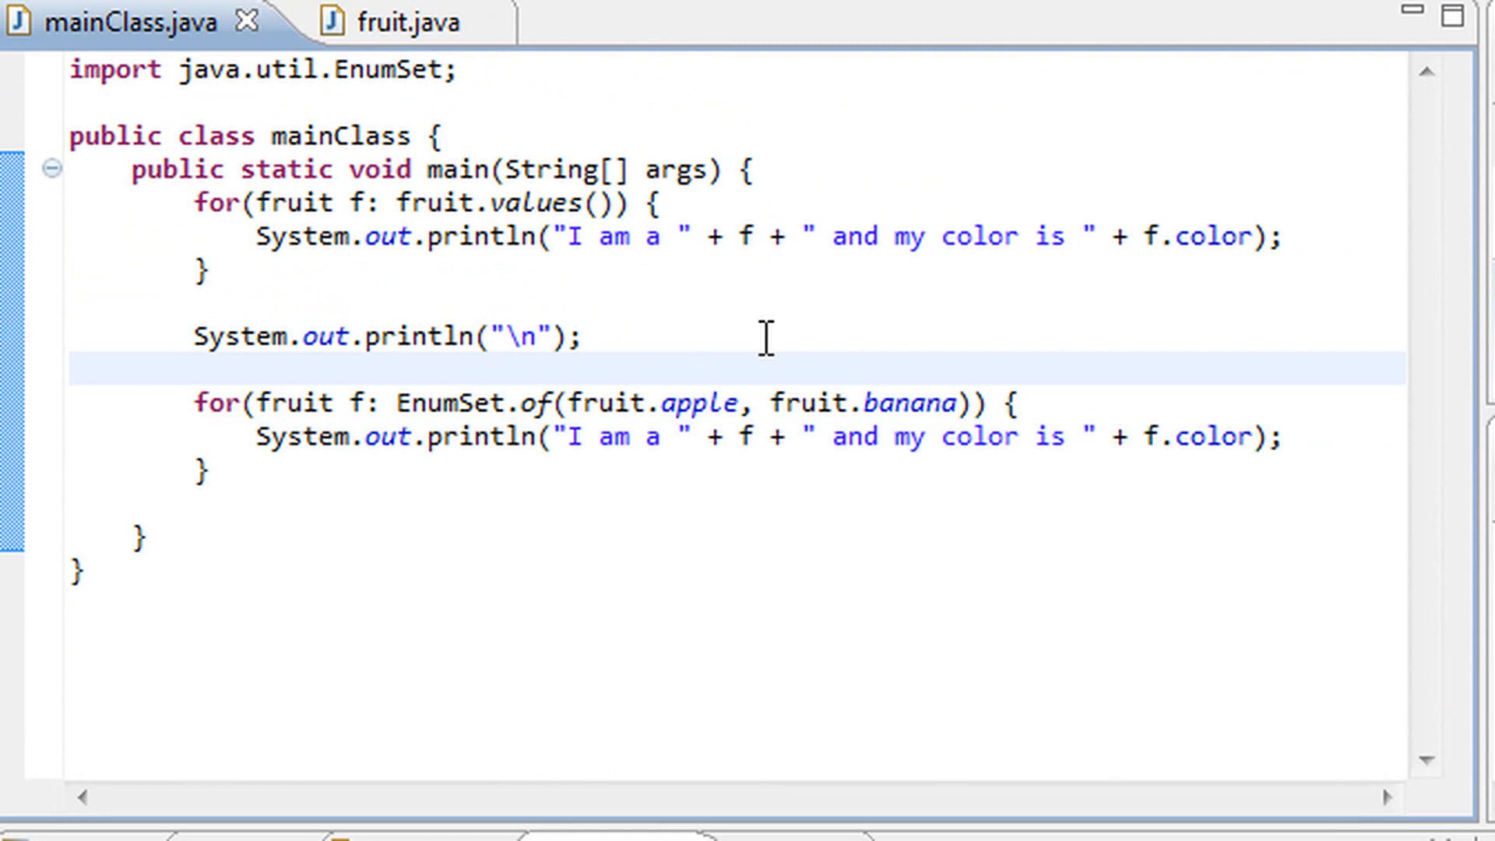
# Remove of(fruit.apple, fruit.banana) from the second loop header, leaving 'EnumSet.'
pyautogui.doubleClick(534, 401)
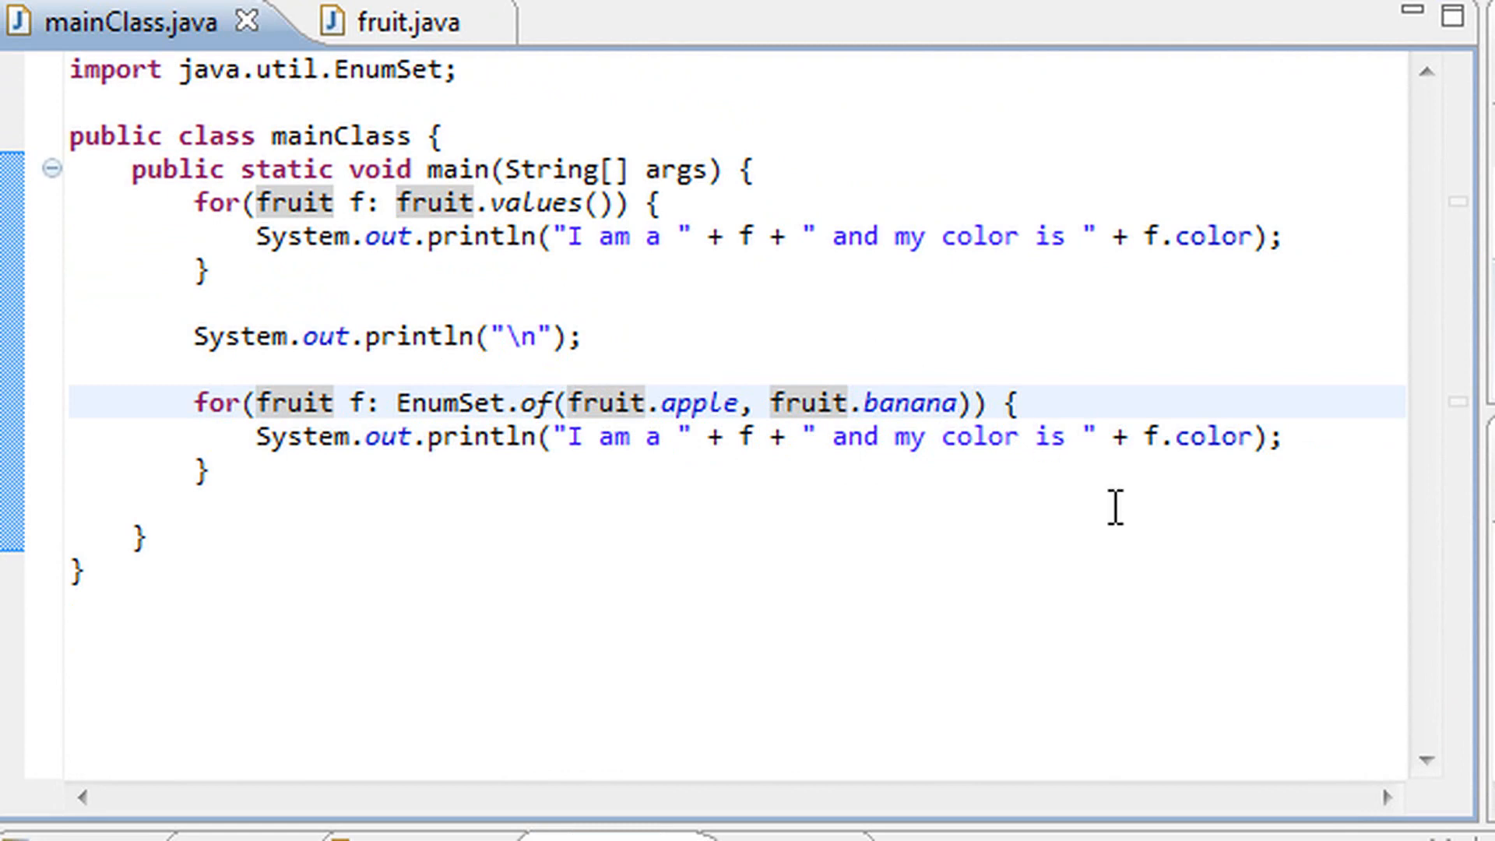
pyautogui.write(', fruit.oa')
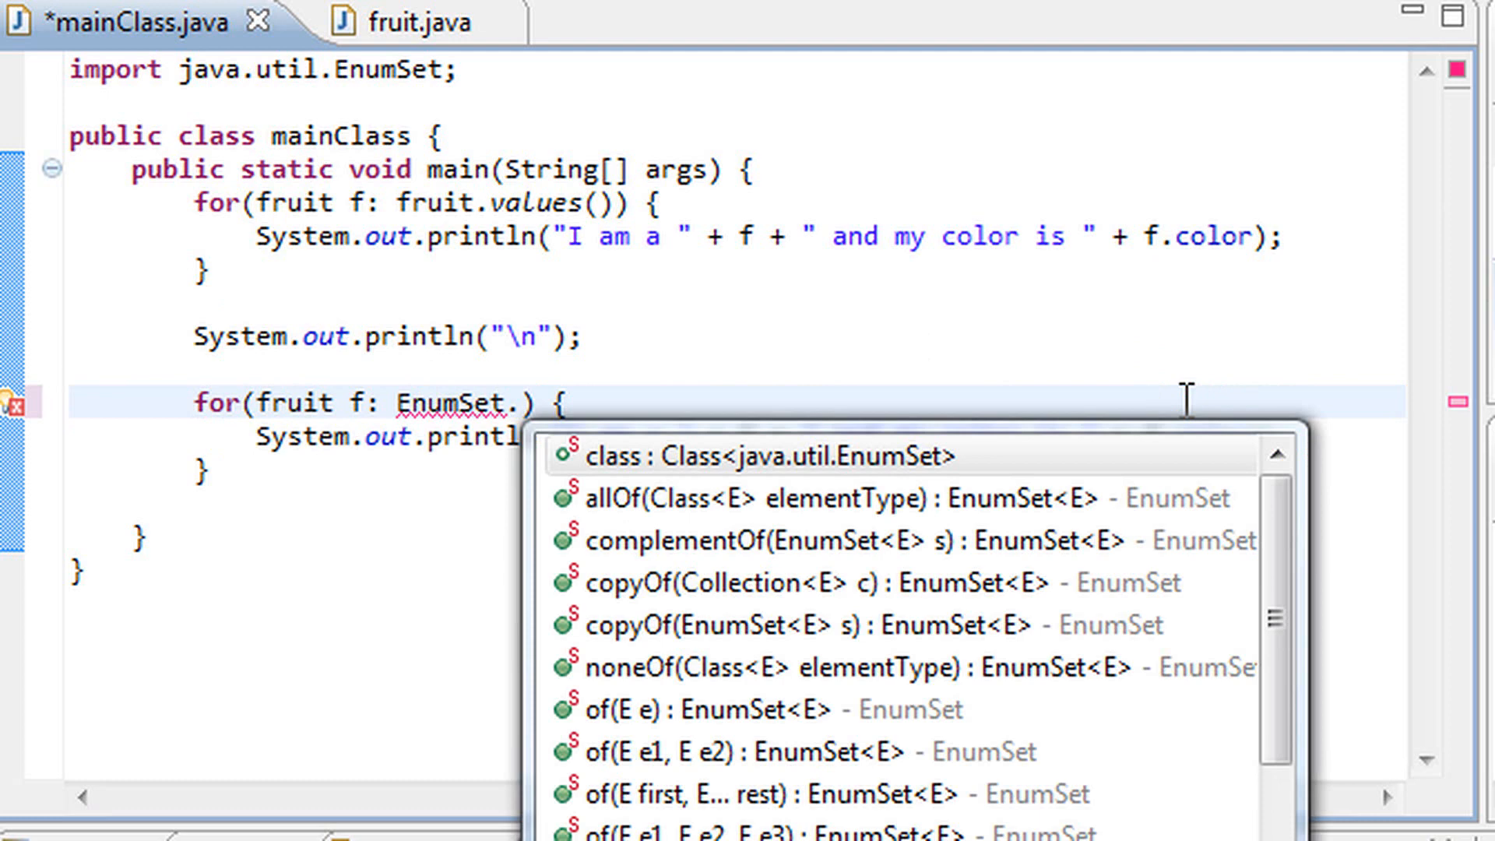
# Complete the second loop header as EnumSet.range(fruit.apple, fruit.pear)
pyautogui.write('range')
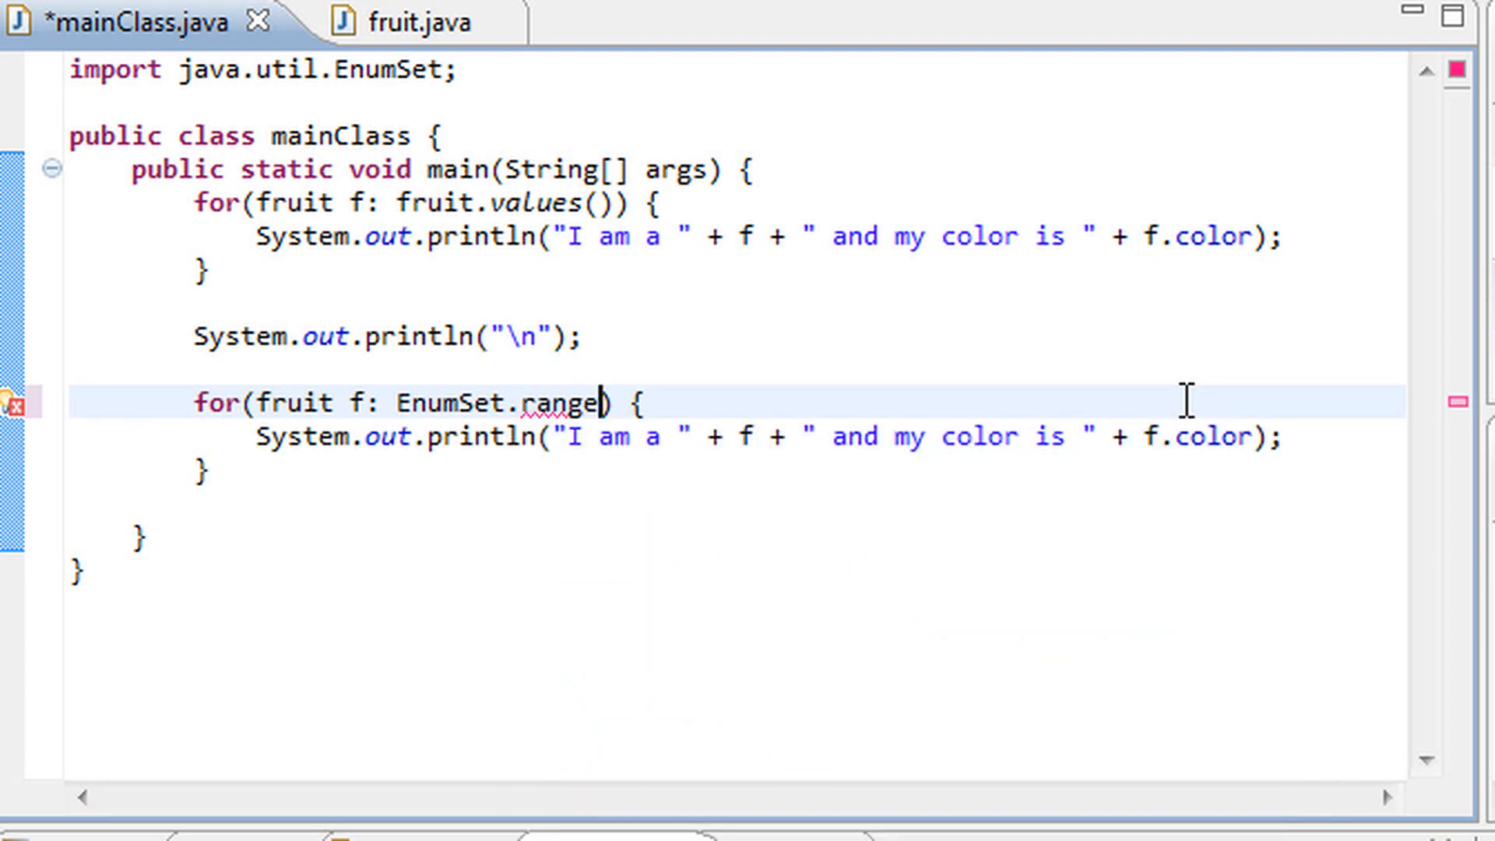
pyautogui.write('(')
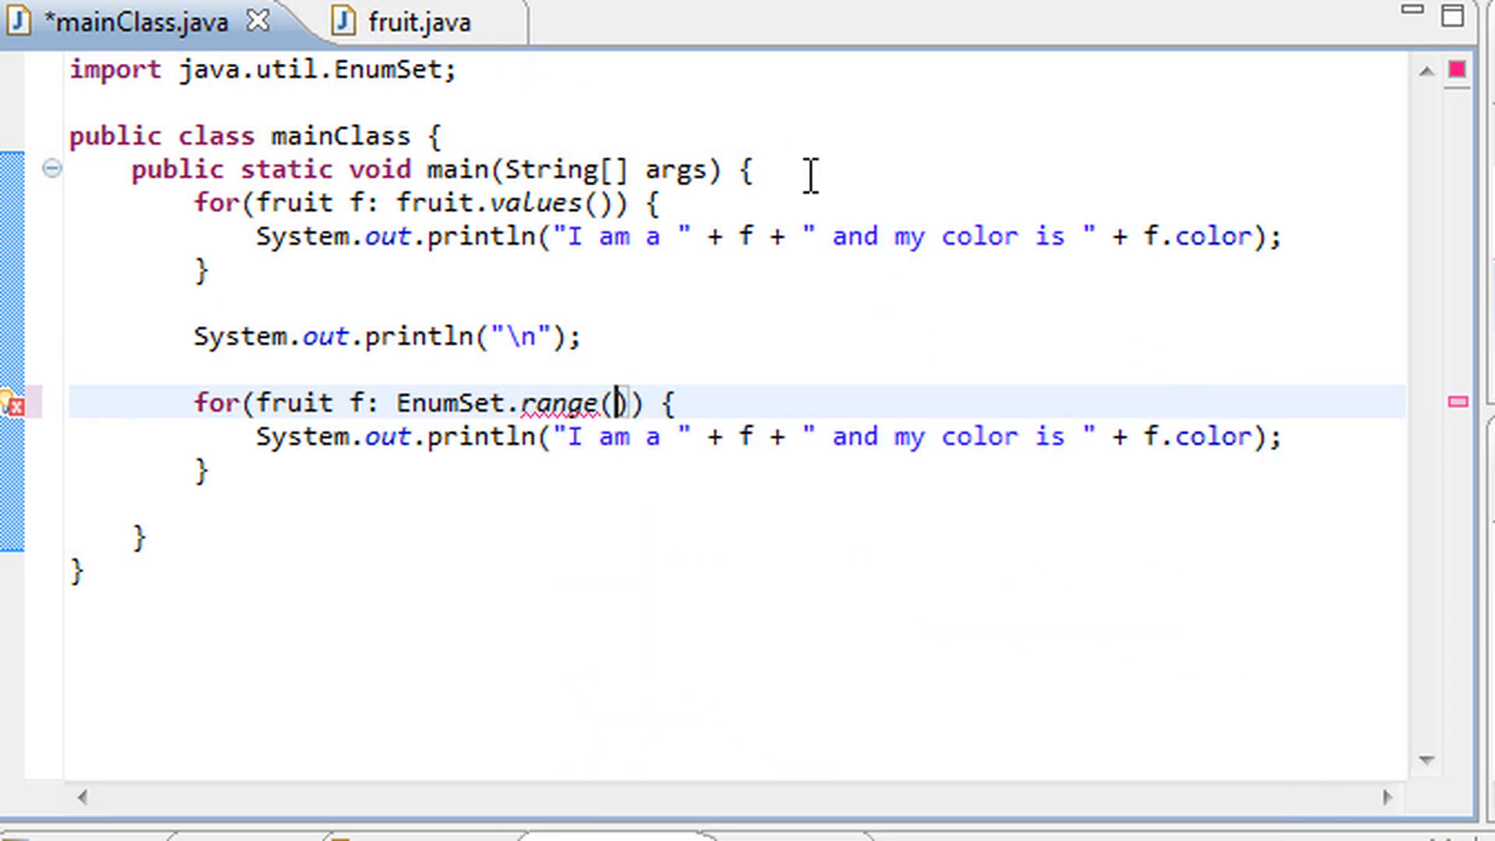
pyautogui.moveTo(780, 381)
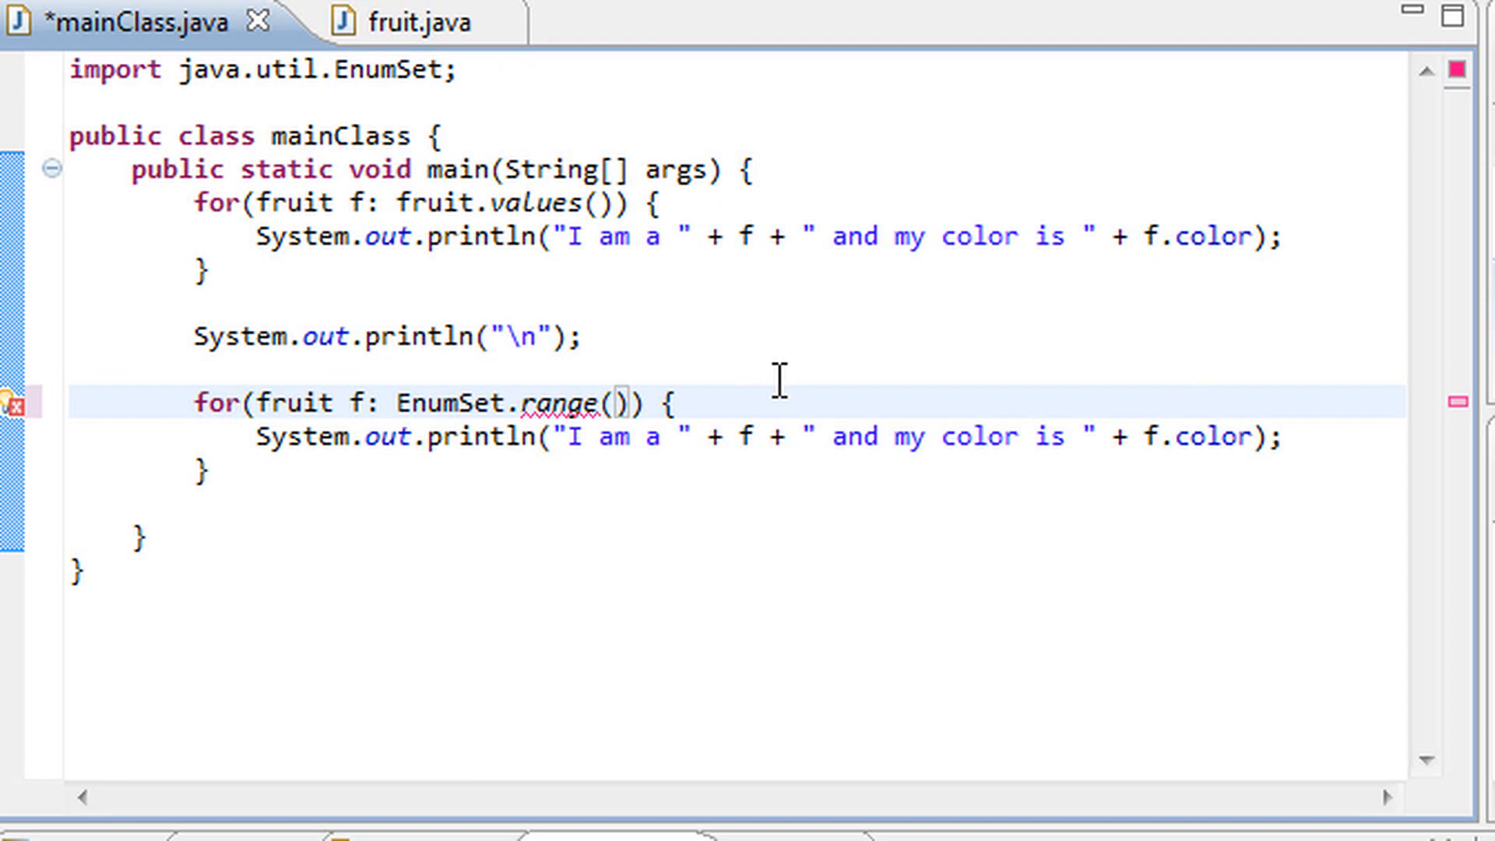
pyautogui.write('fruit.')
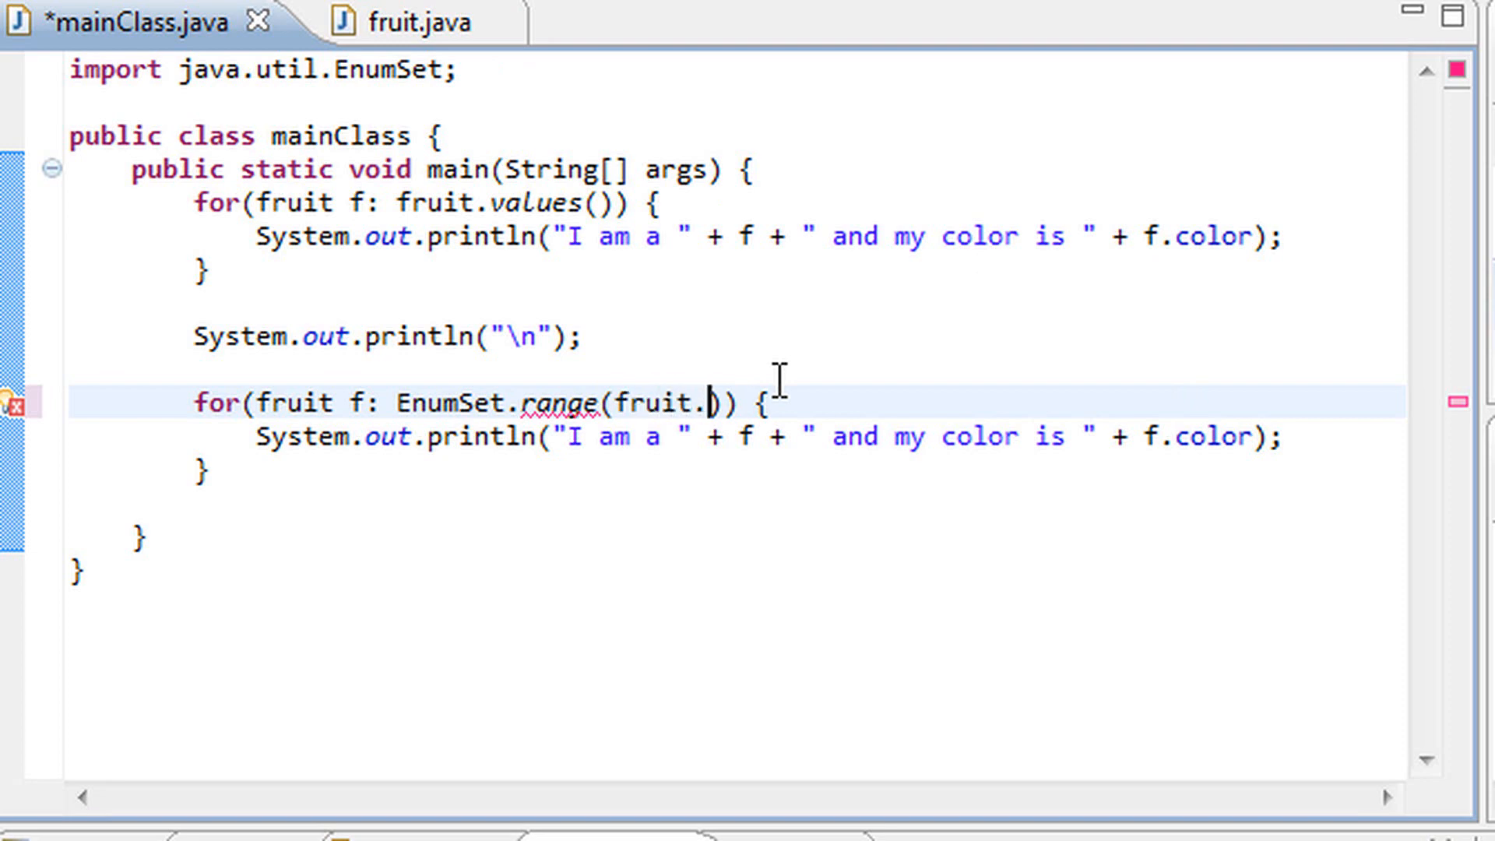
pyautogui.write('apple, fruit')
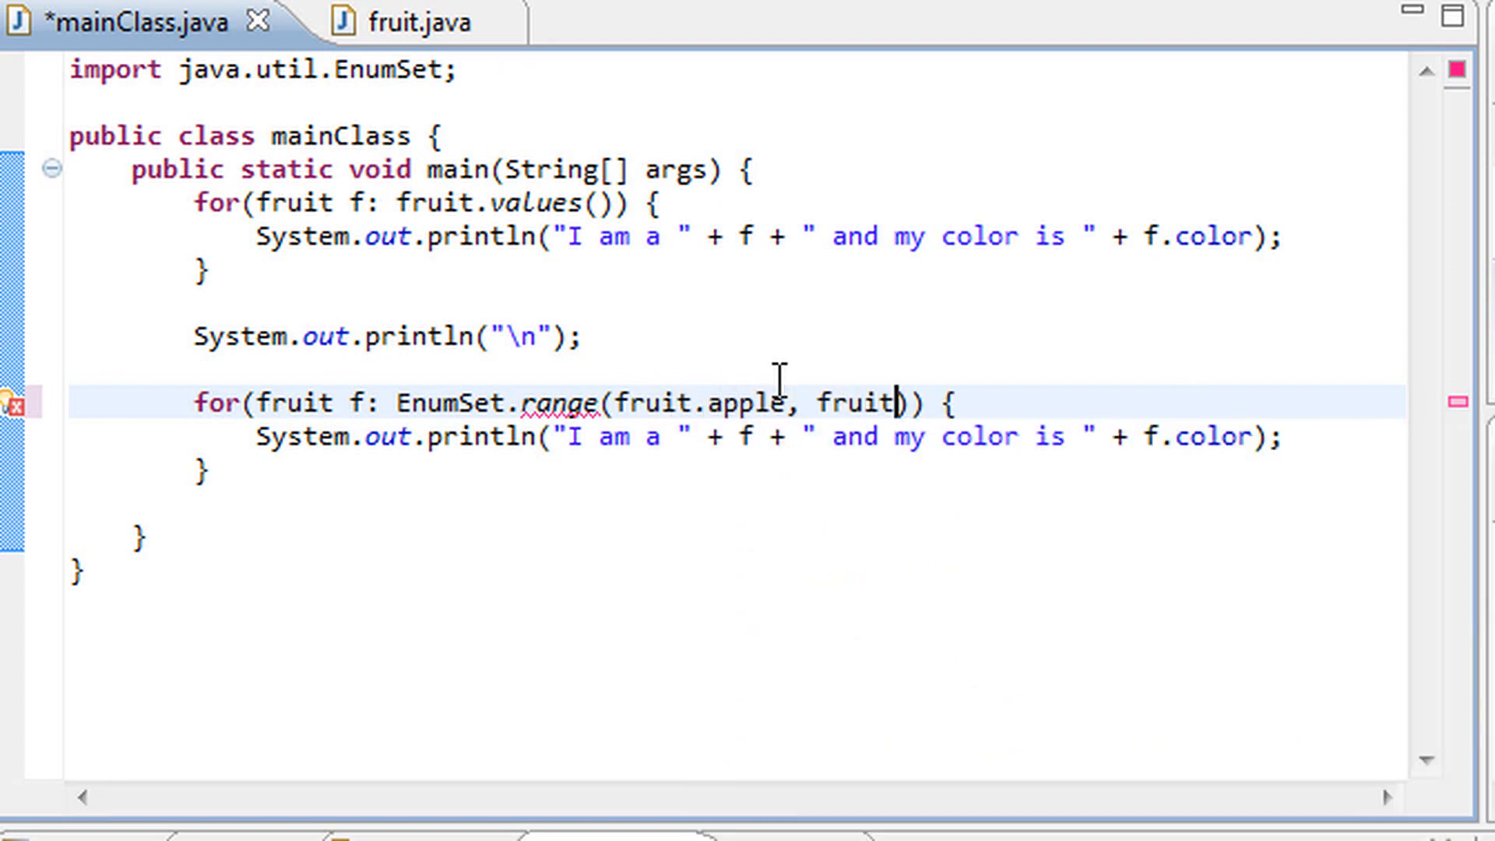
pyautogui.write('.')
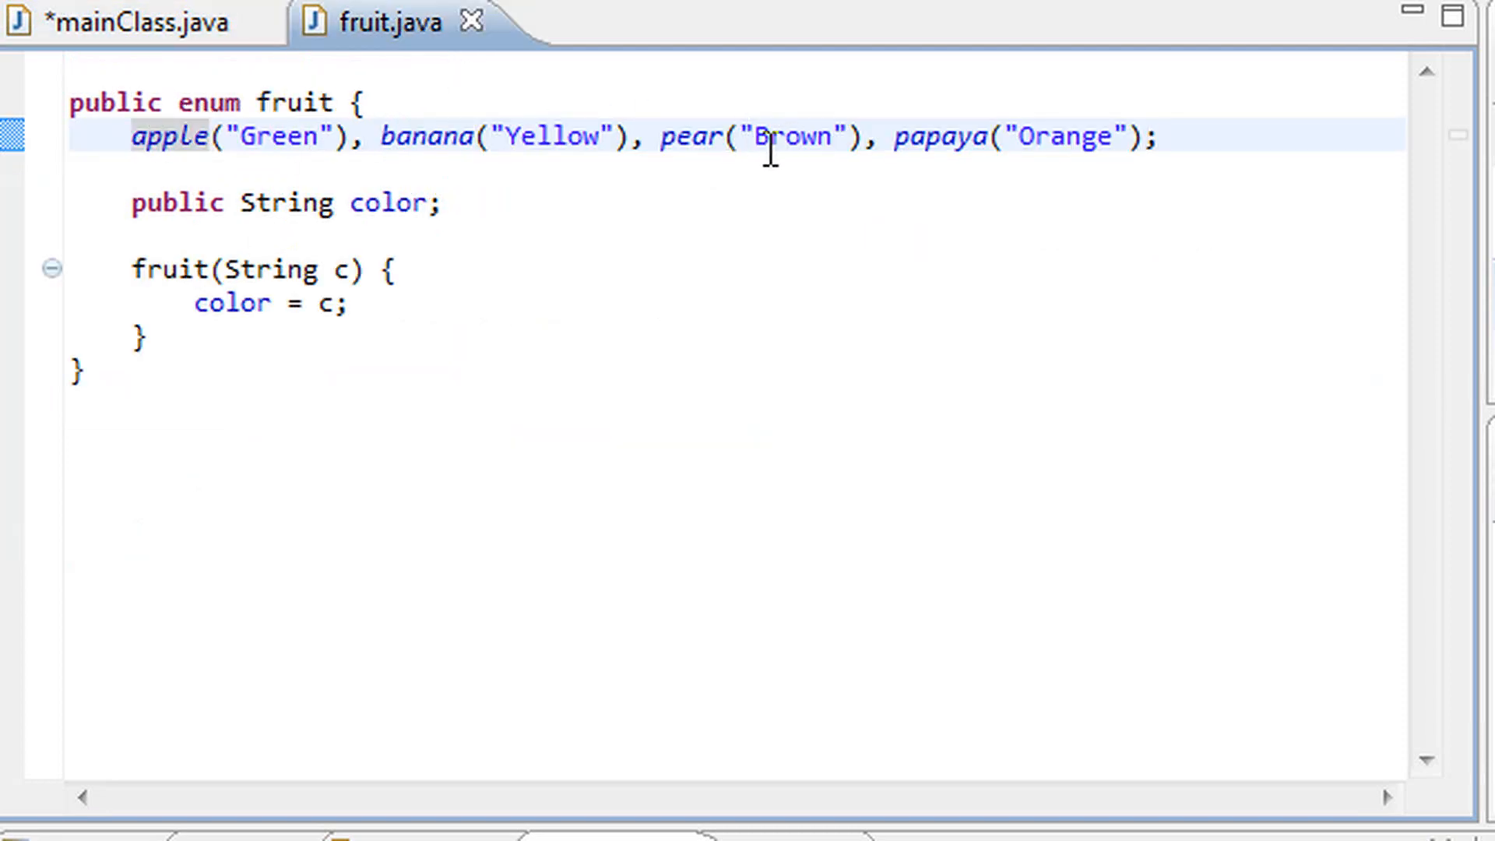
# Check the enum constants in fruit.java, then return to mainClass.java and run it
pyautogui.doubleClick(691, 135)
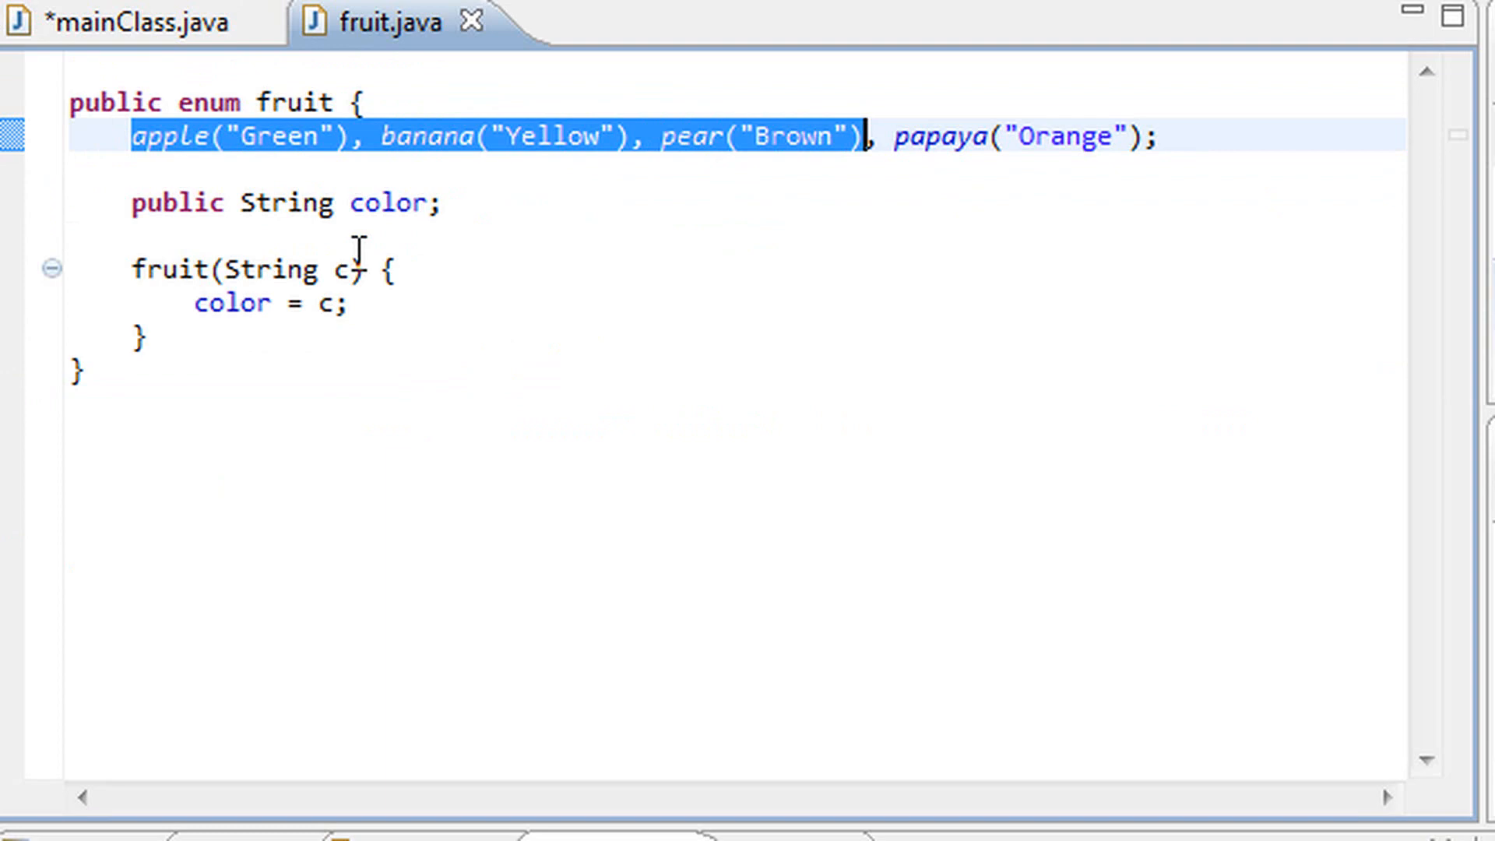
pyautogui.click(638, 135)
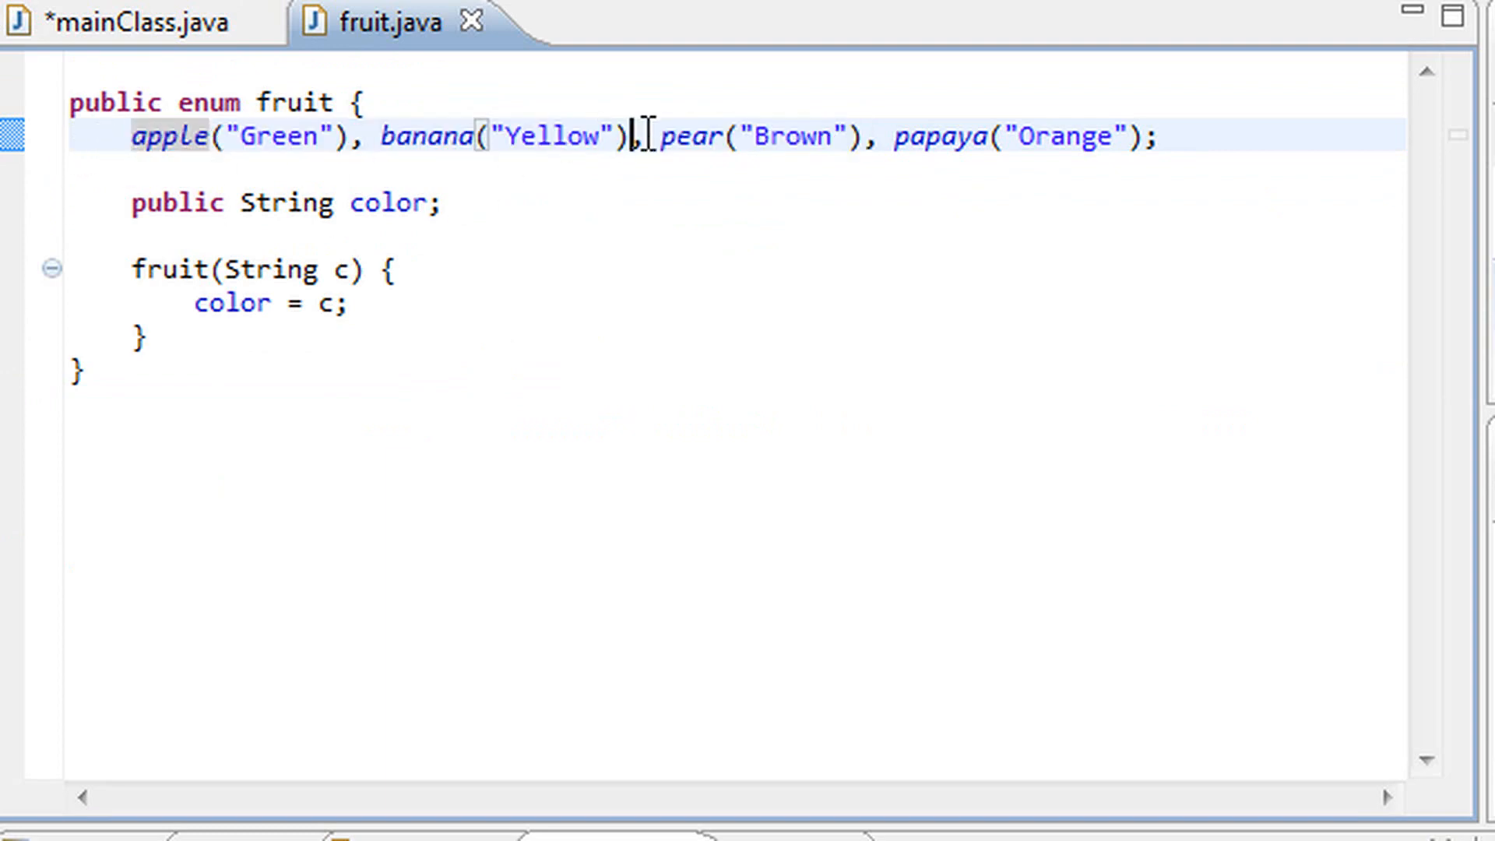
pyautogui.click(133, 21)
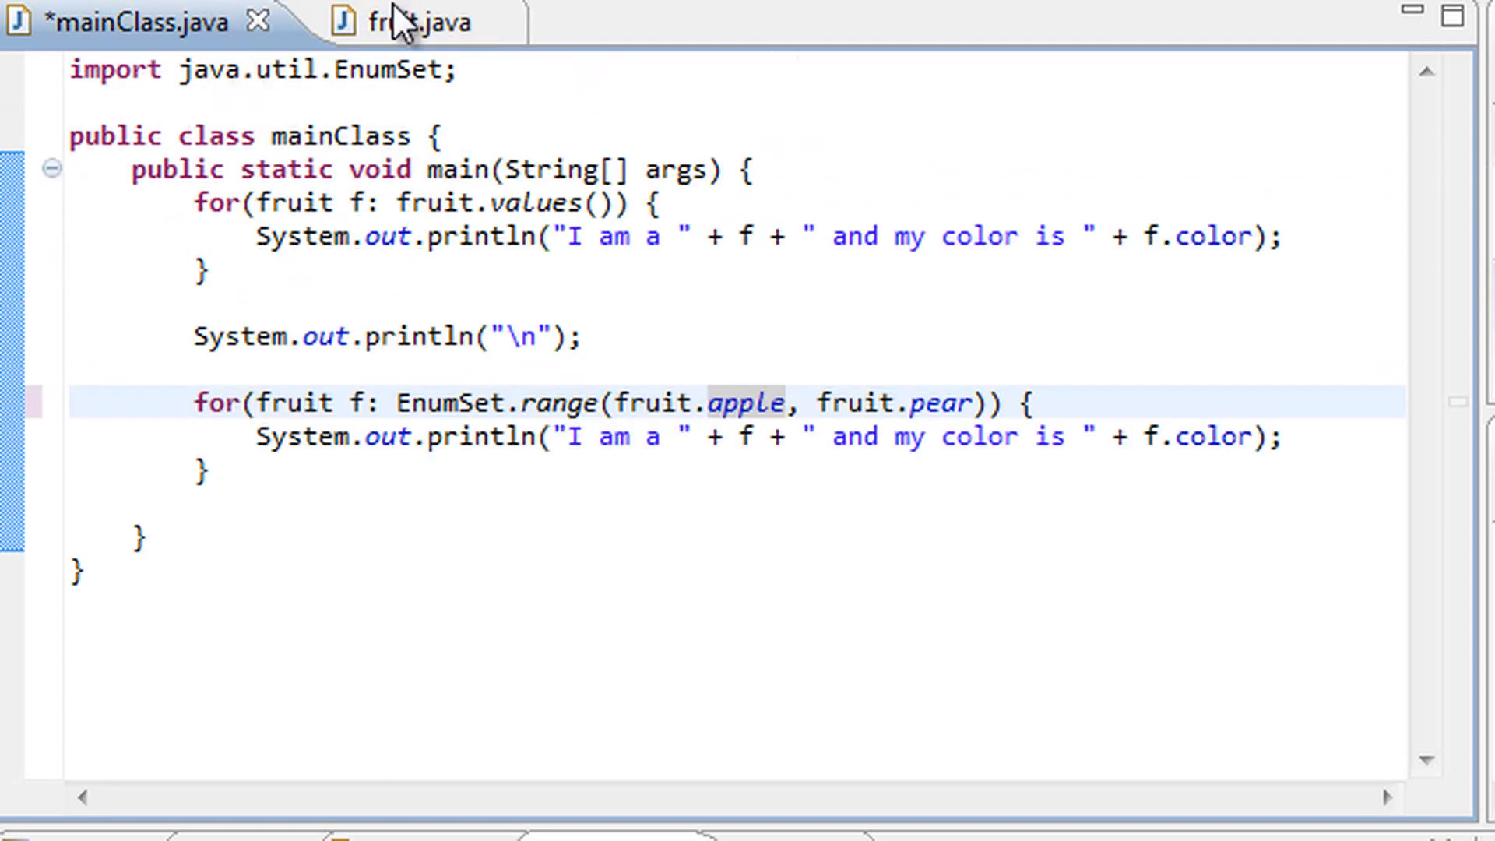
pyautogui.click(410, 22)
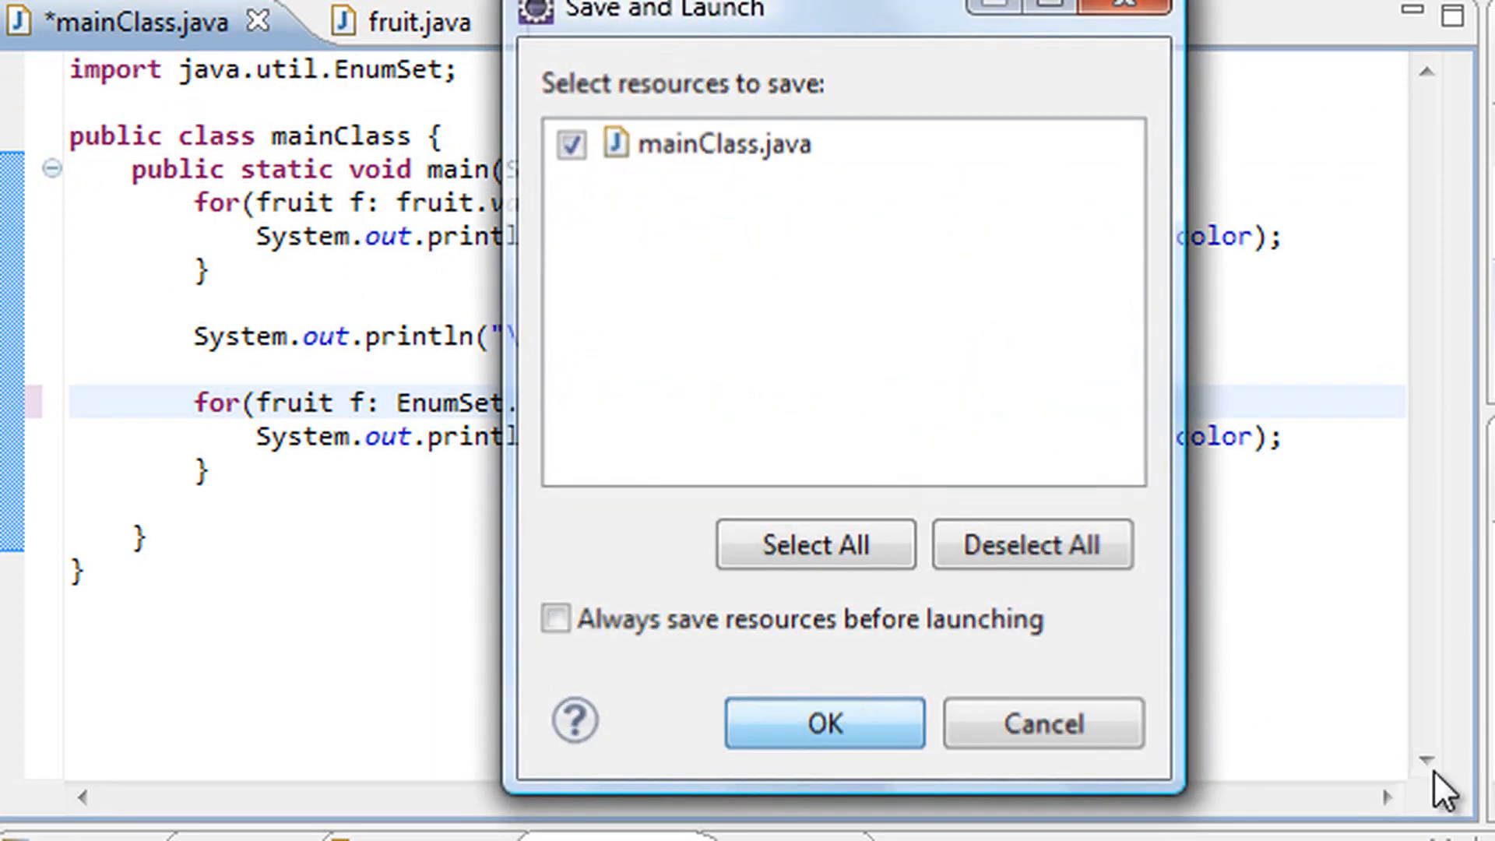
# Confirm the Save and Launch prompt to save mainClass.java and run it
pyautogui.click(824, 723)
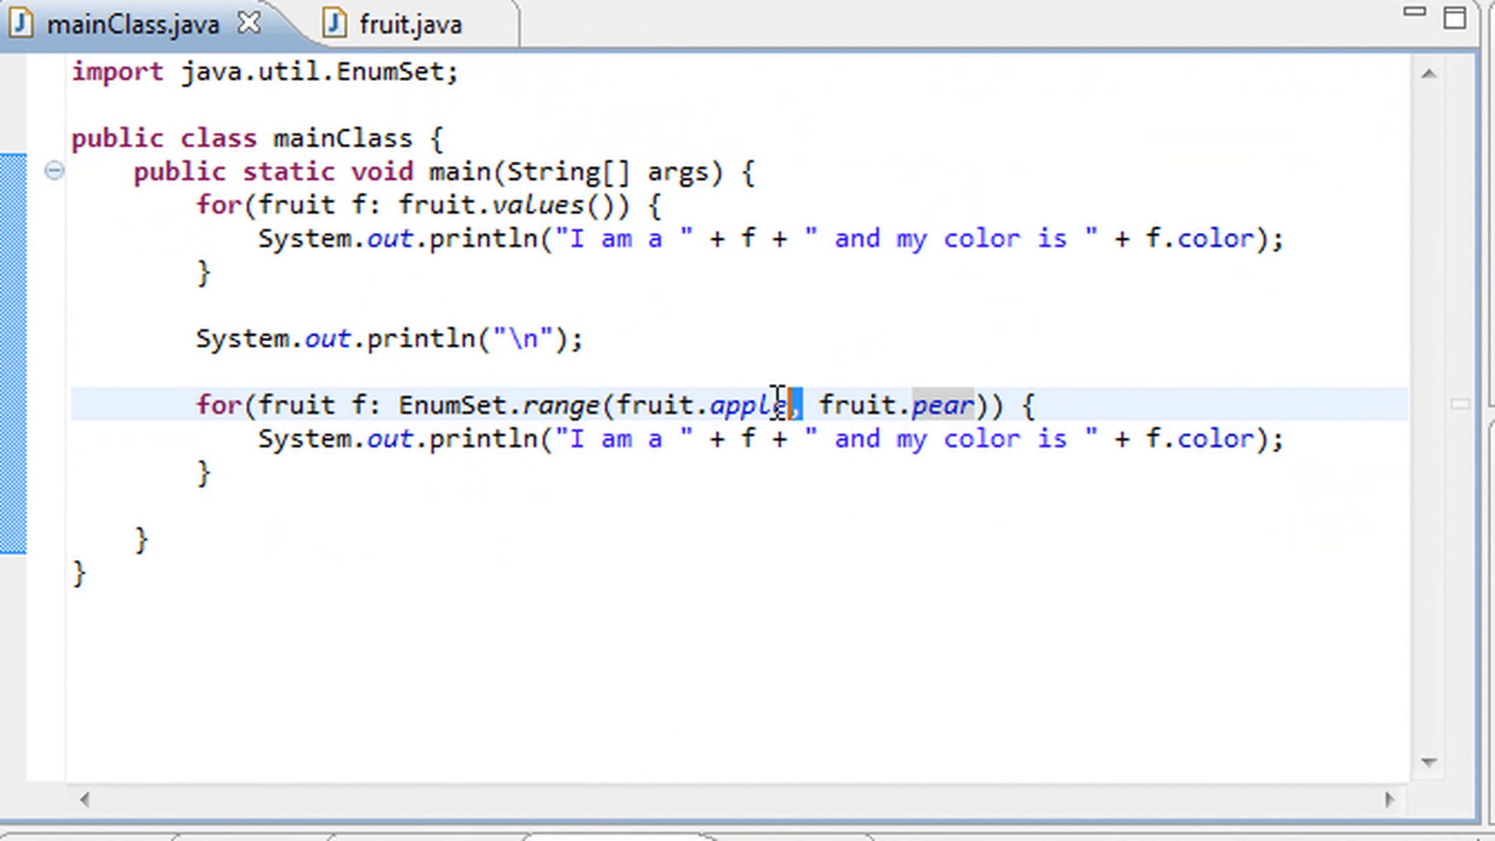
# Change the range to EnumSet.range(fruit.banana, fruit.papaya) and view fruit.java's constants
pyautogui.press('BackSpace')
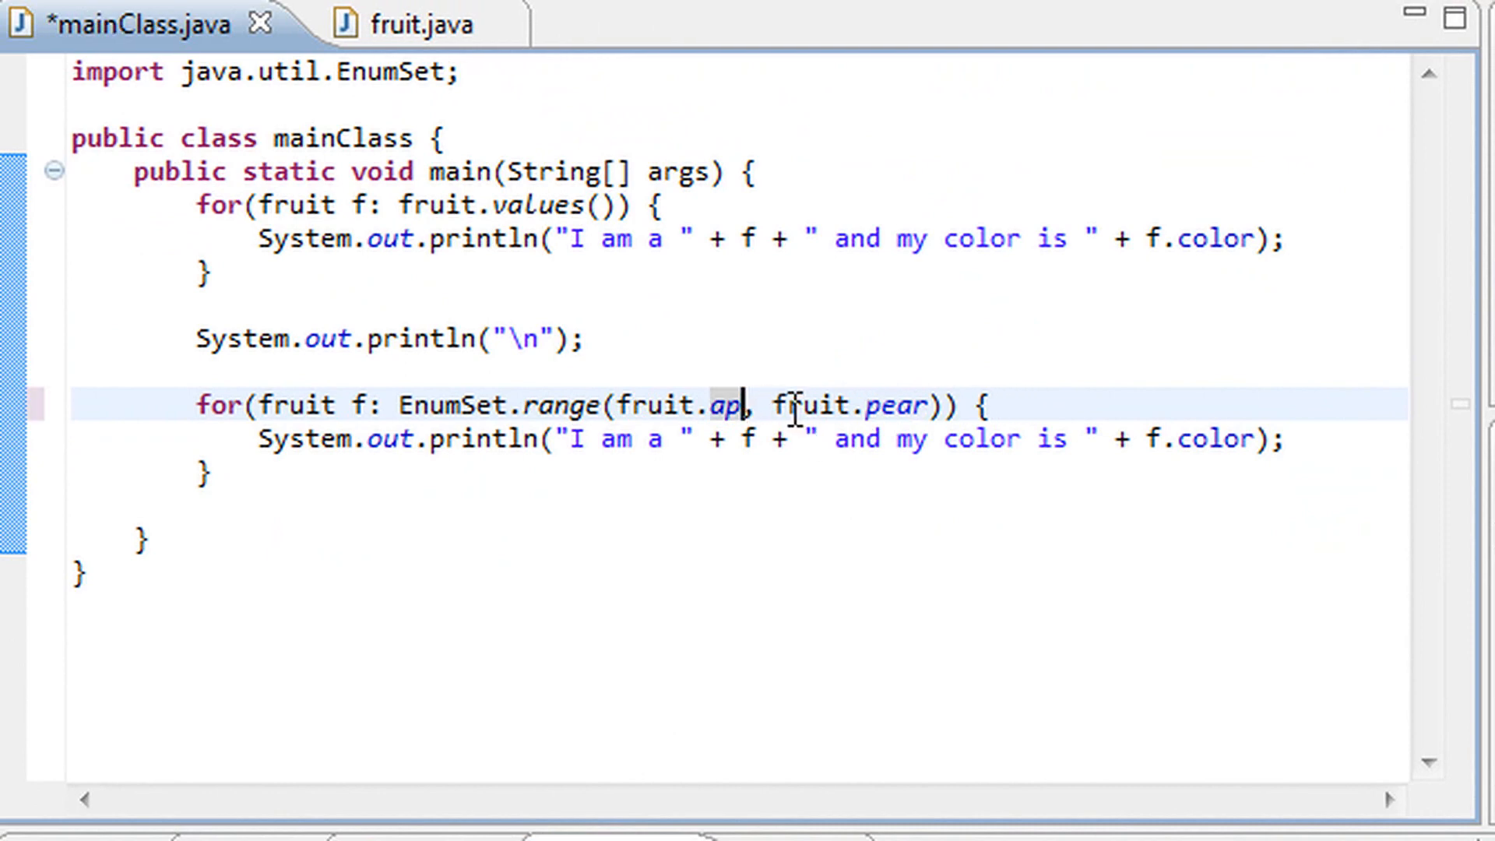
pyautogui.press('Backspace')
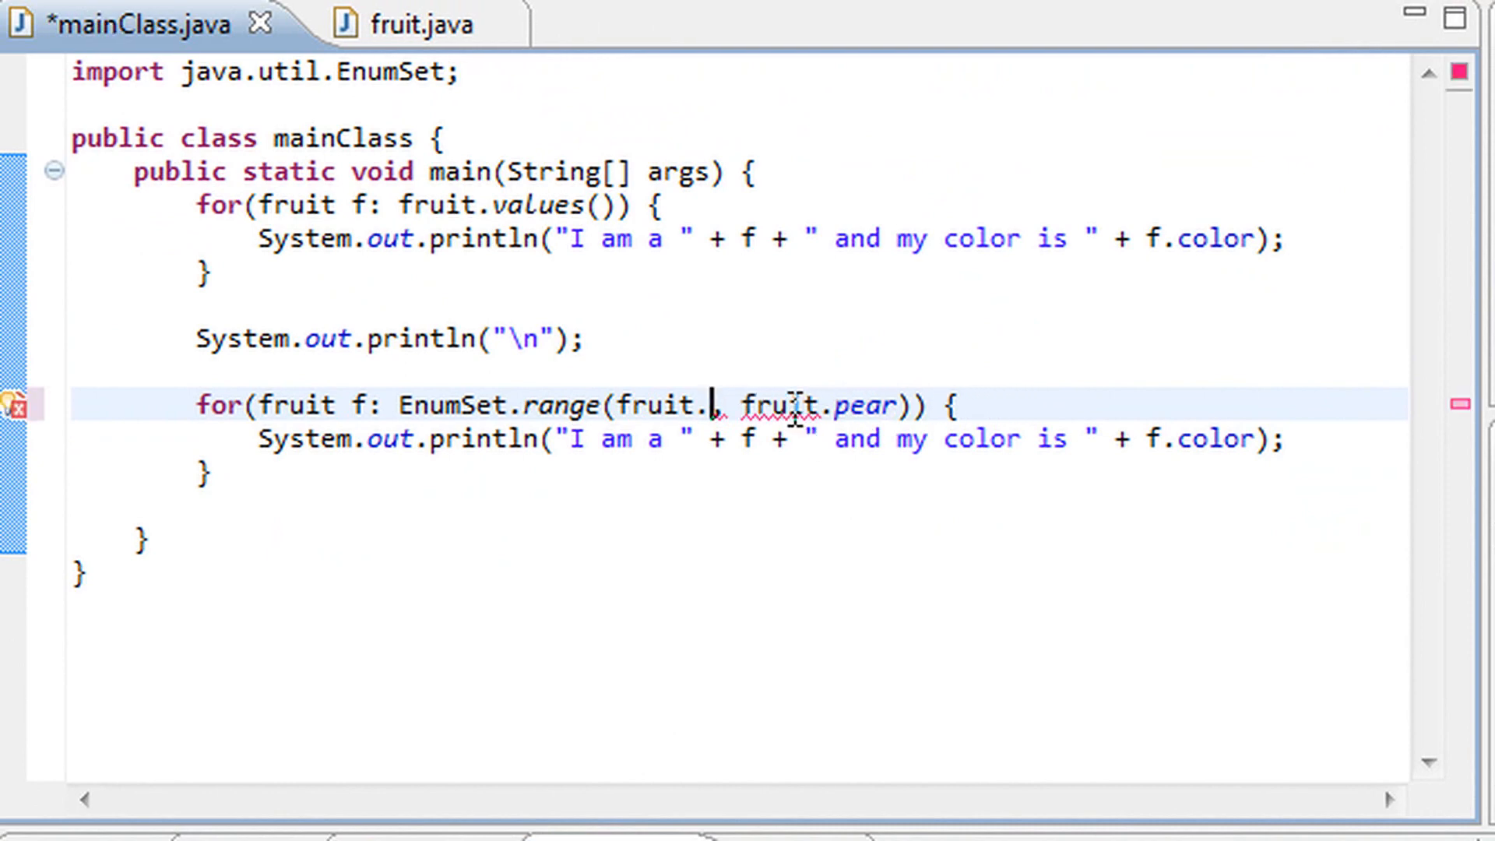
pyautogui.write('banana')
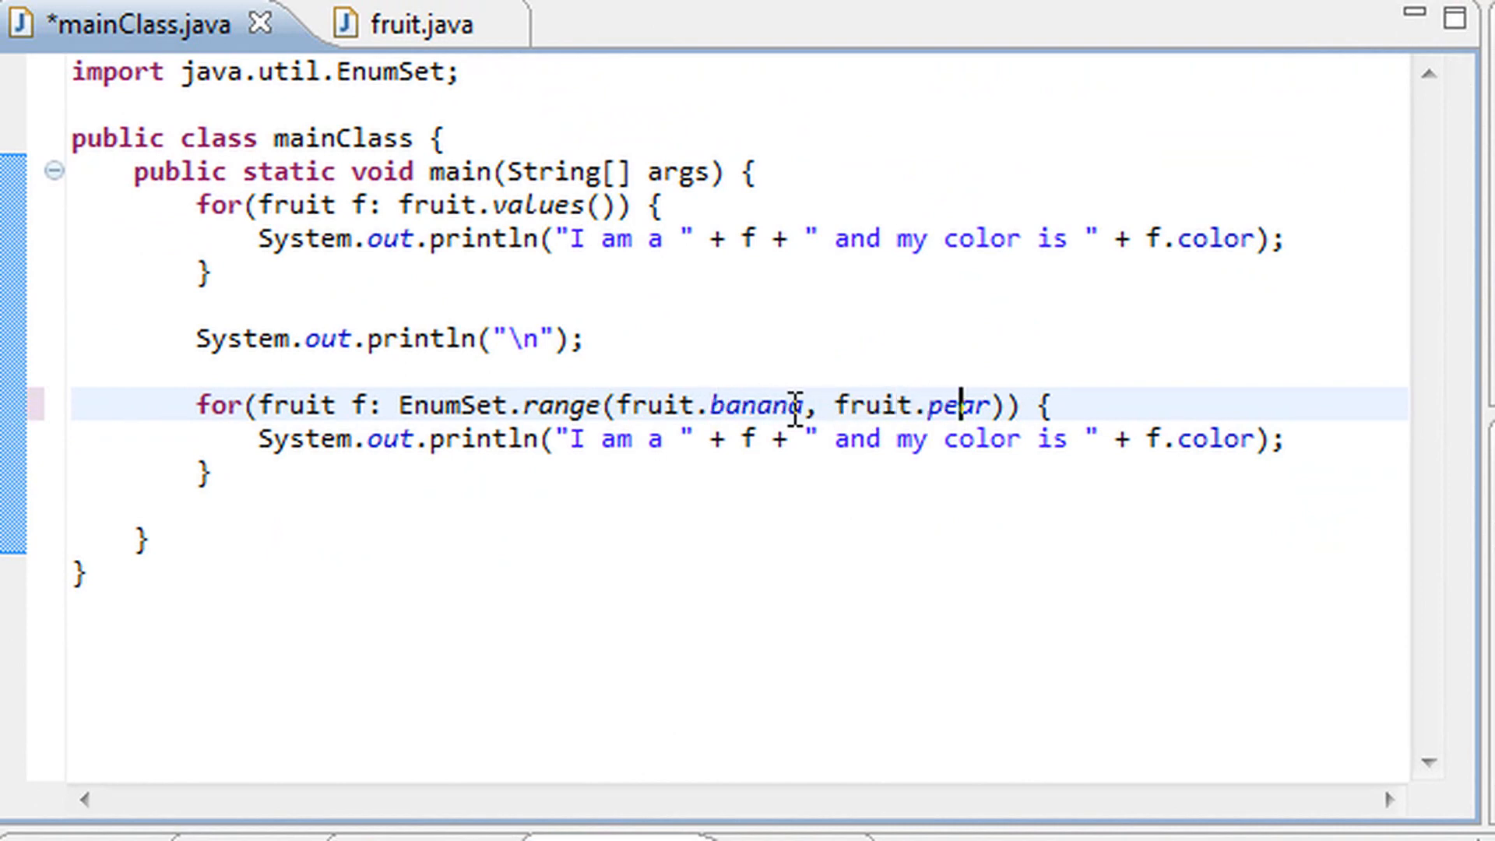
pyautogui.write('papp')
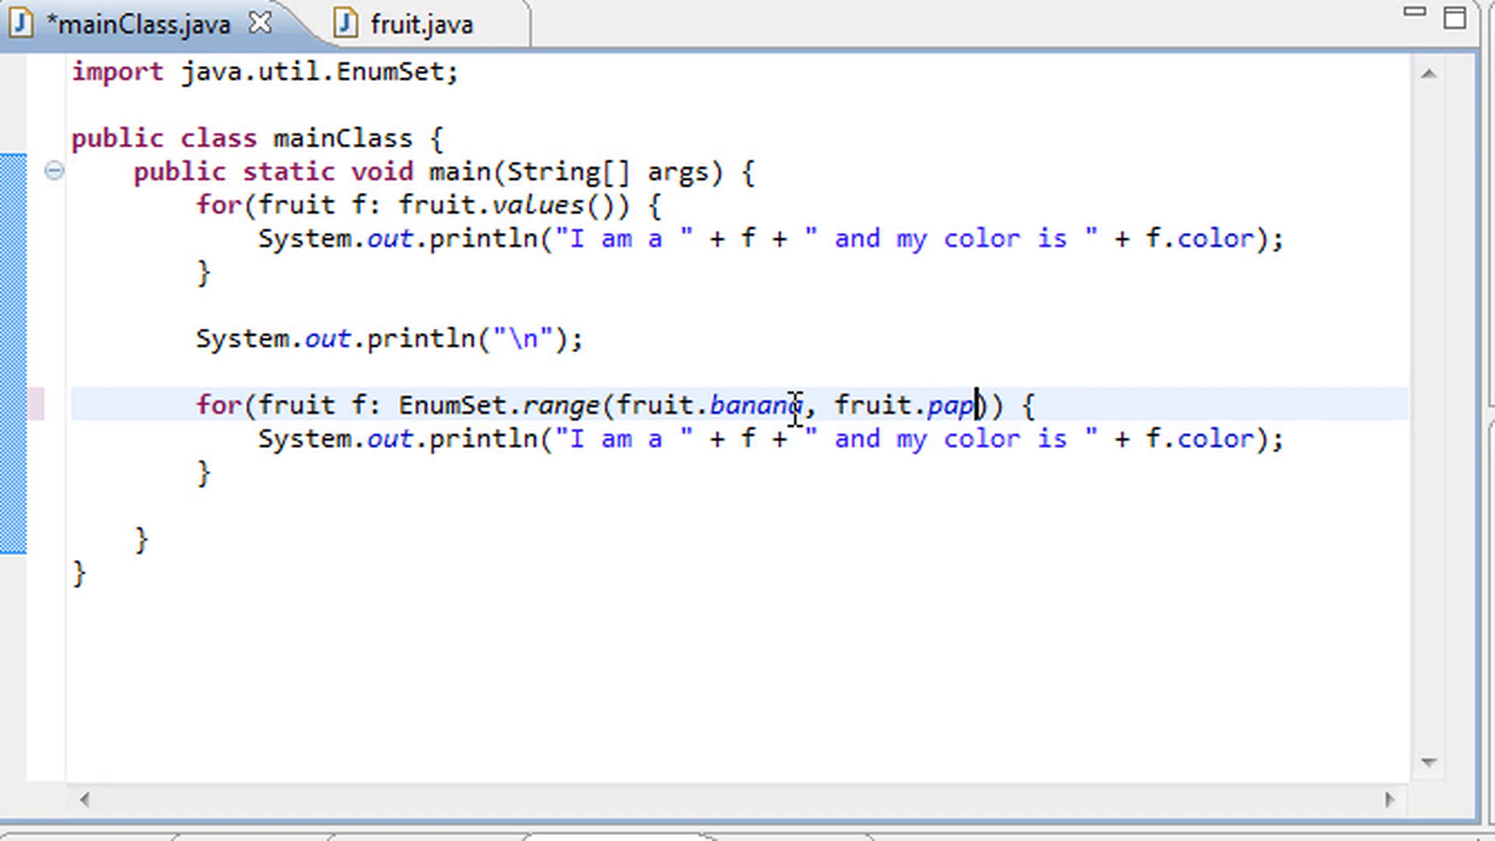
pyautogui.write('aya')
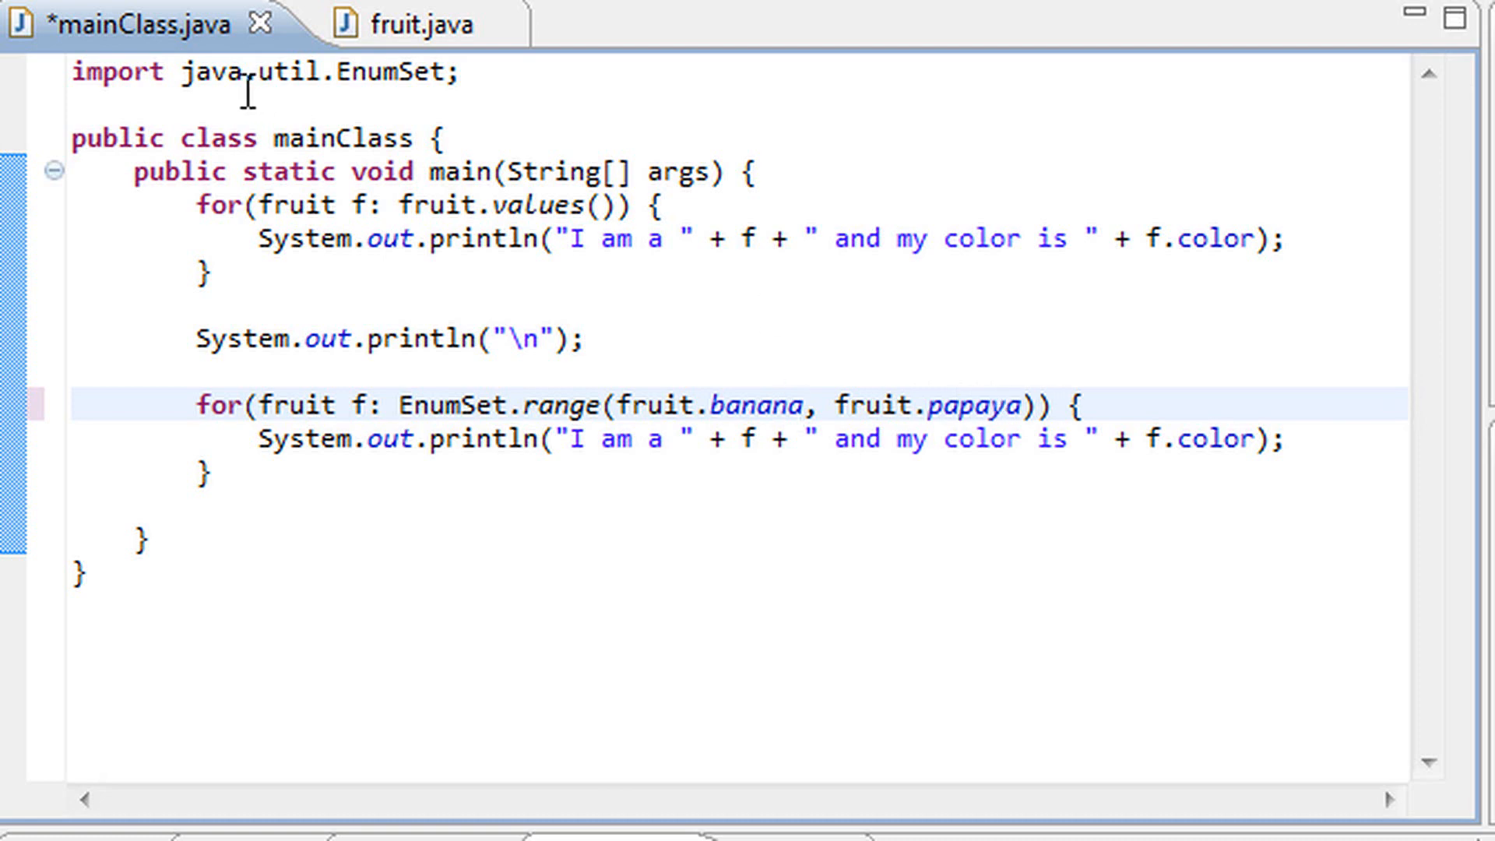
pyautogui.click(400, 24)
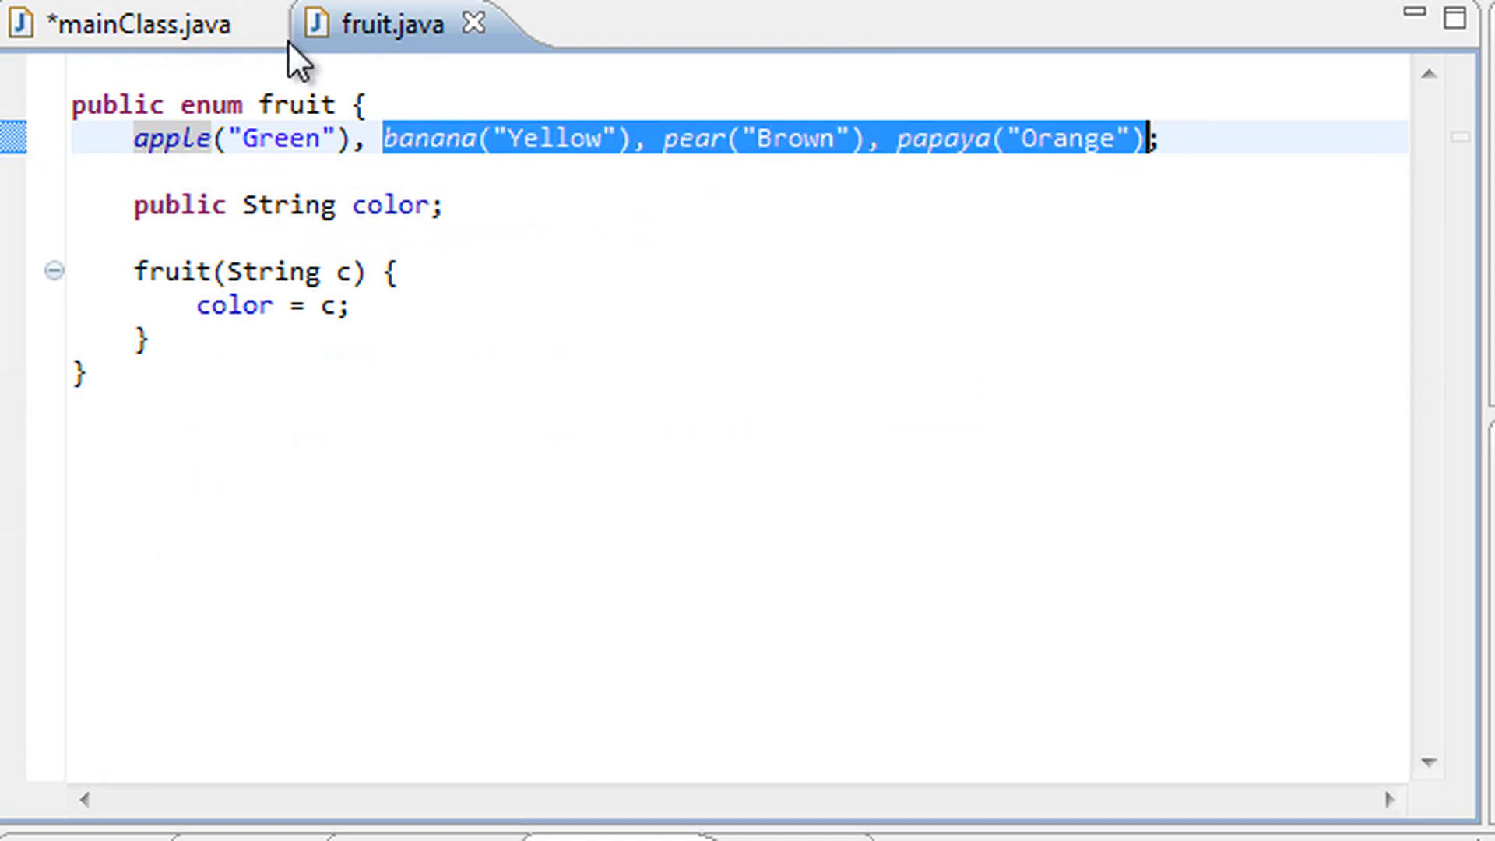
# Return to mainClass.java and save the banana-to-papaya version
pyautogui.click(133, 26)
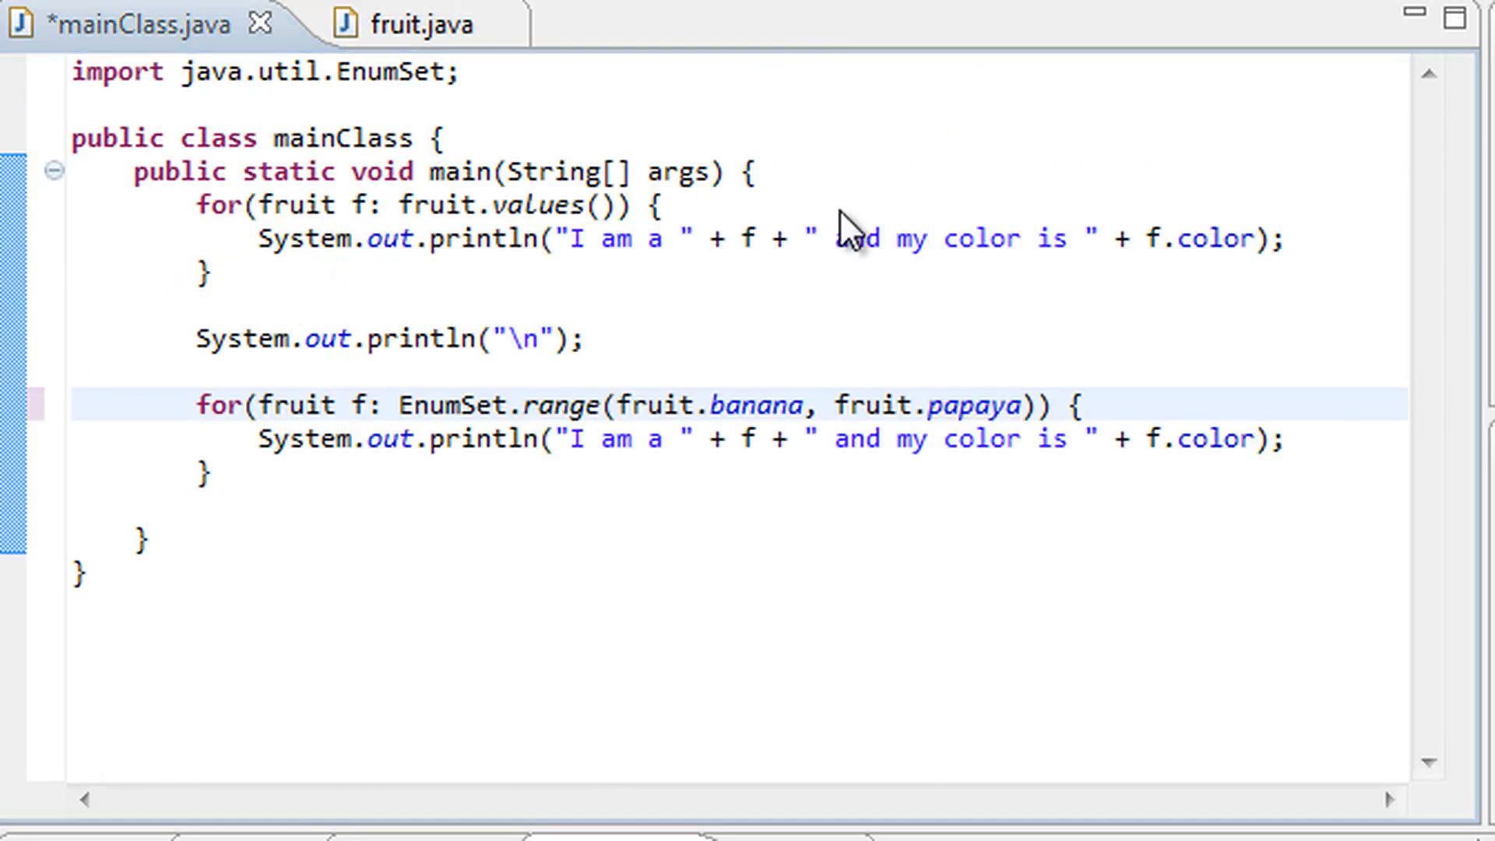
pyautogui.press('ctrl+s')
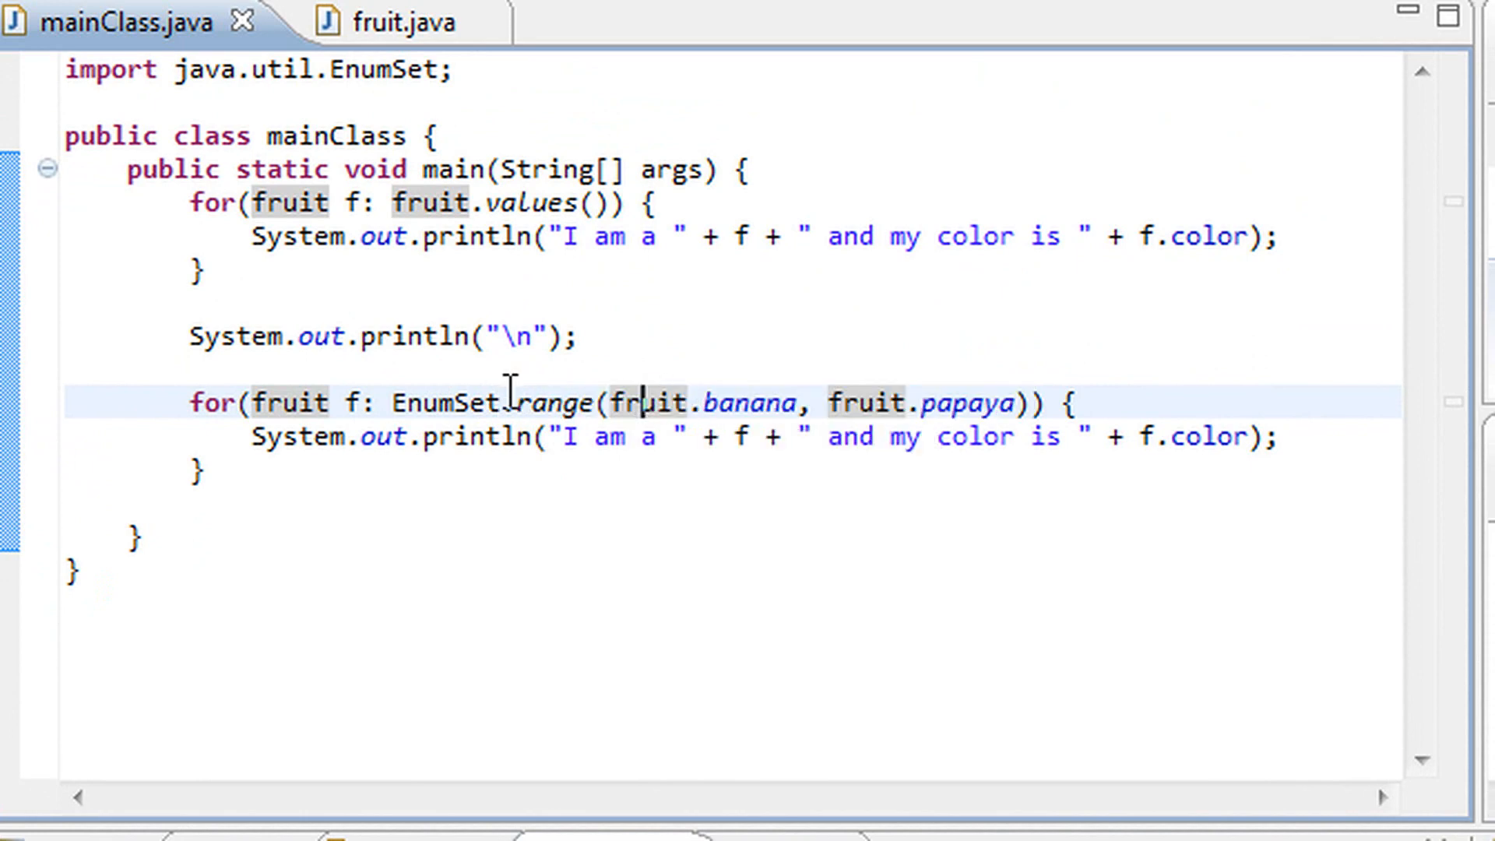
pyautogui.moveTo(438, 402)
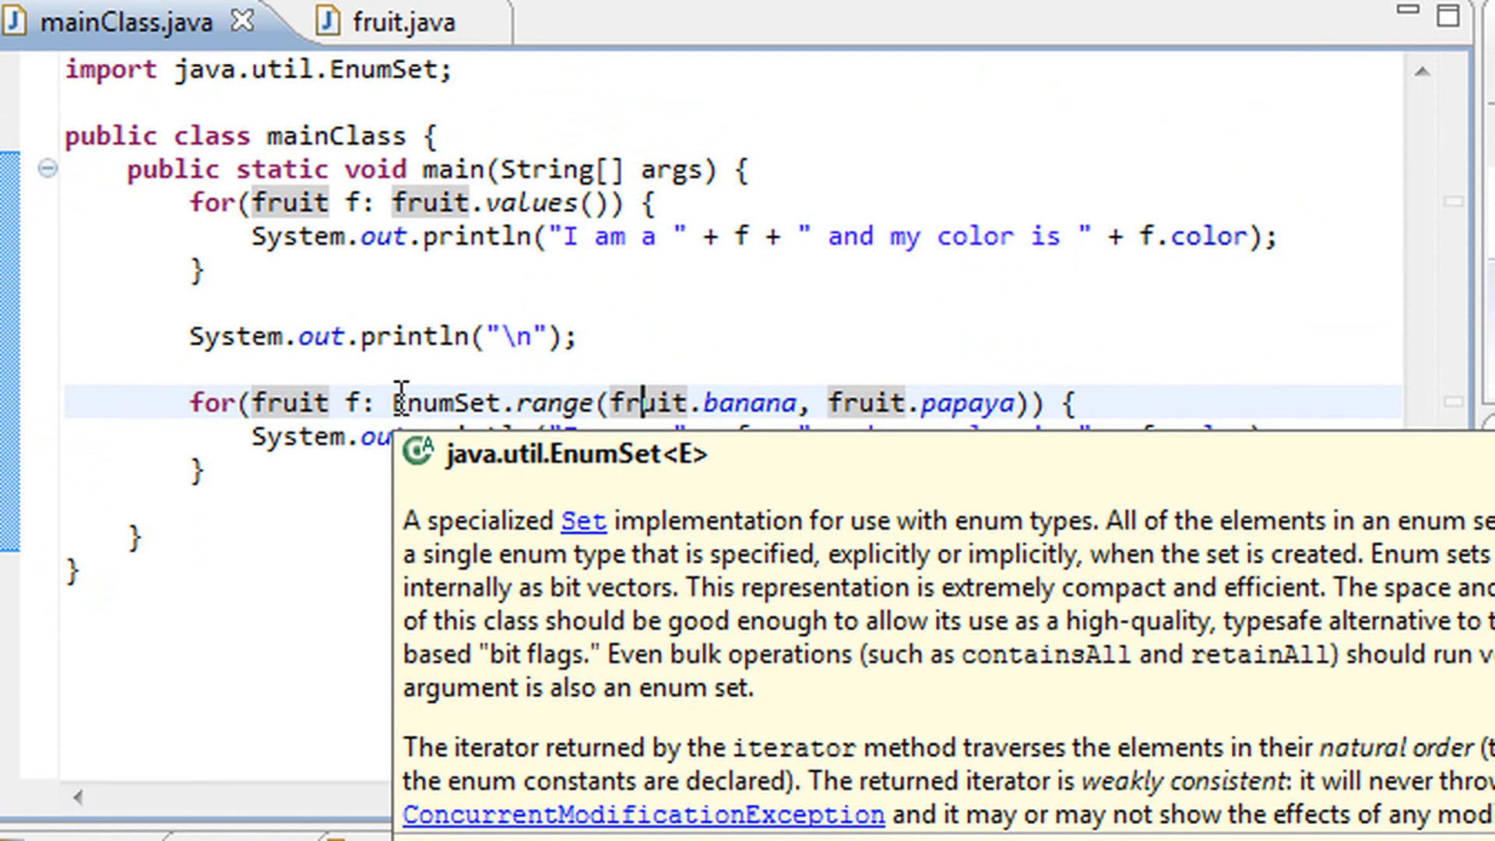
pyautogui.press('Escape')
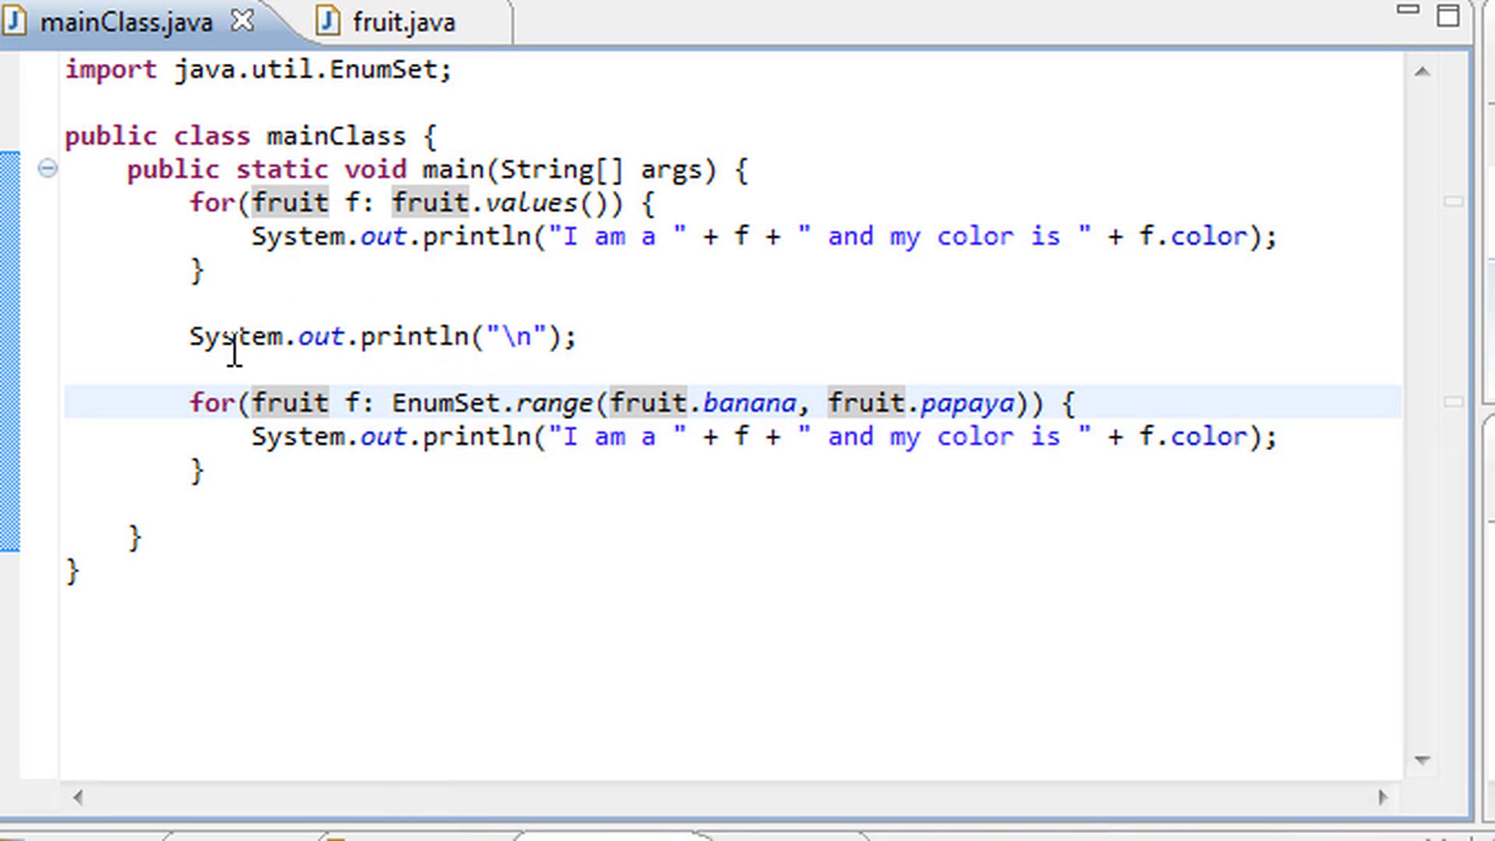
pyautogui.moveTo(658, 365)
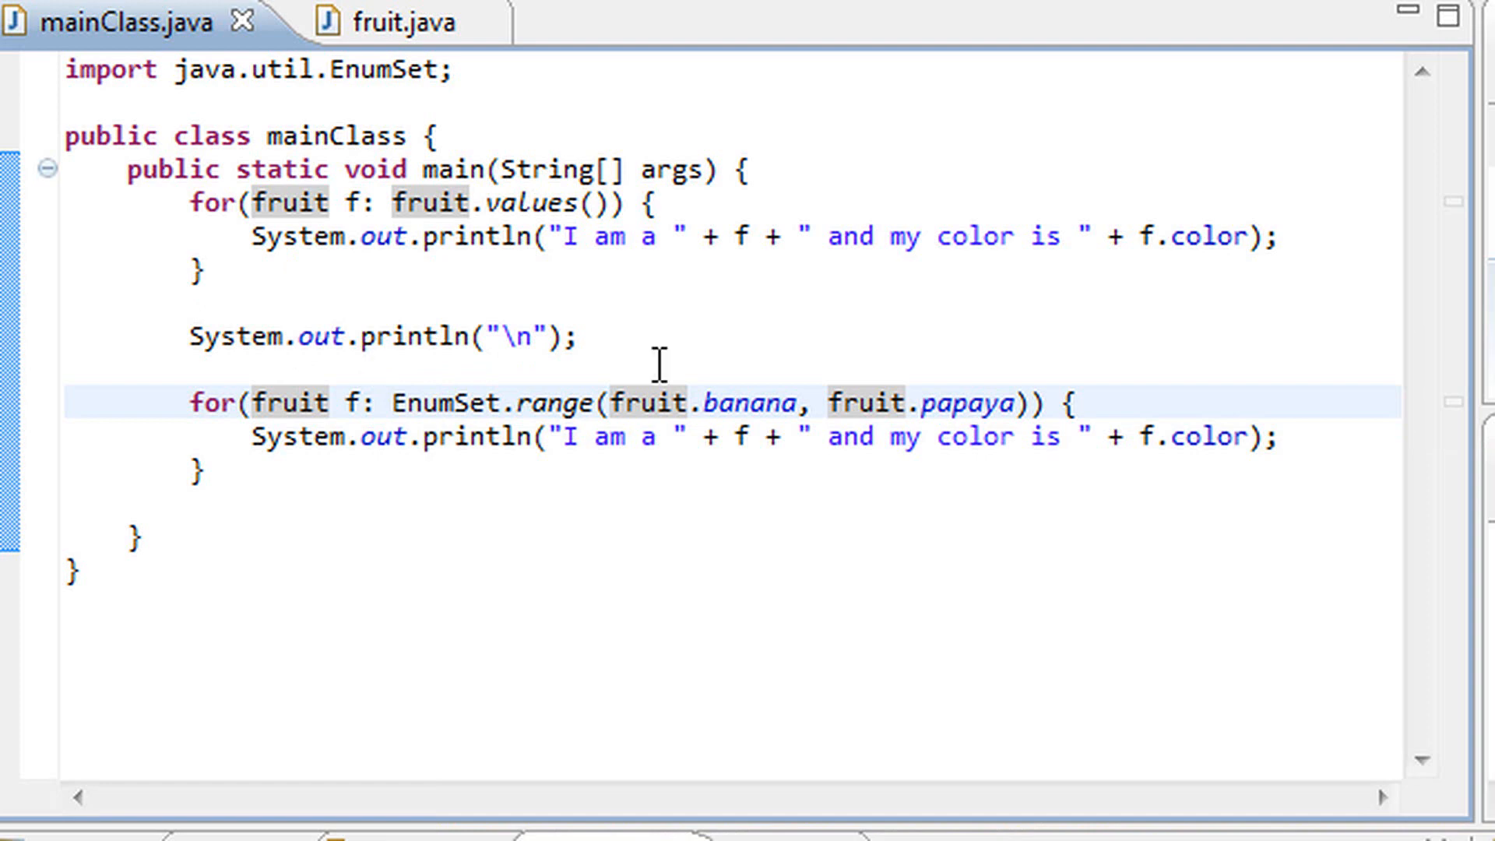
pyautogui.moveTo(475, 474)
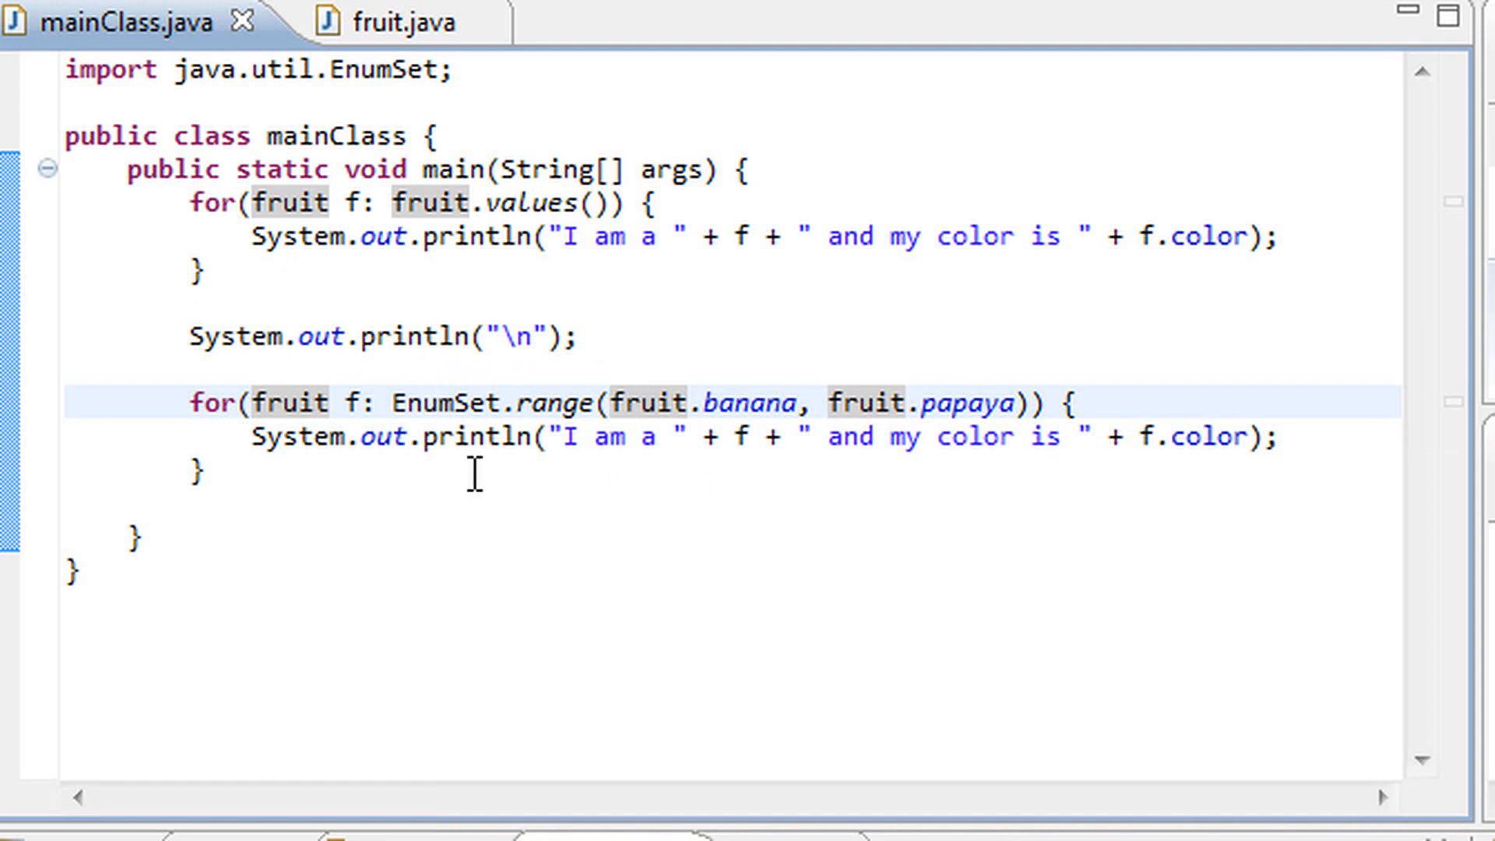
pyautogui.click(438, 402)
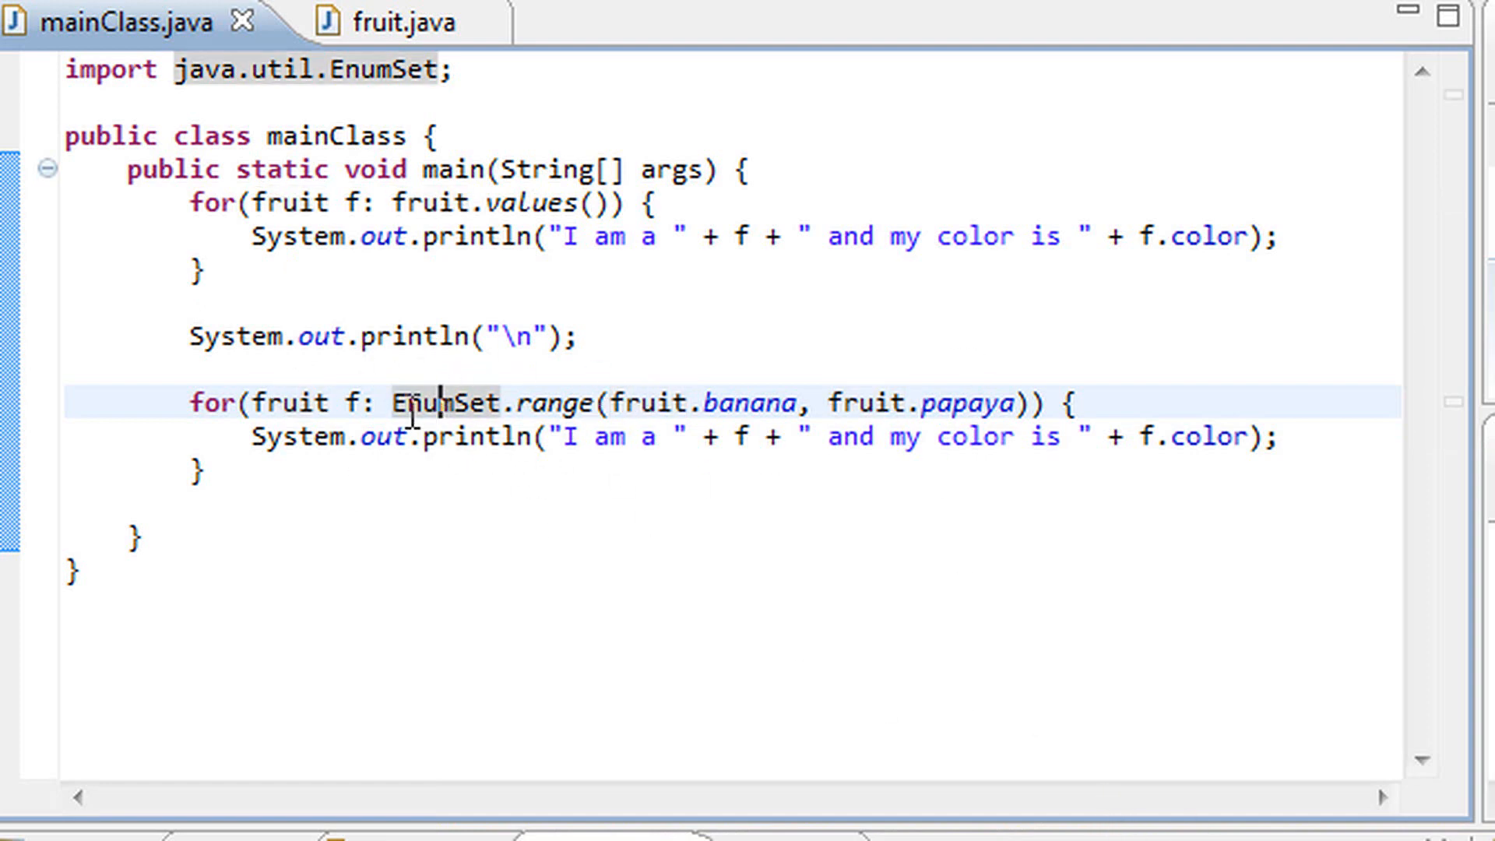
pyautogui.moveTo(453, 377)
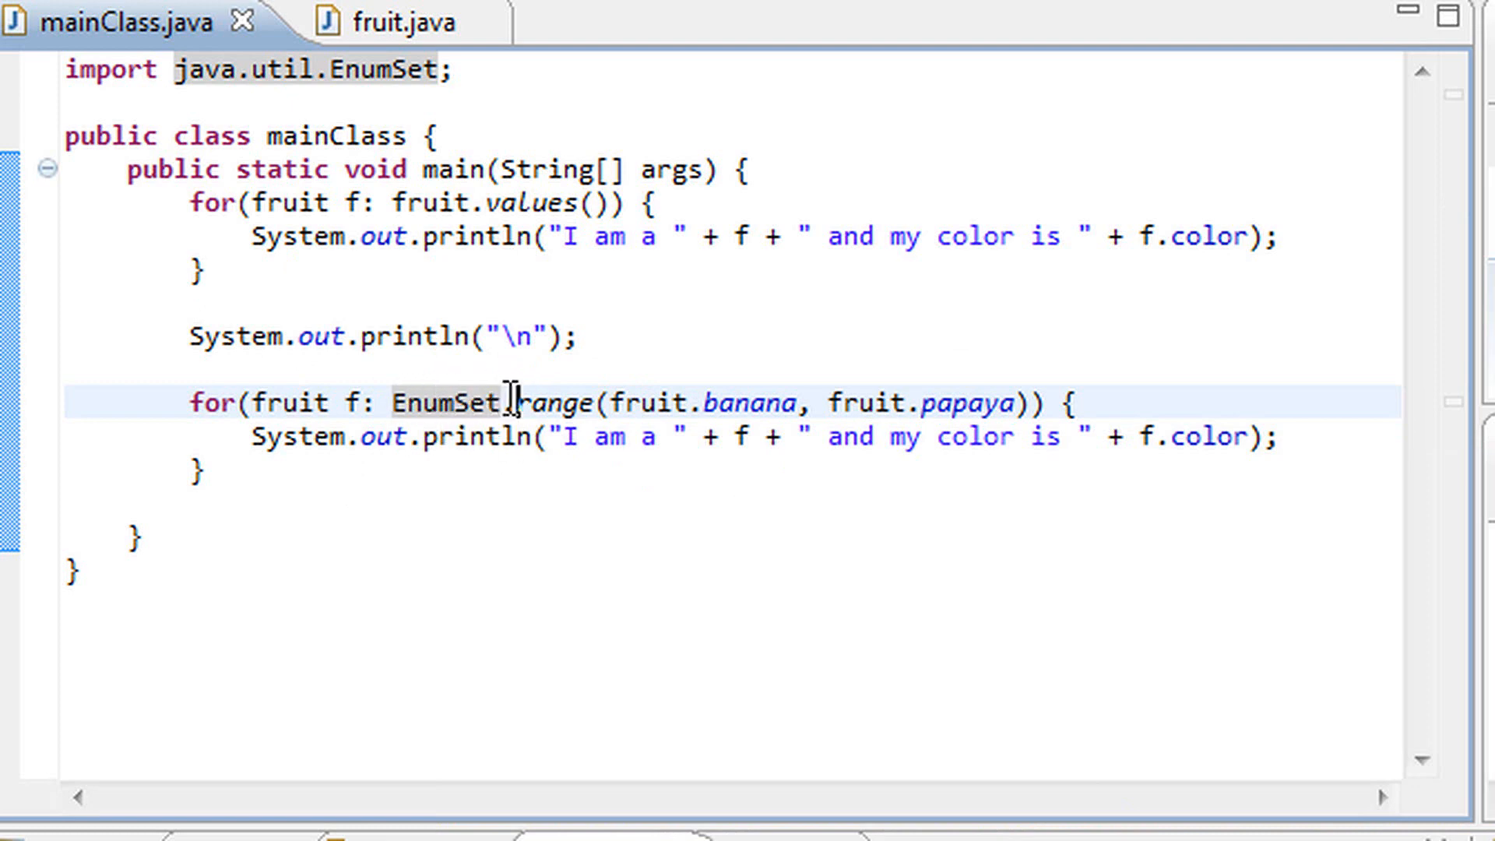
pyautogui.doubleClick(557, 402)
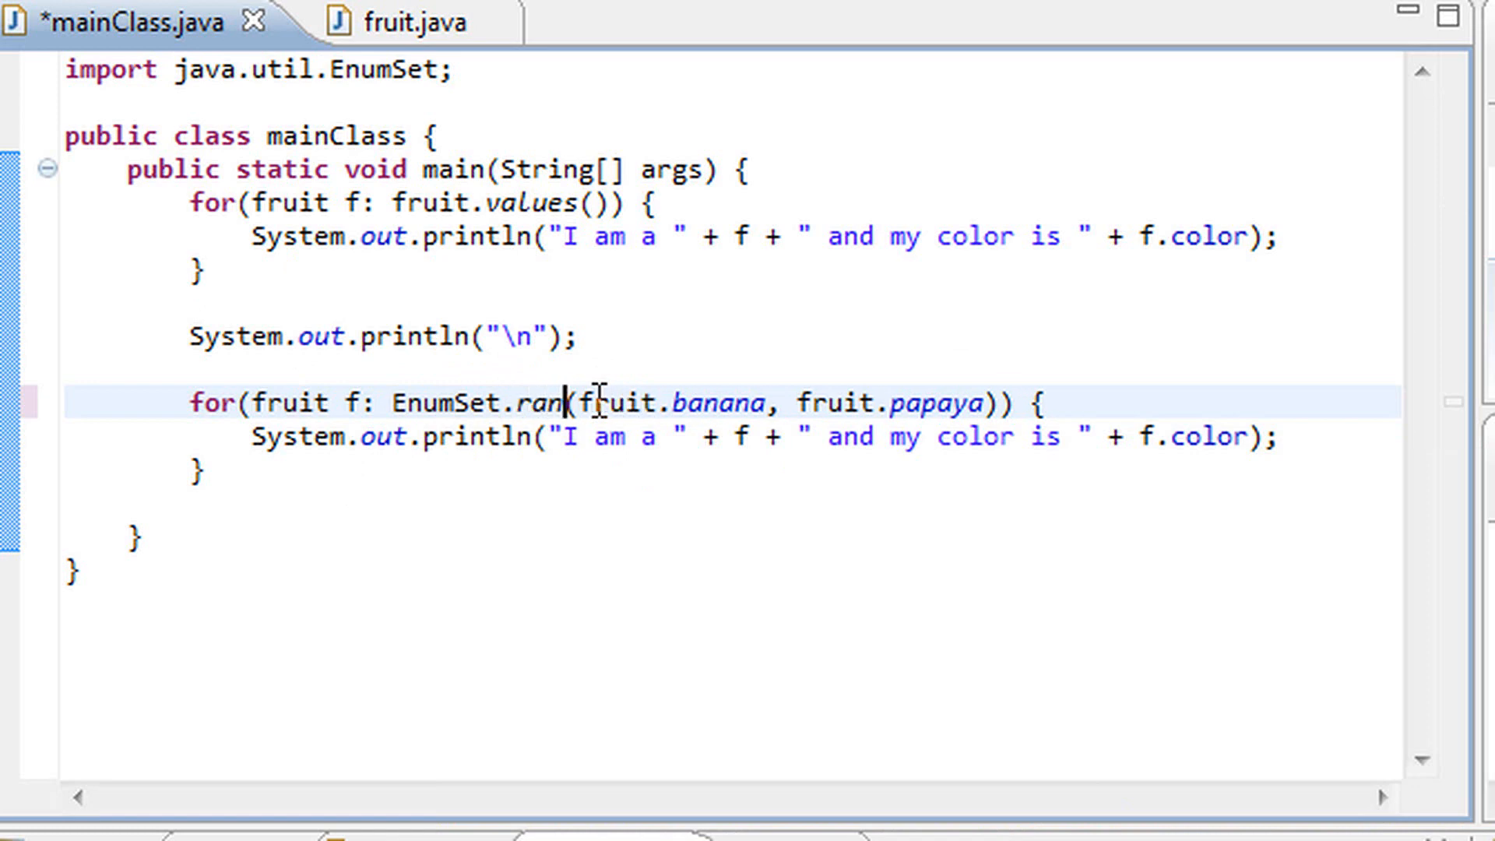
pyautogui.write('ge')
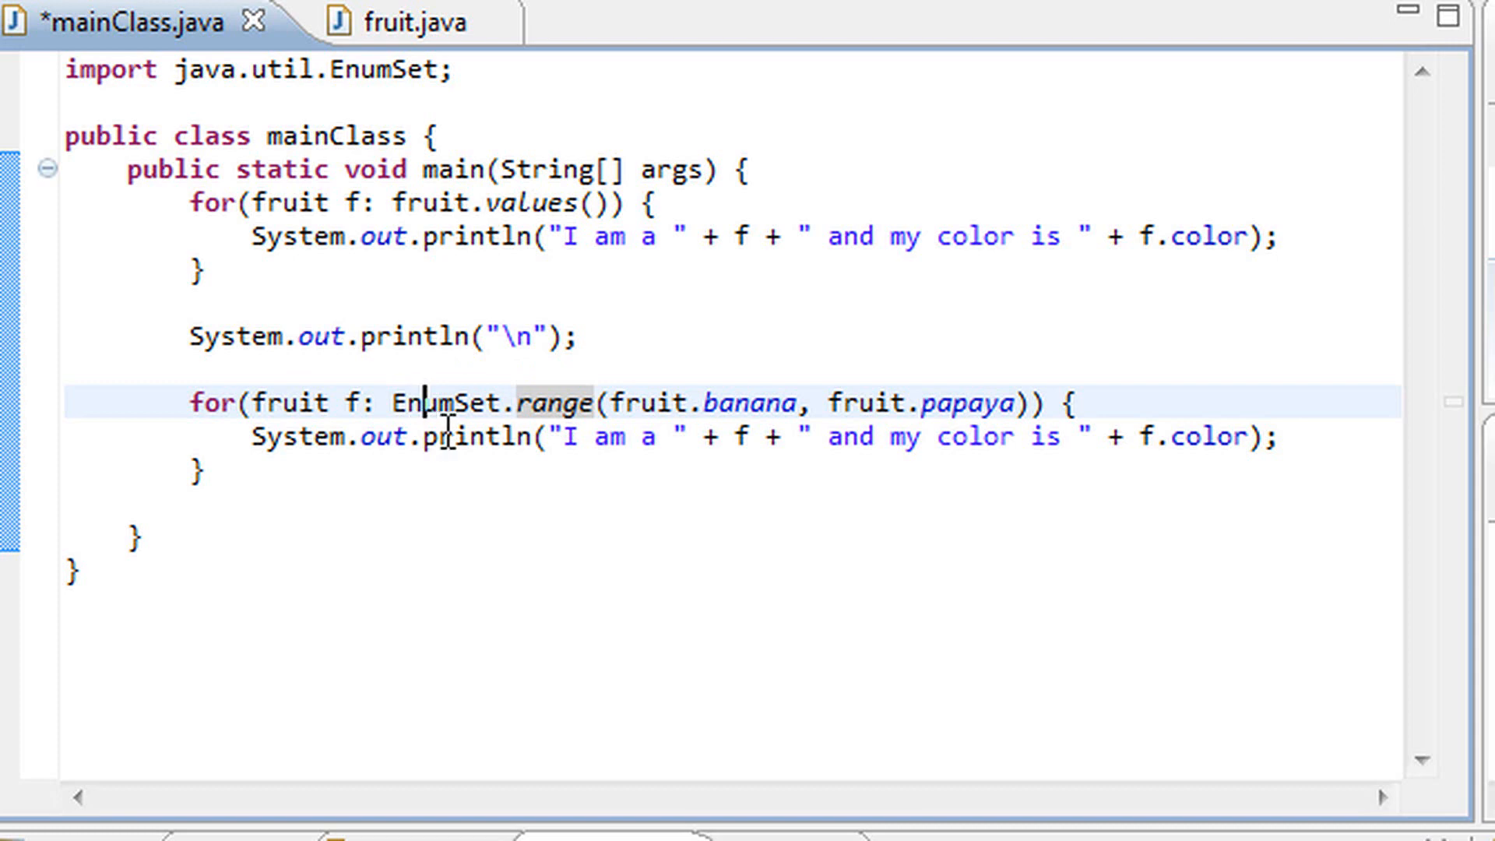
pyautogui.doubleClick(448, 402)
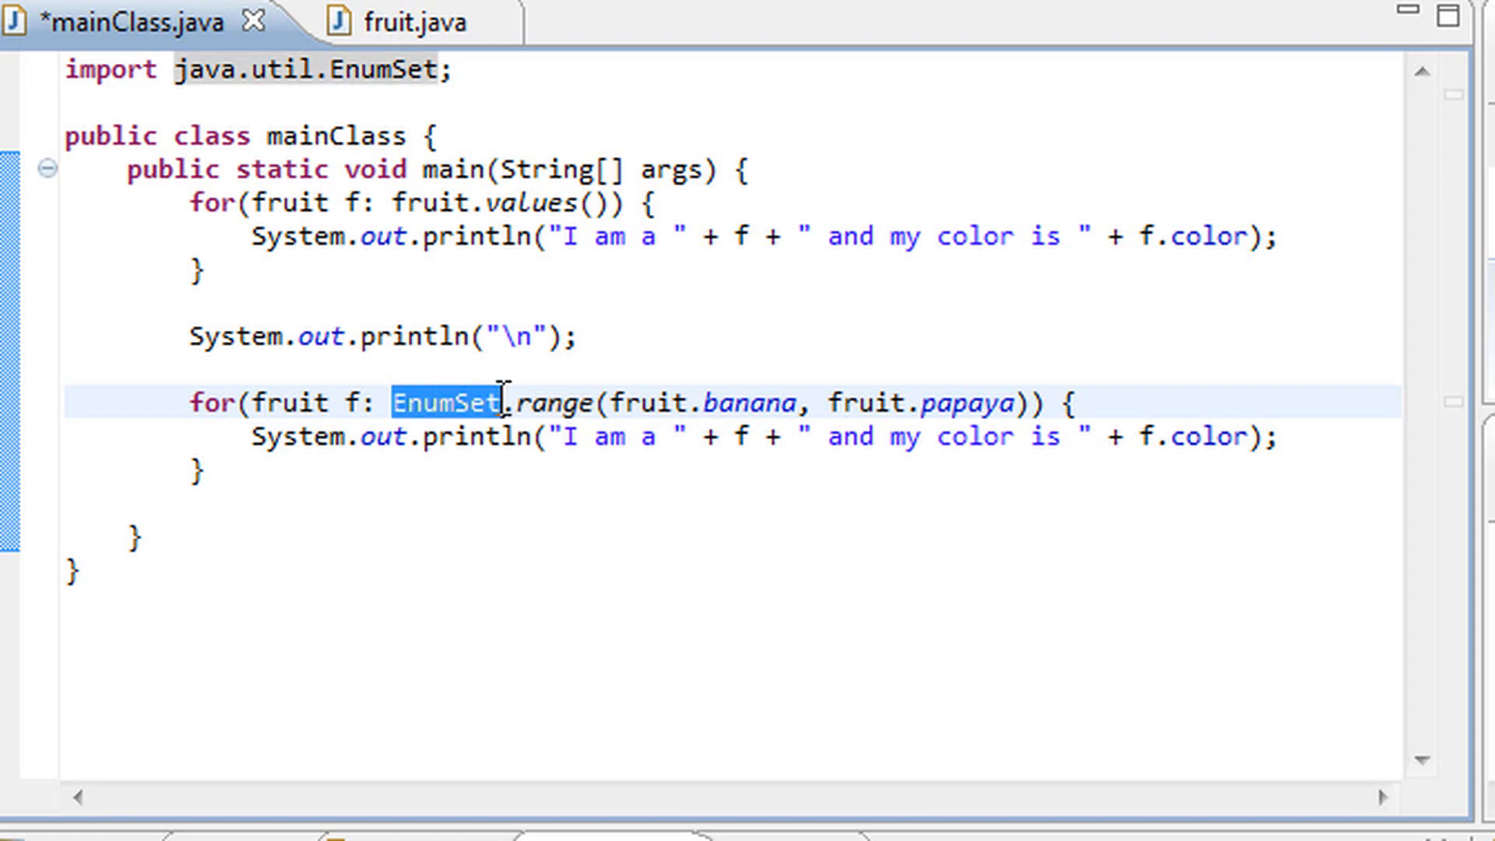
pyautogui.moveTo(463, 401)
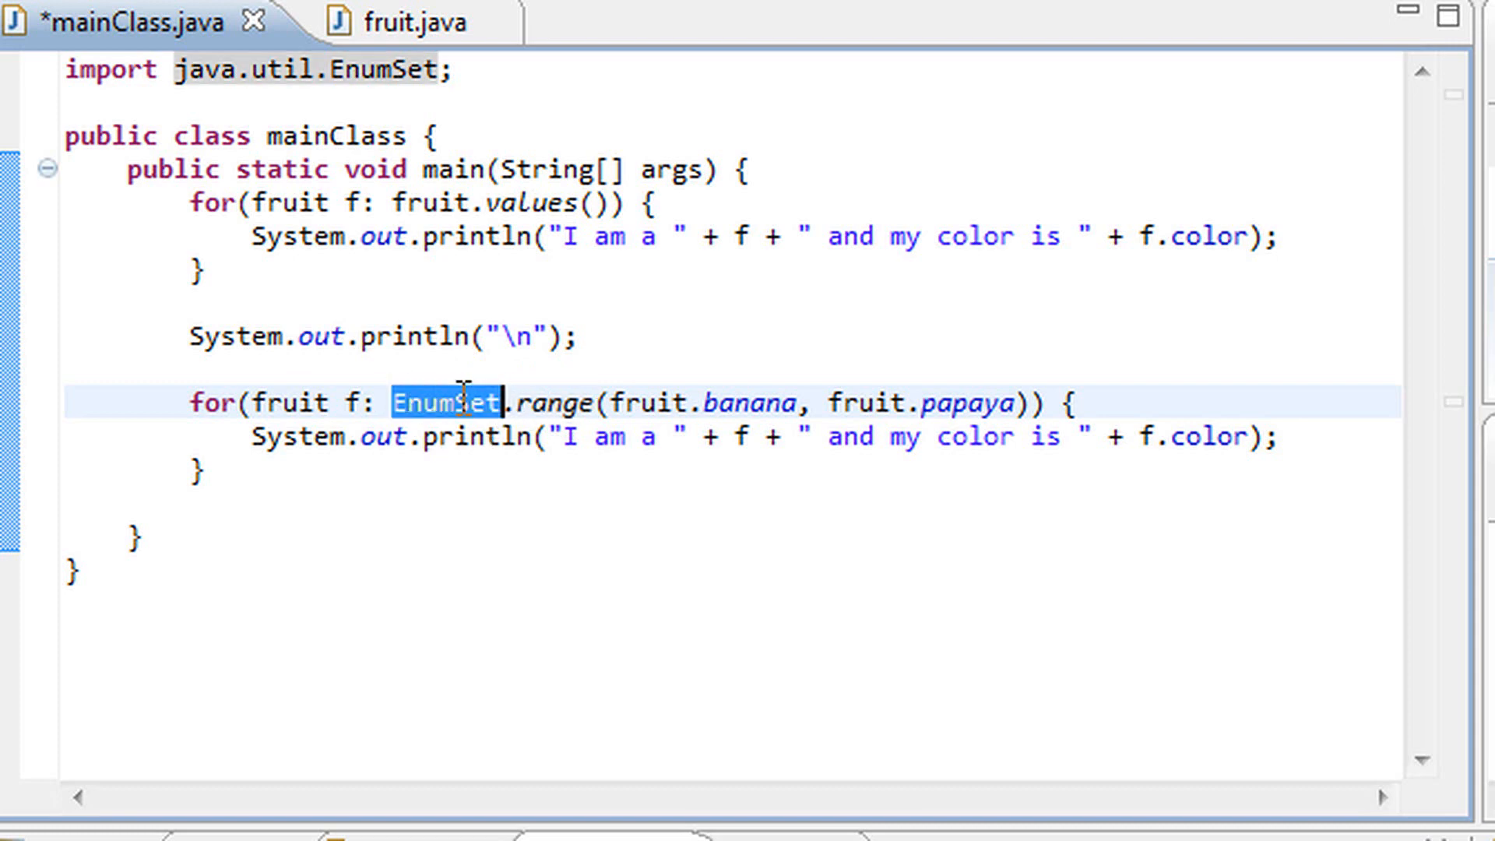
pyautogui.moveTo(453, 402)
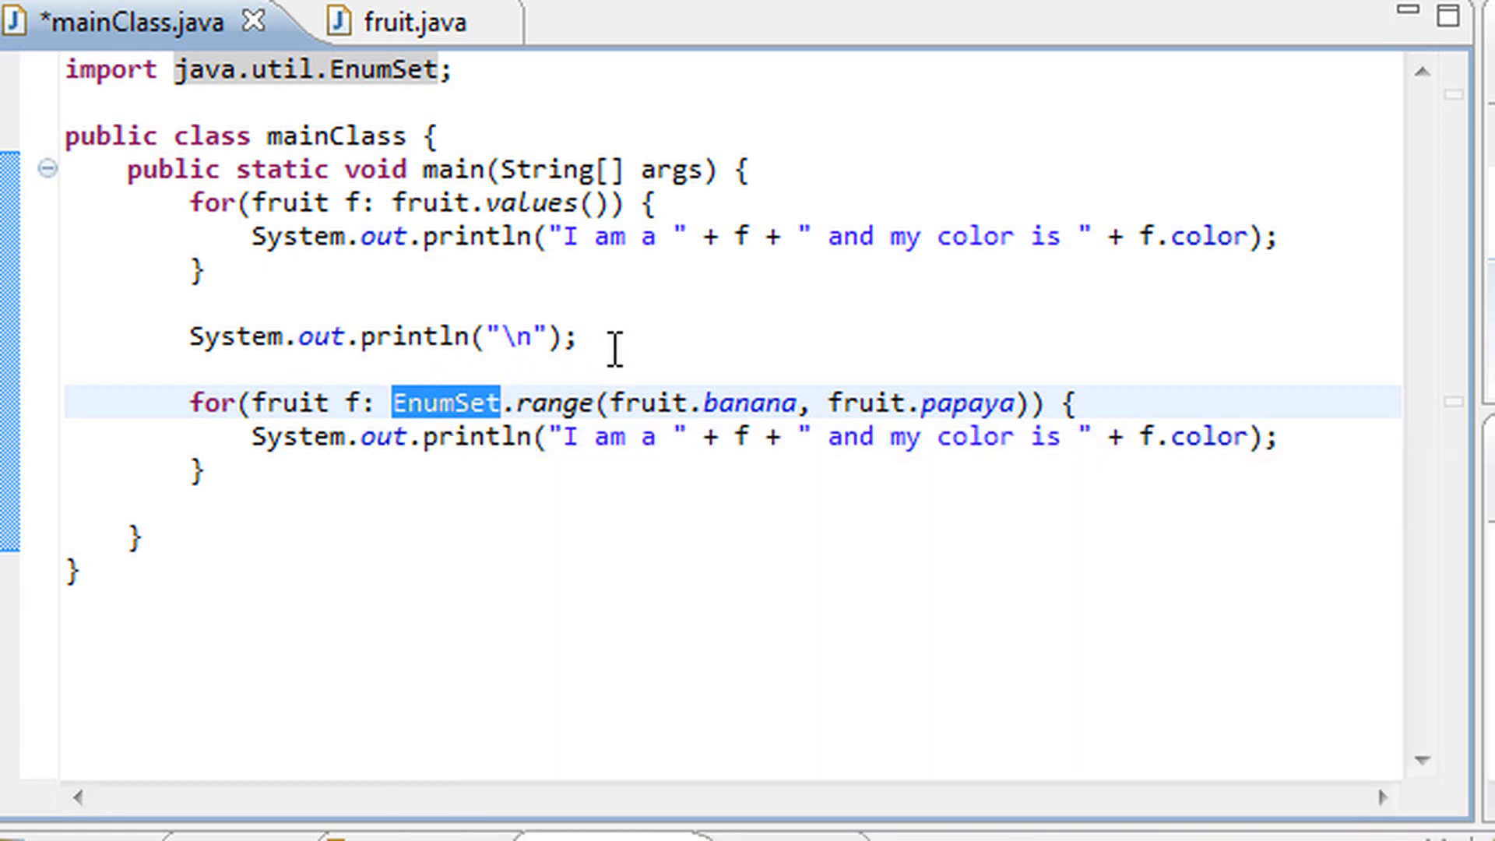
pyautogui.doubleClick(559, 402)
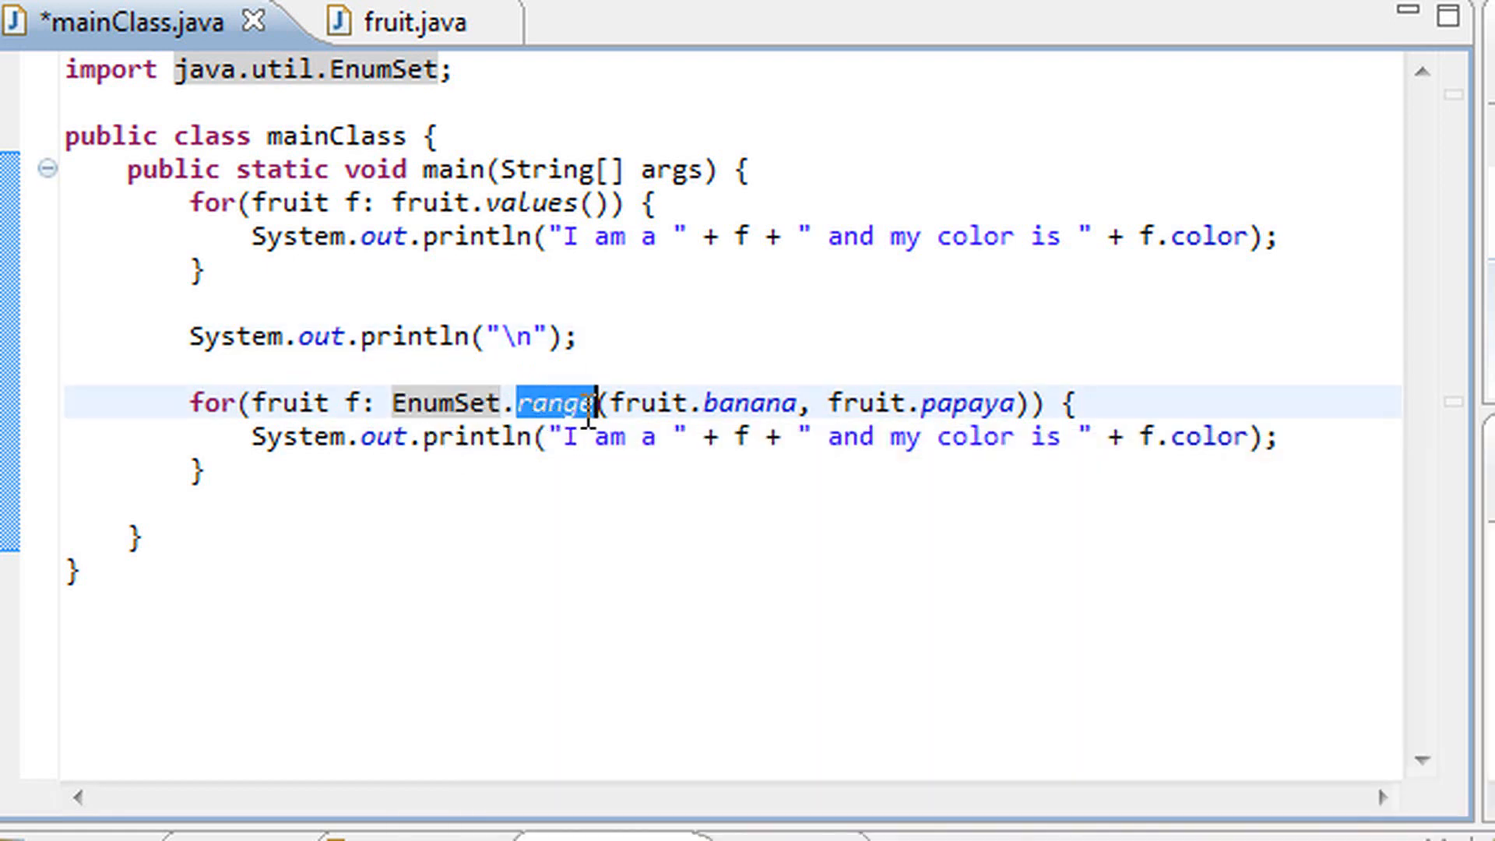
pyautogui.moveTo(426, 455)
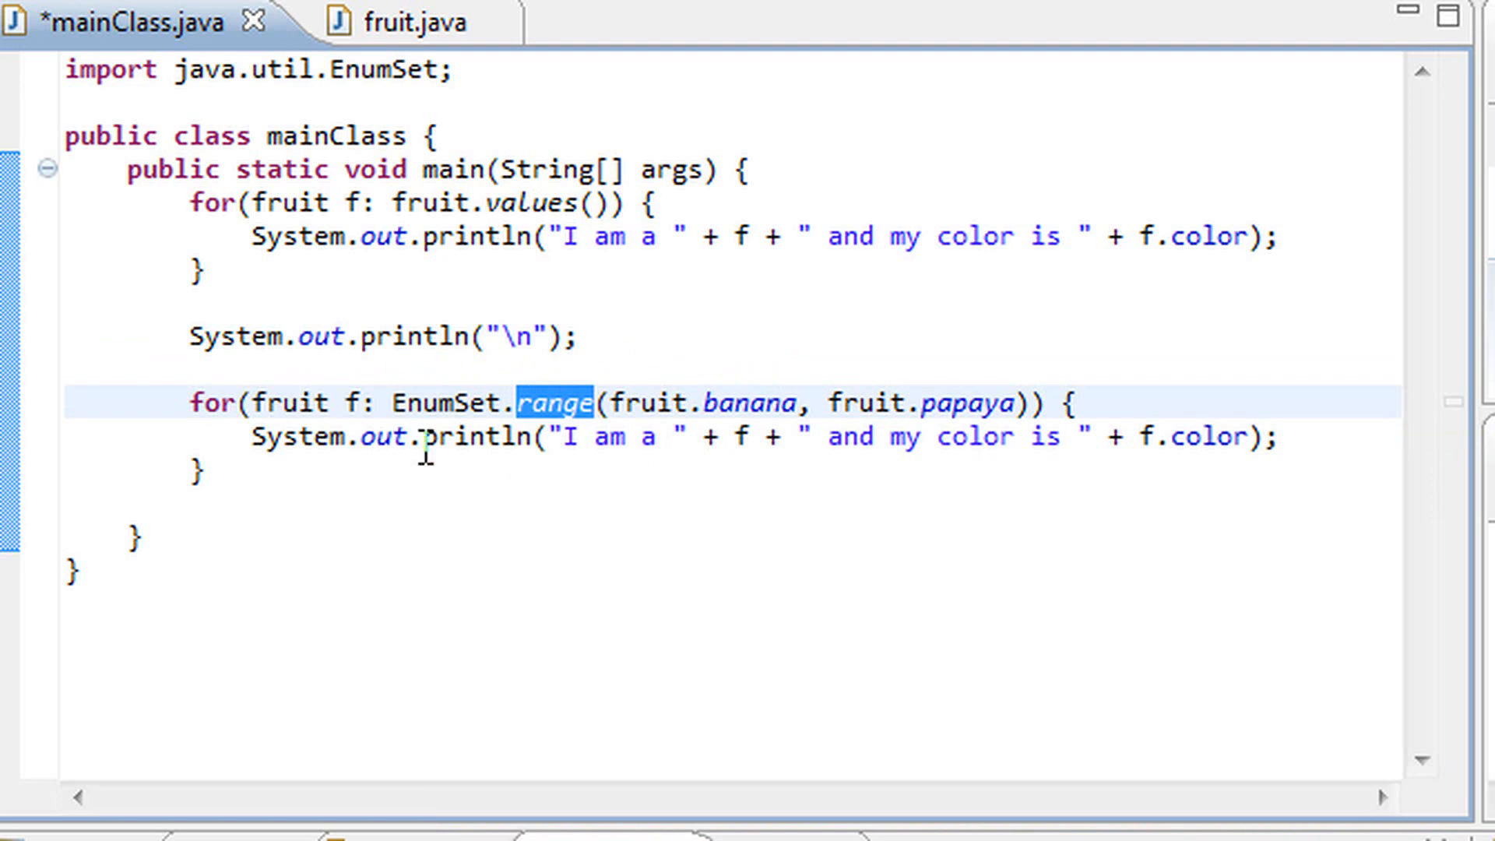
pyautogui.moveTo(463, 437)
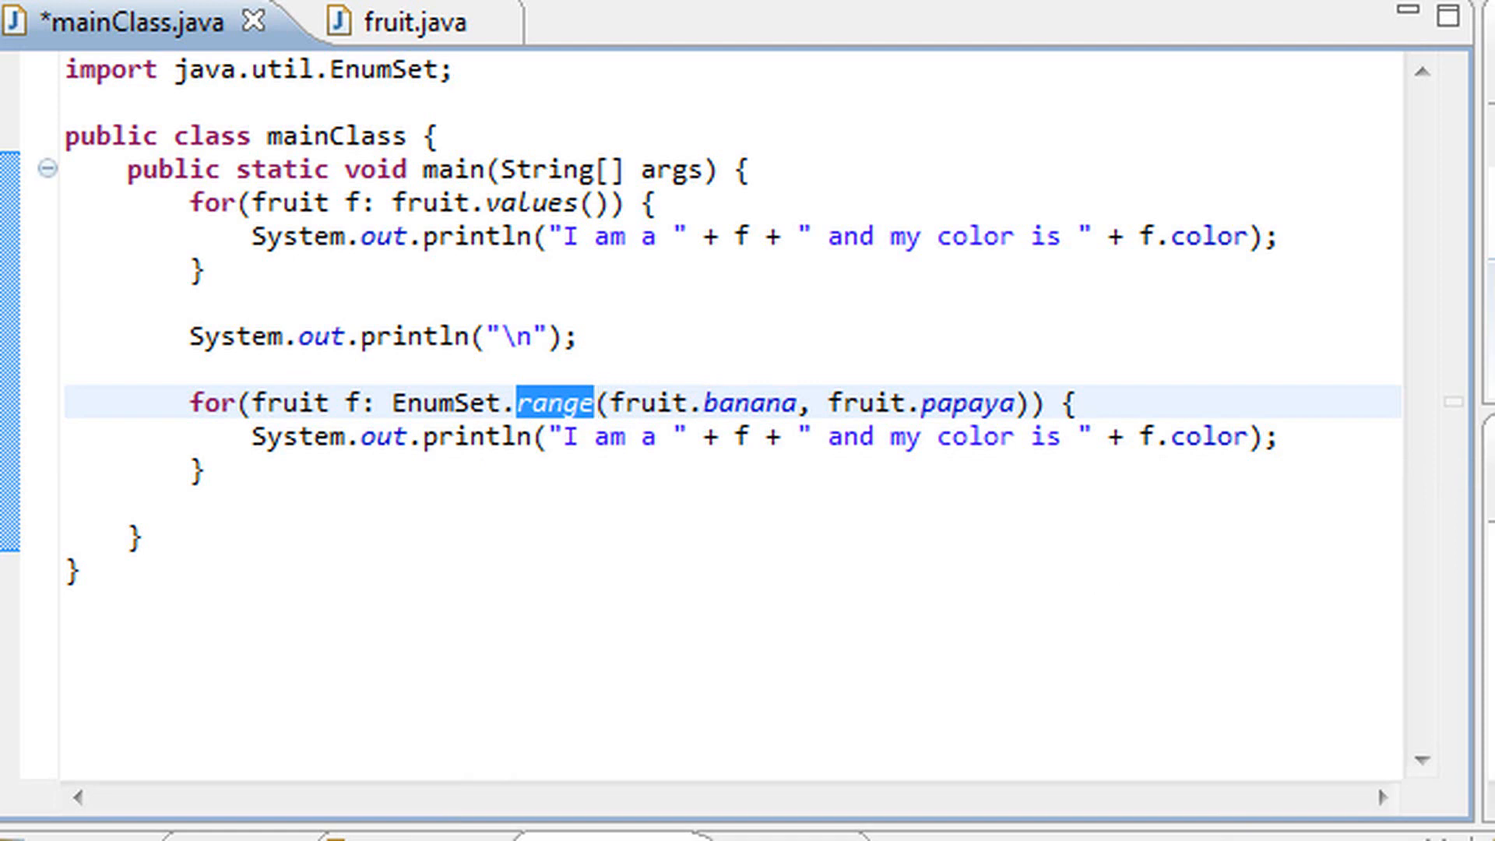
pyautogui.moveTo(660, 434)
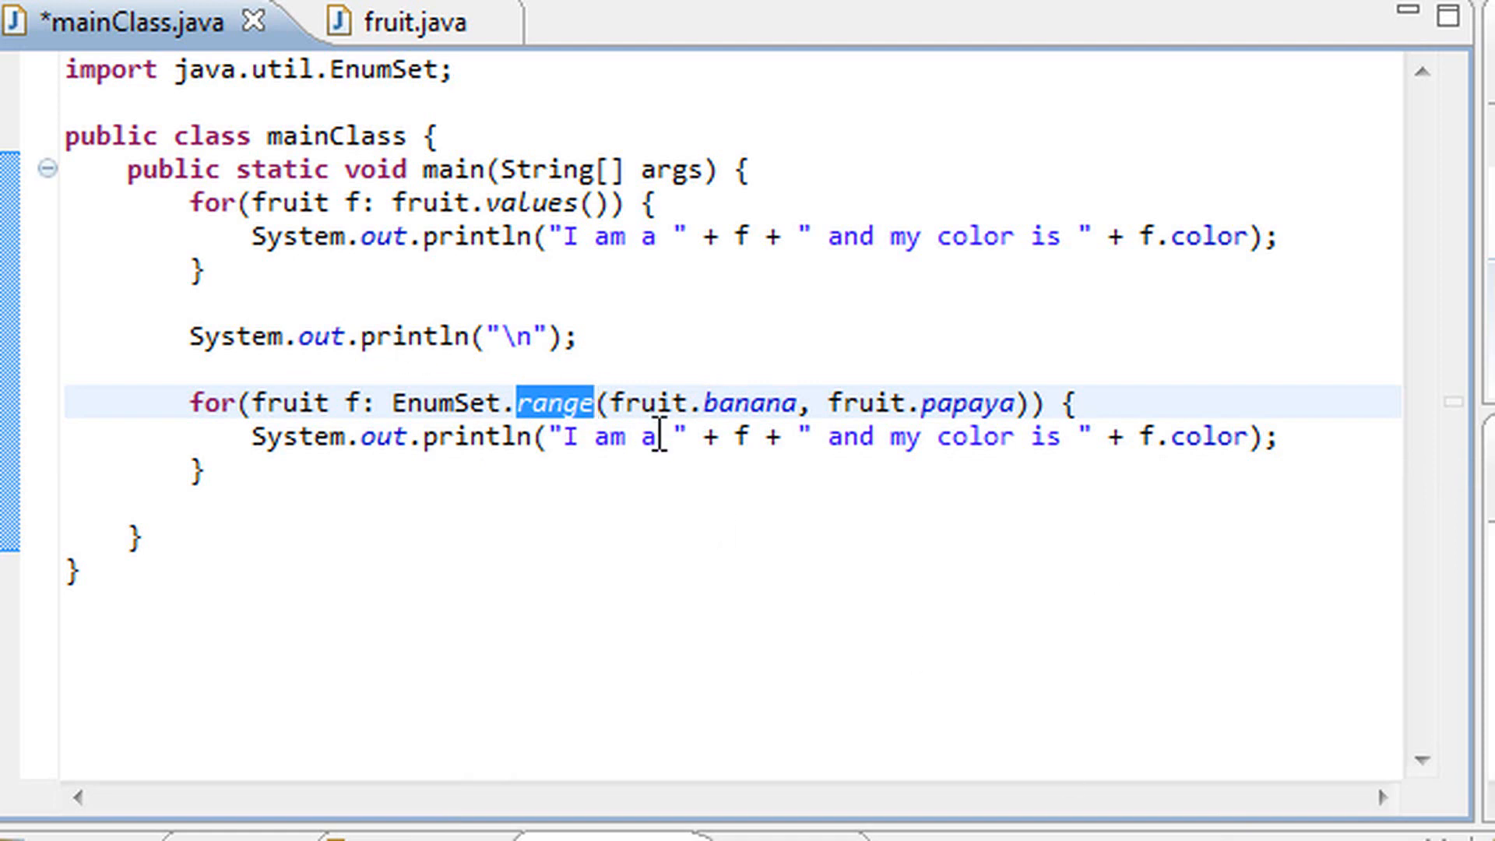